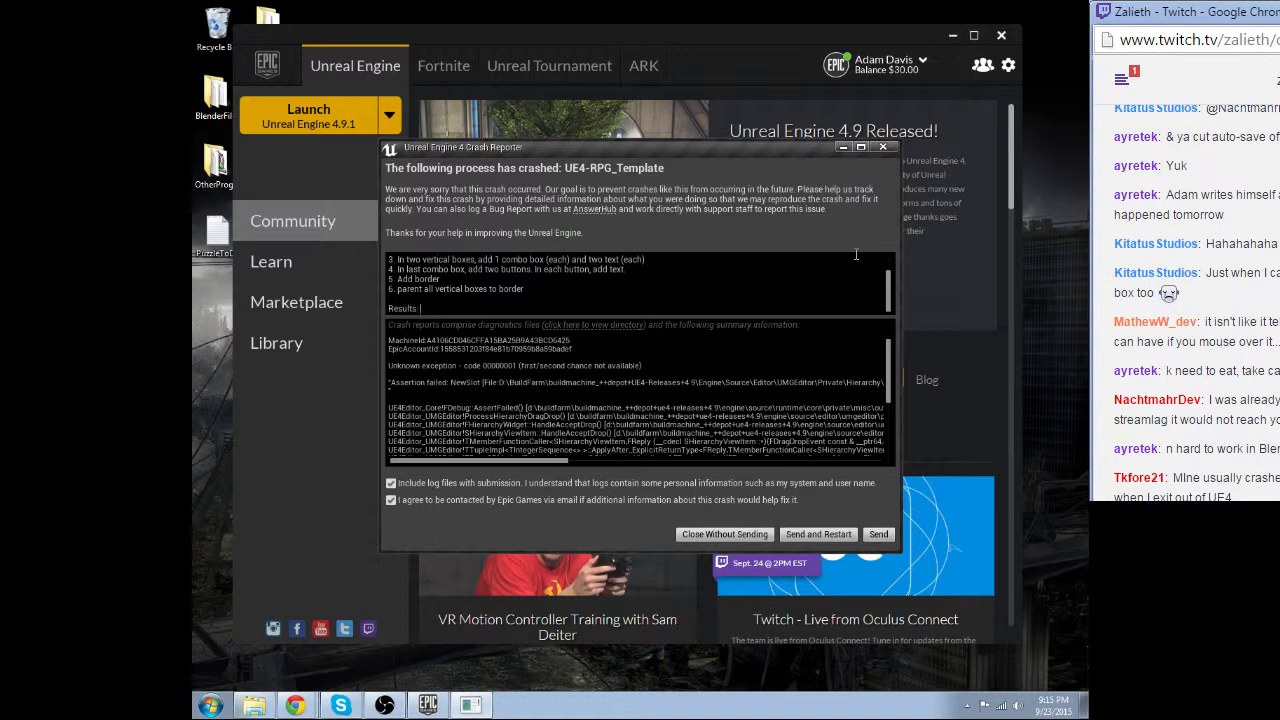
Enter the crash description 'Crash / Expected: Vertical boxes parented to border.' in the Crash Reporter.
type("Crea")
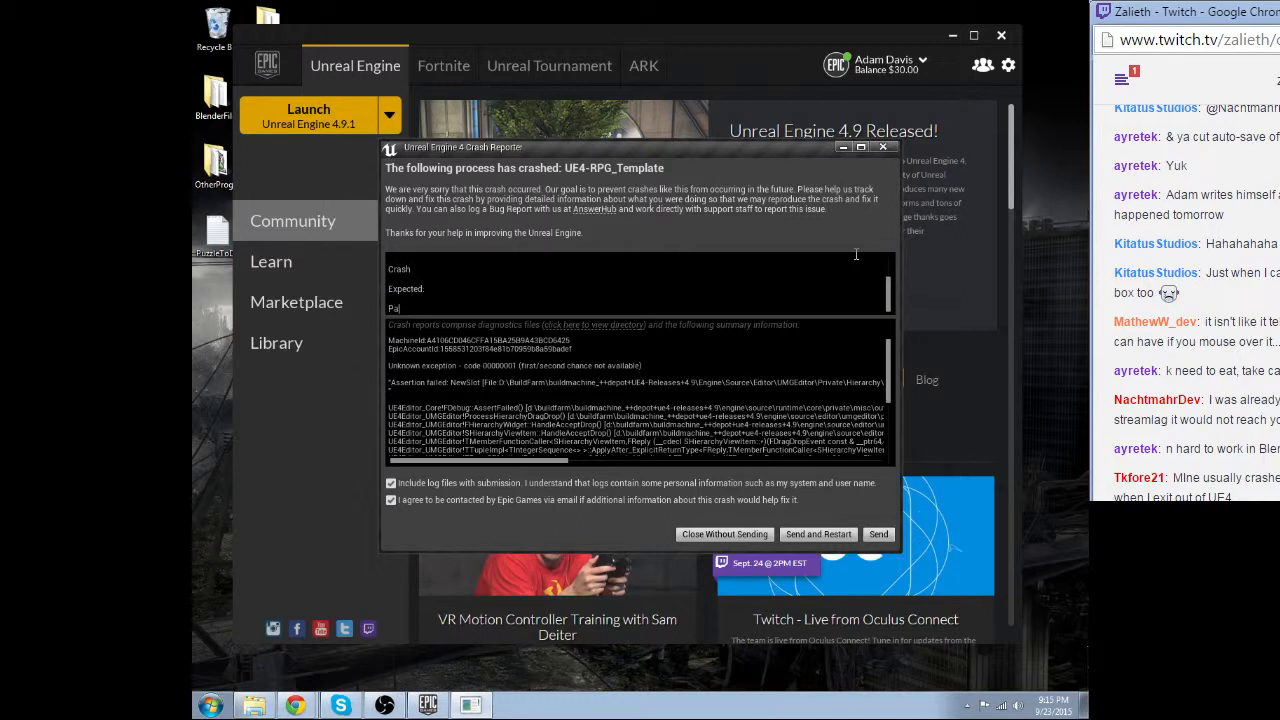
type("Vertical boxes parented to border.")
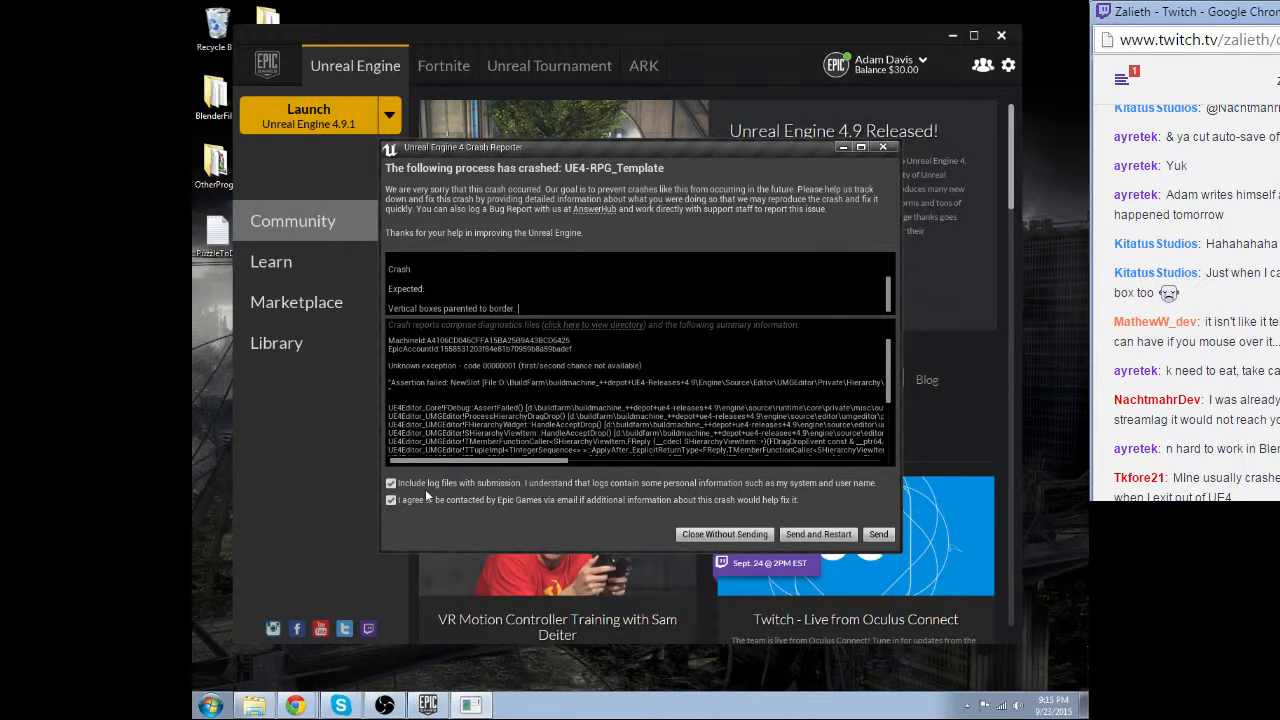
mouse_move(456, 515)
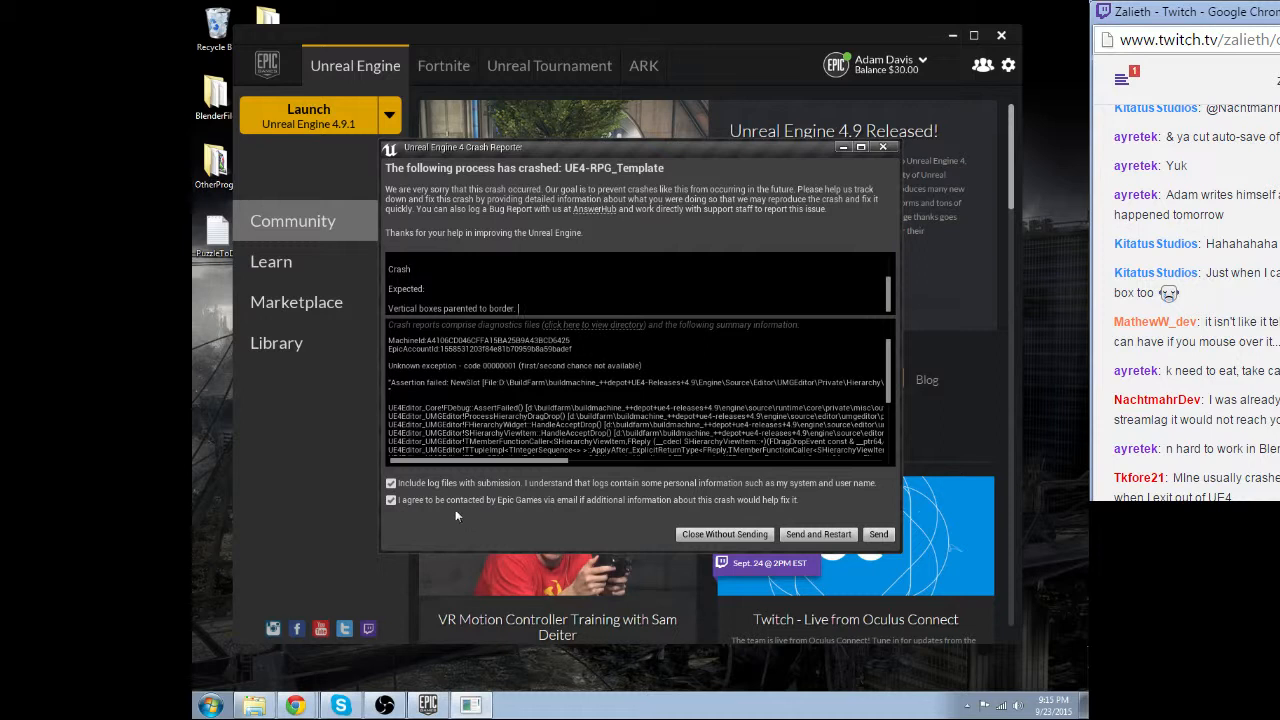
mouse_move(780, 506)
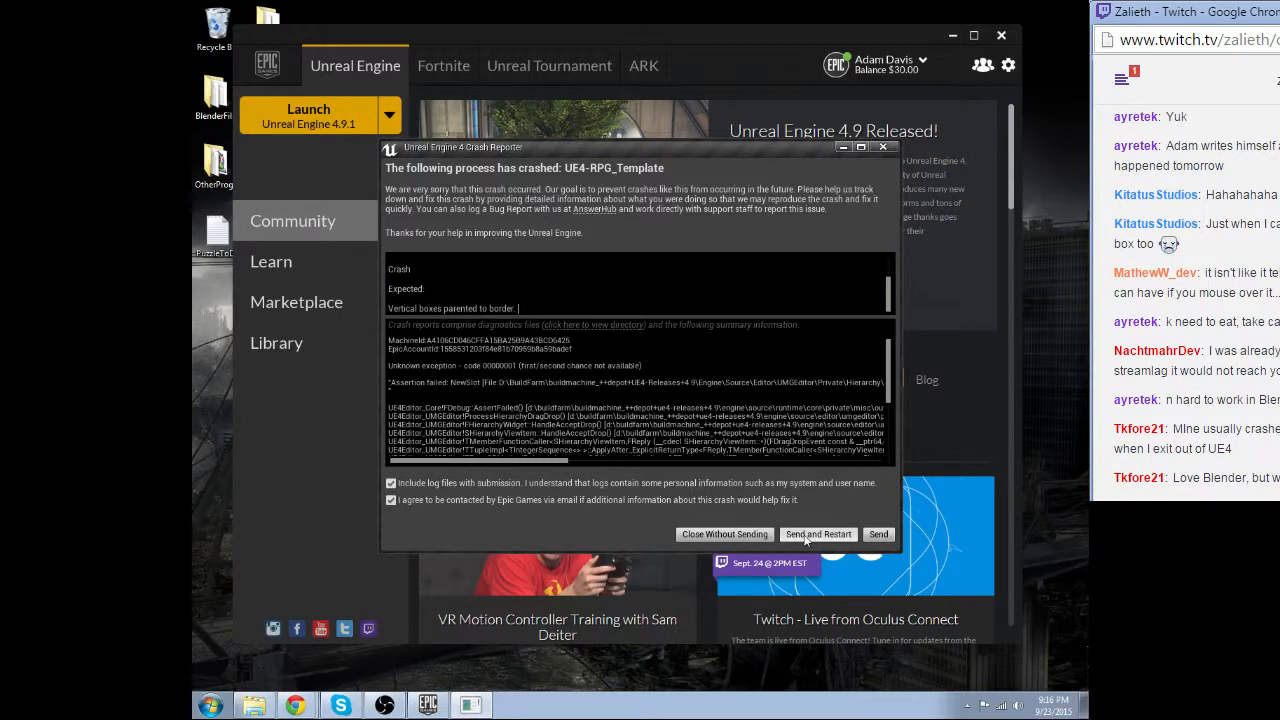
Send the report and restart, restore all auto-saved packages, and dismiss the source control warning.
left_click(724, 533)
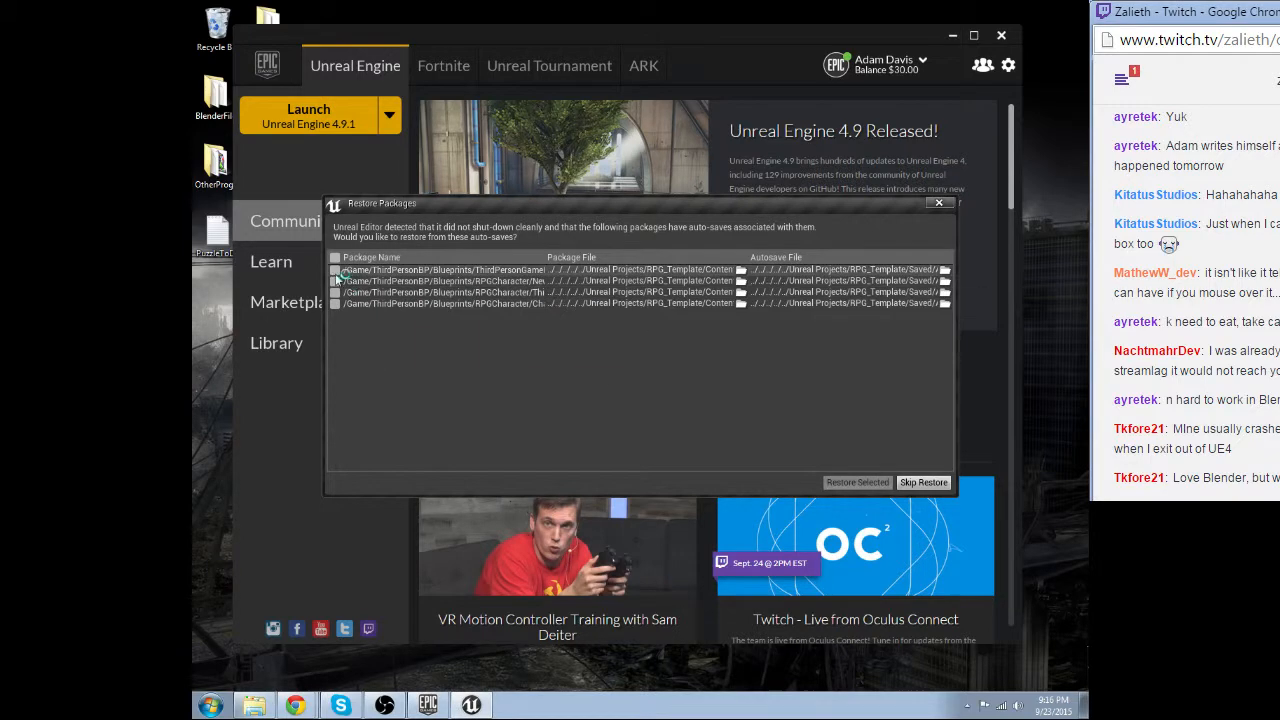
left_click(335, 257)
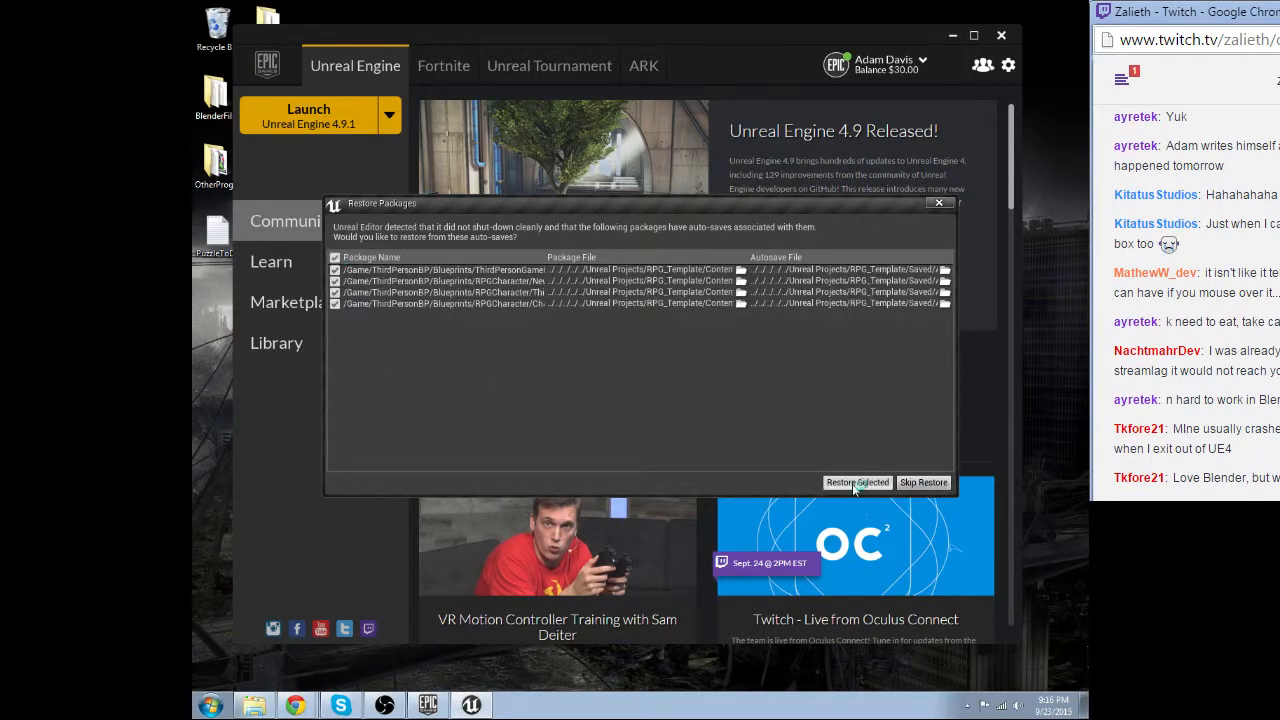
left_click(857, 482)
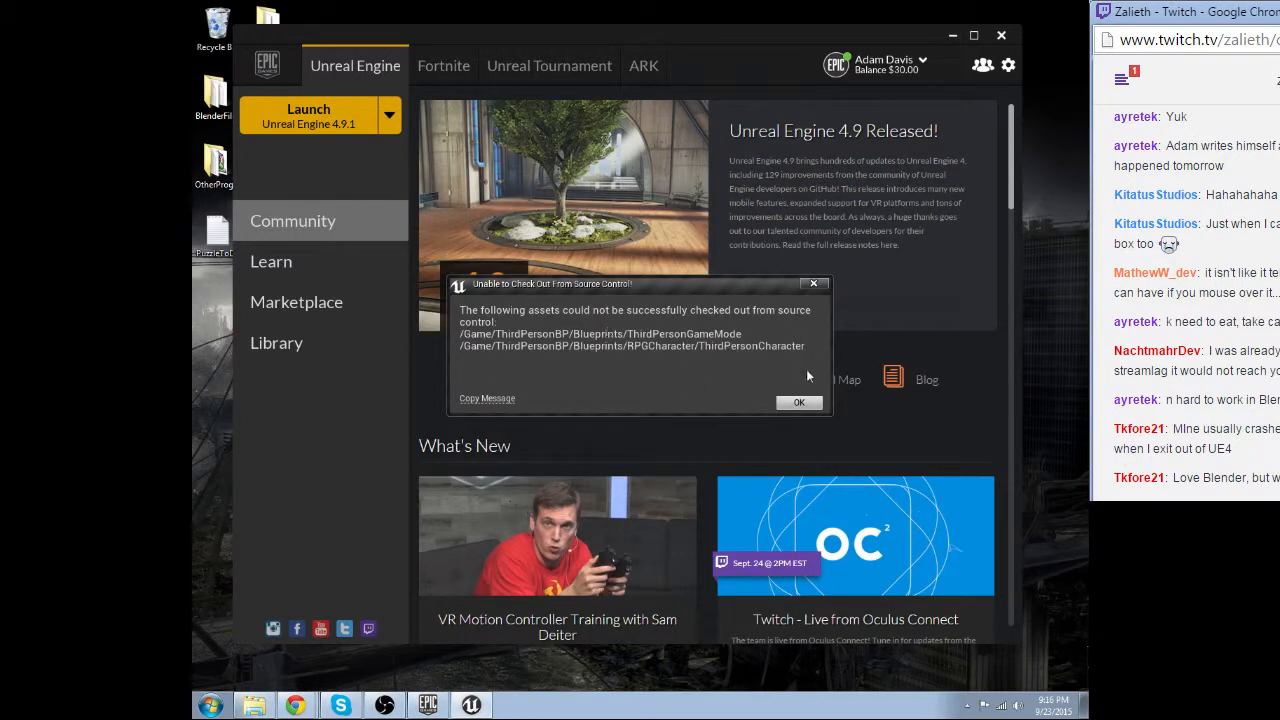
left_click(798, 402)
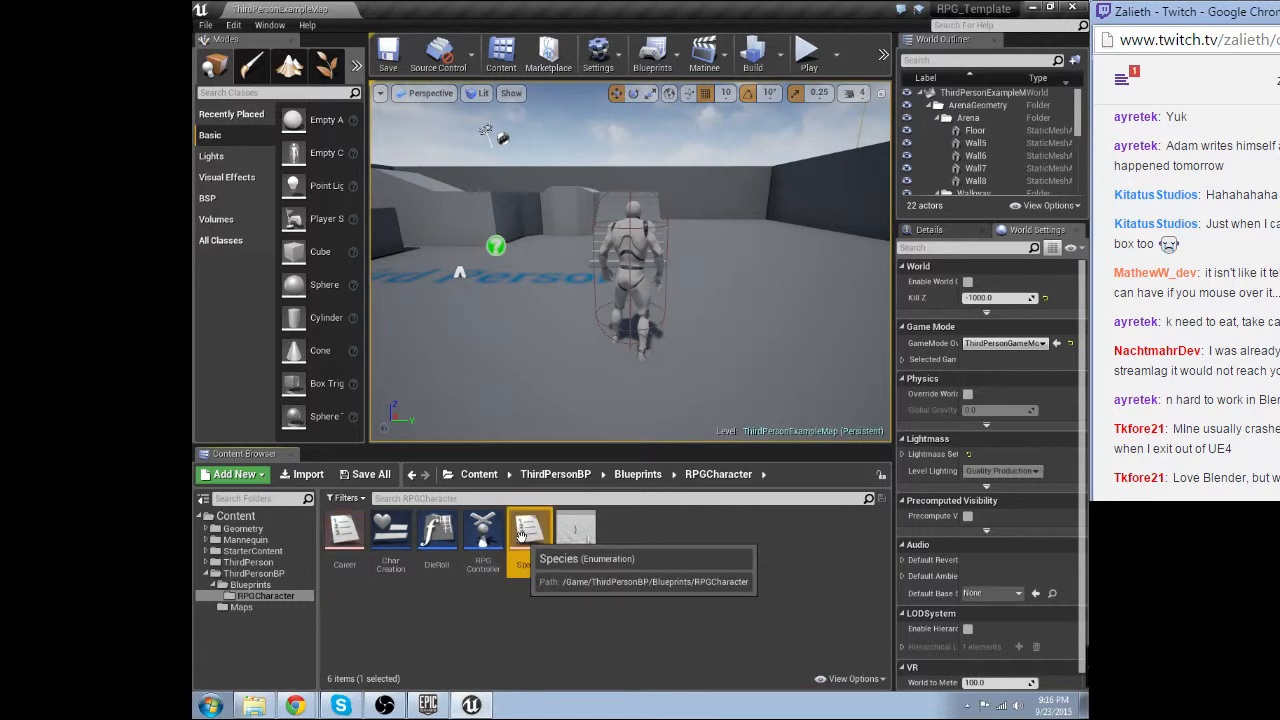
Open the CharCreation widget blueprint, maximize its editor, and view the event graph.
left_click(529, 528)
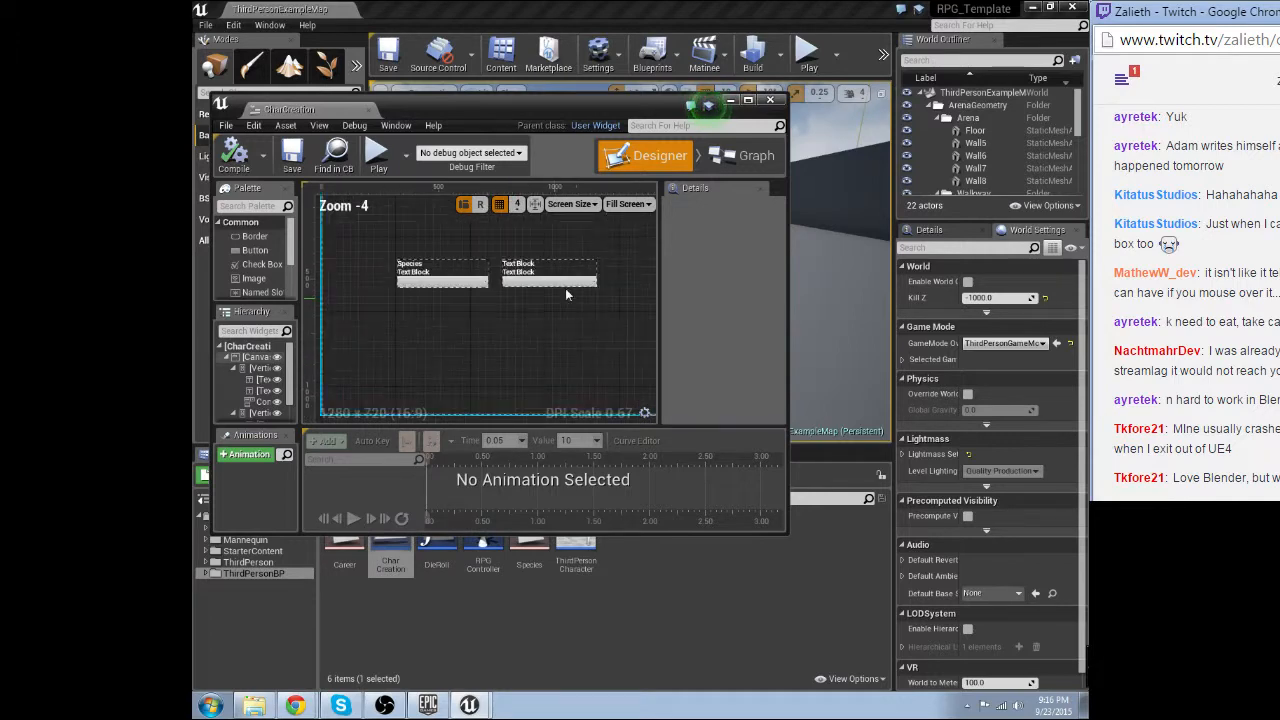
left_click(748, 99)
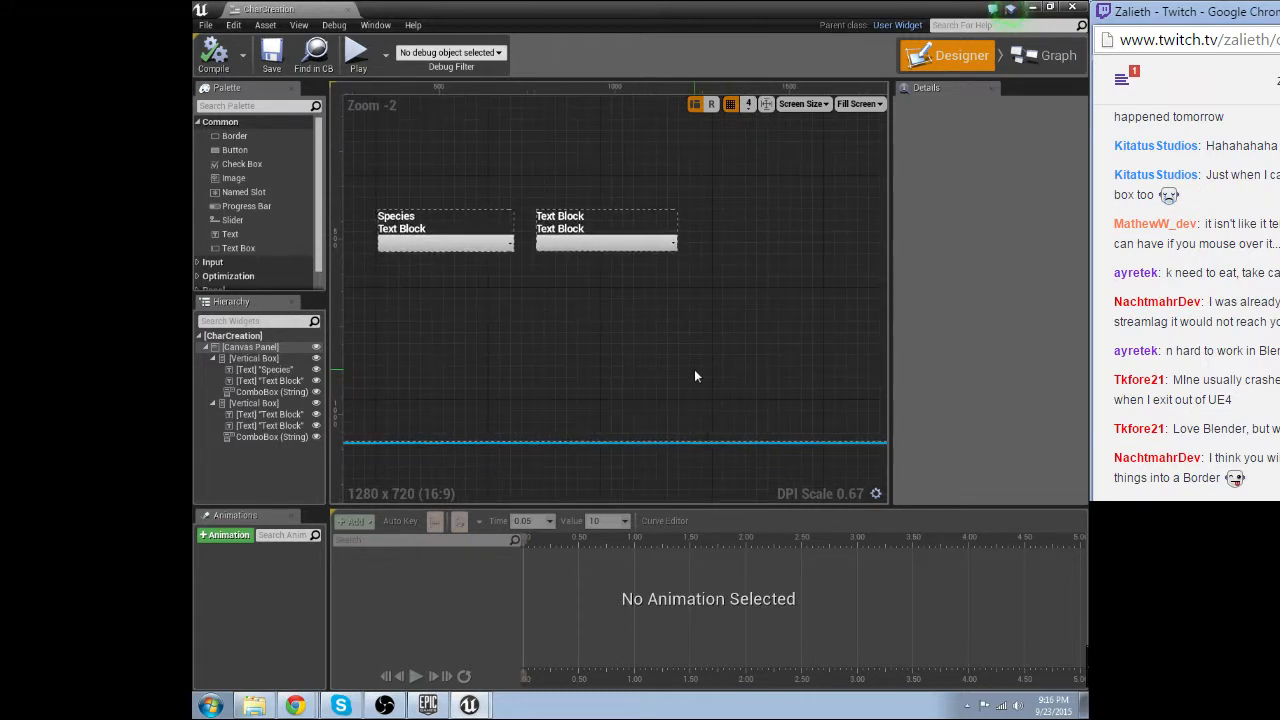
mouse_move(693, 374)
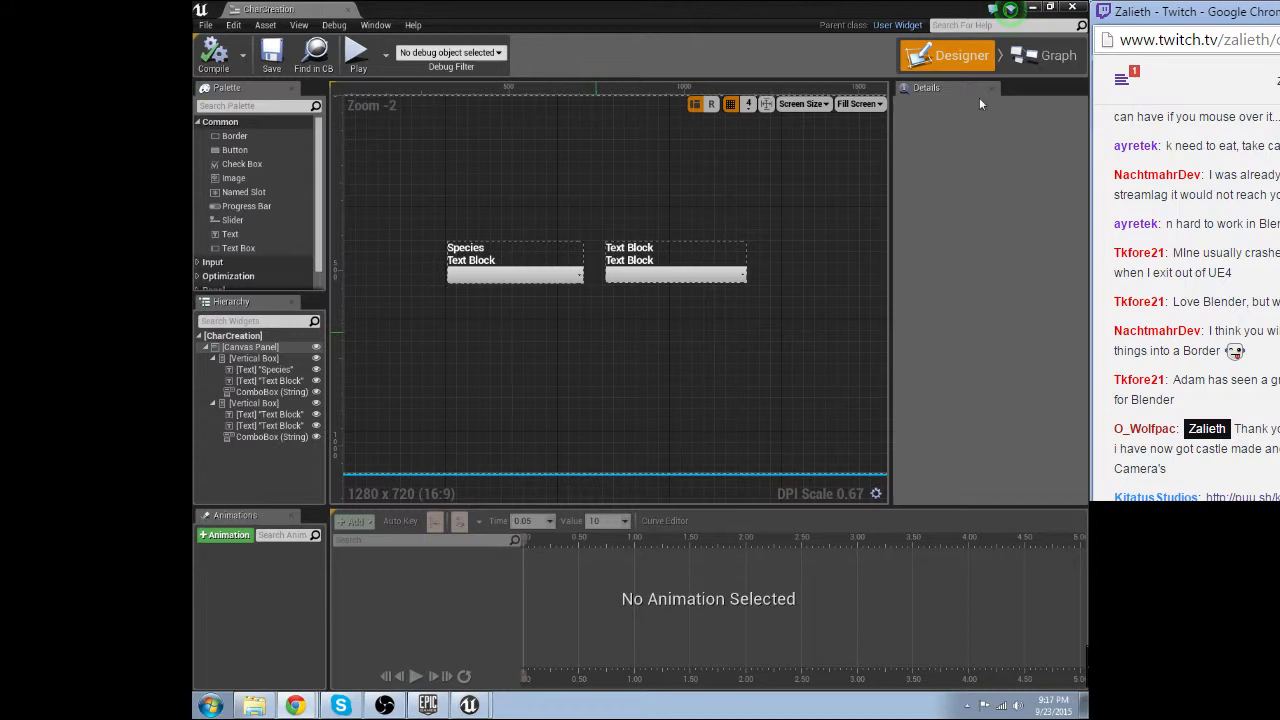
left_click(1057, 55)
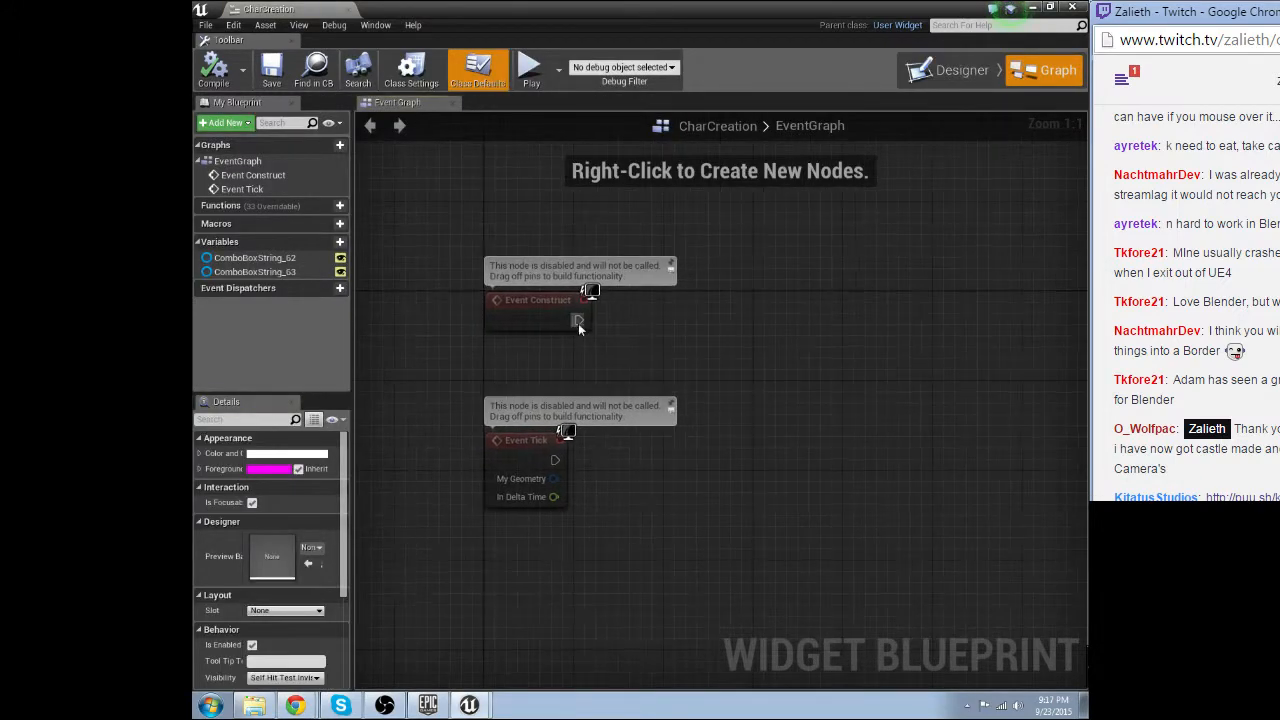
On Event Construct, cast Get Player Controller to RPGController and store it in 'Controller'.
left_click_drag(578, 320, 750, 300)
type("get player con")
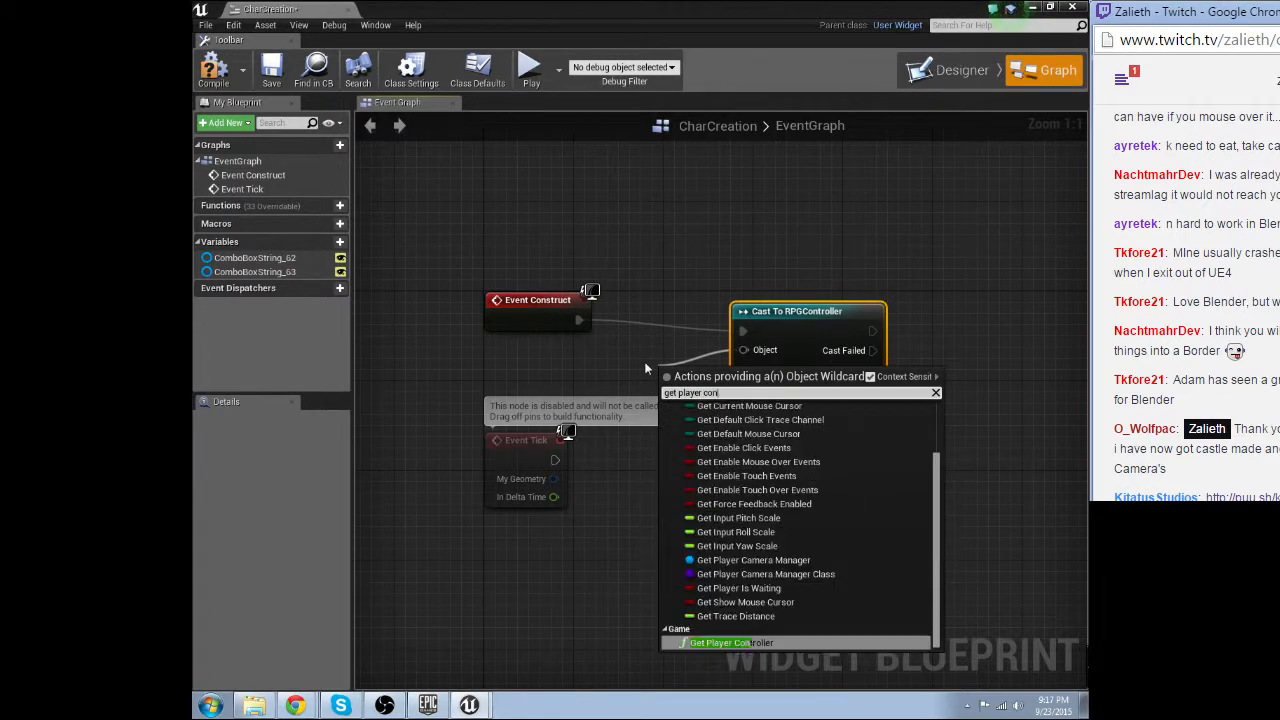
left_click(720, 642)
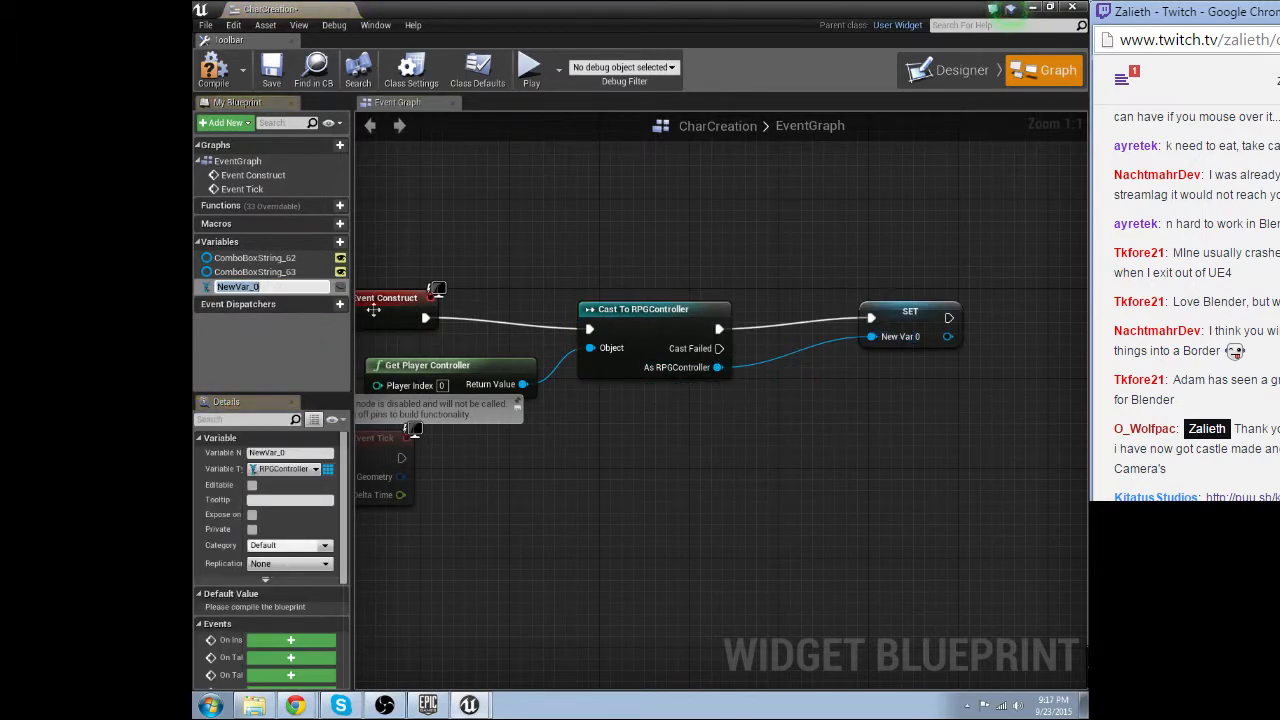
type("Controller")
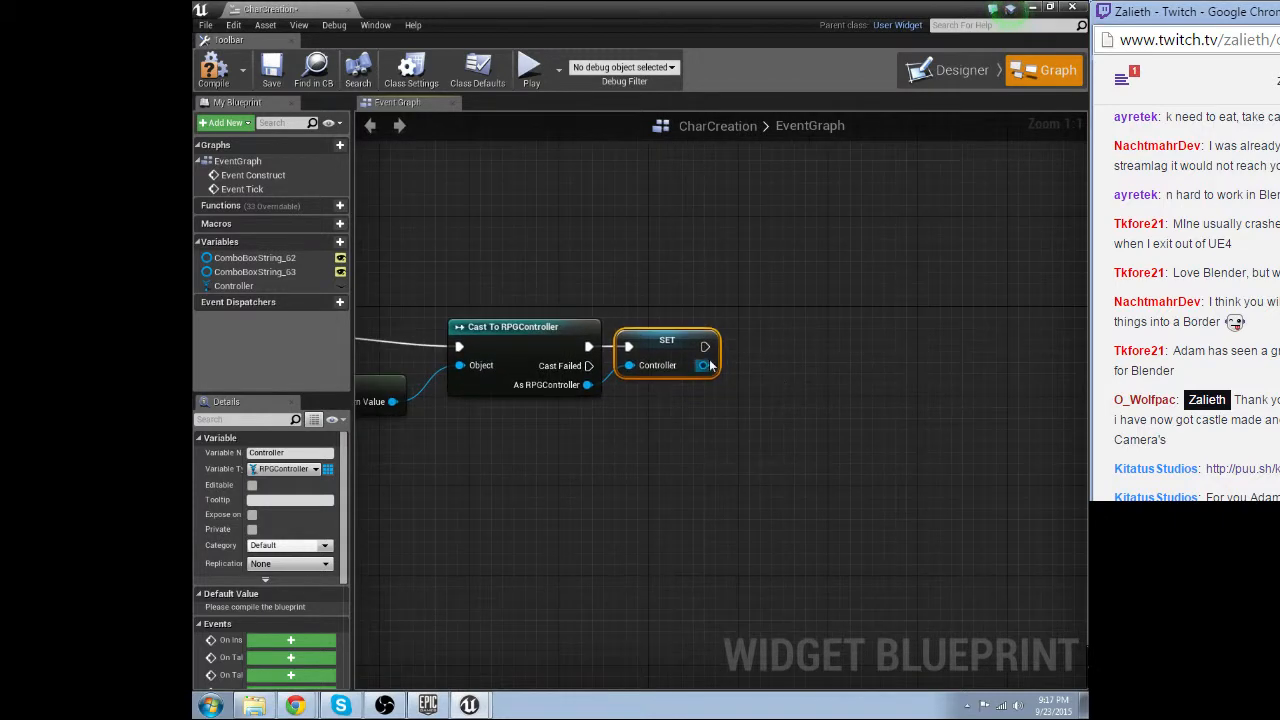
left_click(750, 440)
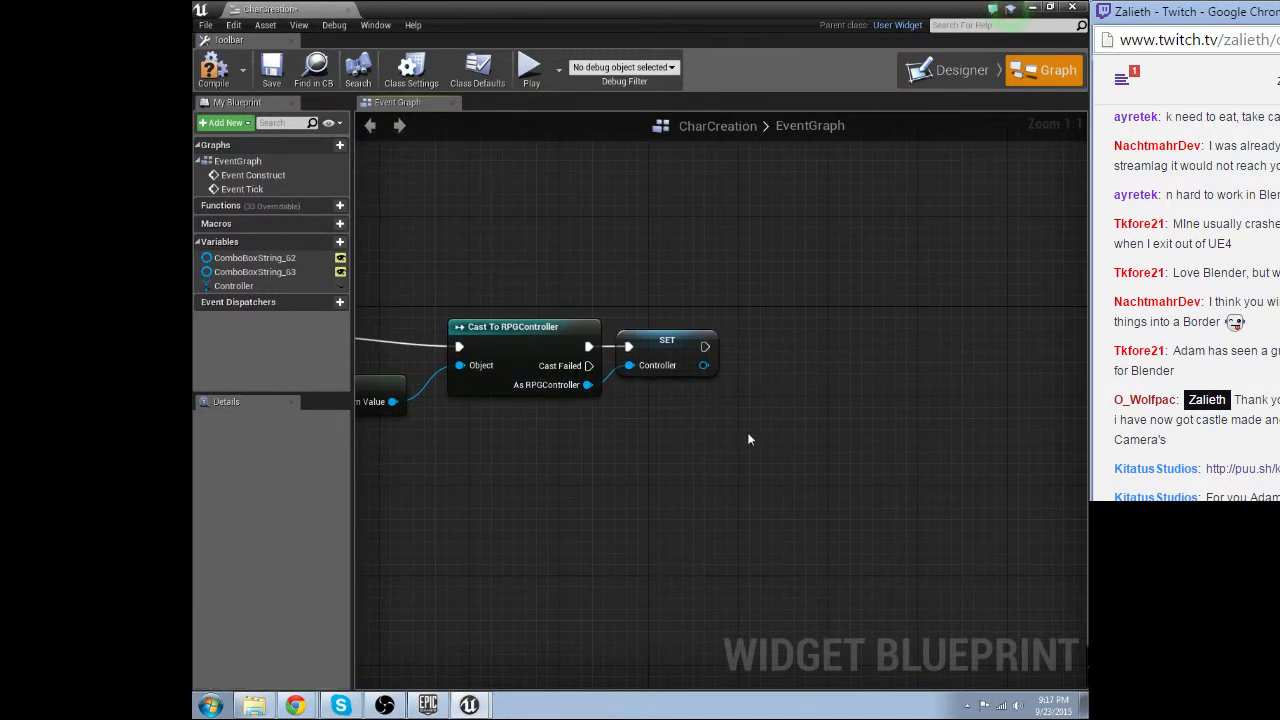
left_click_drag(705, 346, 789, 360)
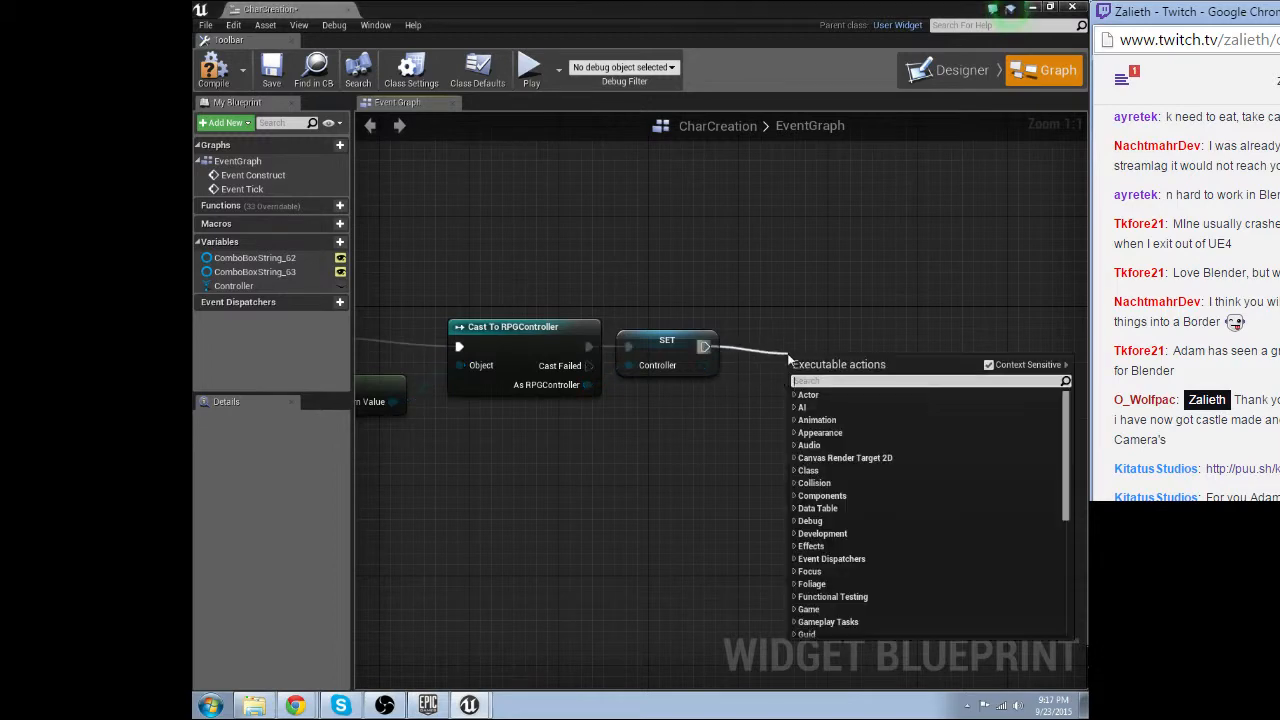
Add a ForEach Species loop after the Controller SET node and search for an option node.
type("for each enum")
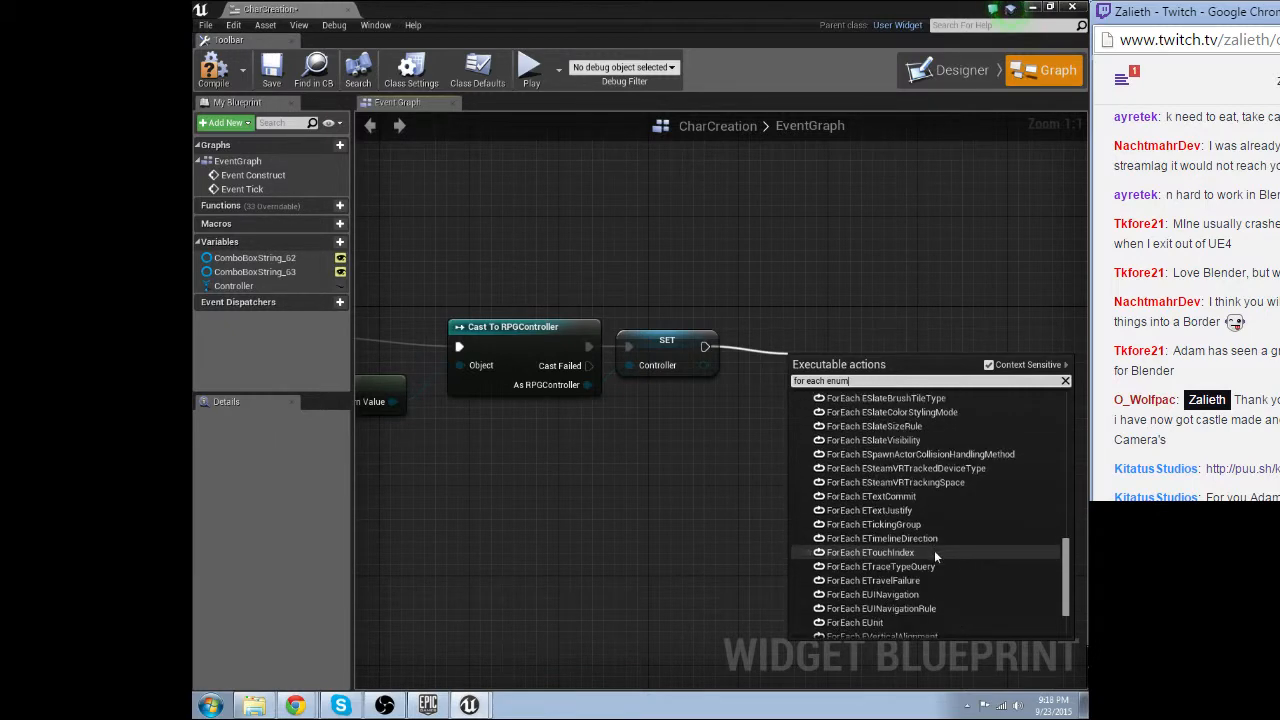
scroll("down", 3)
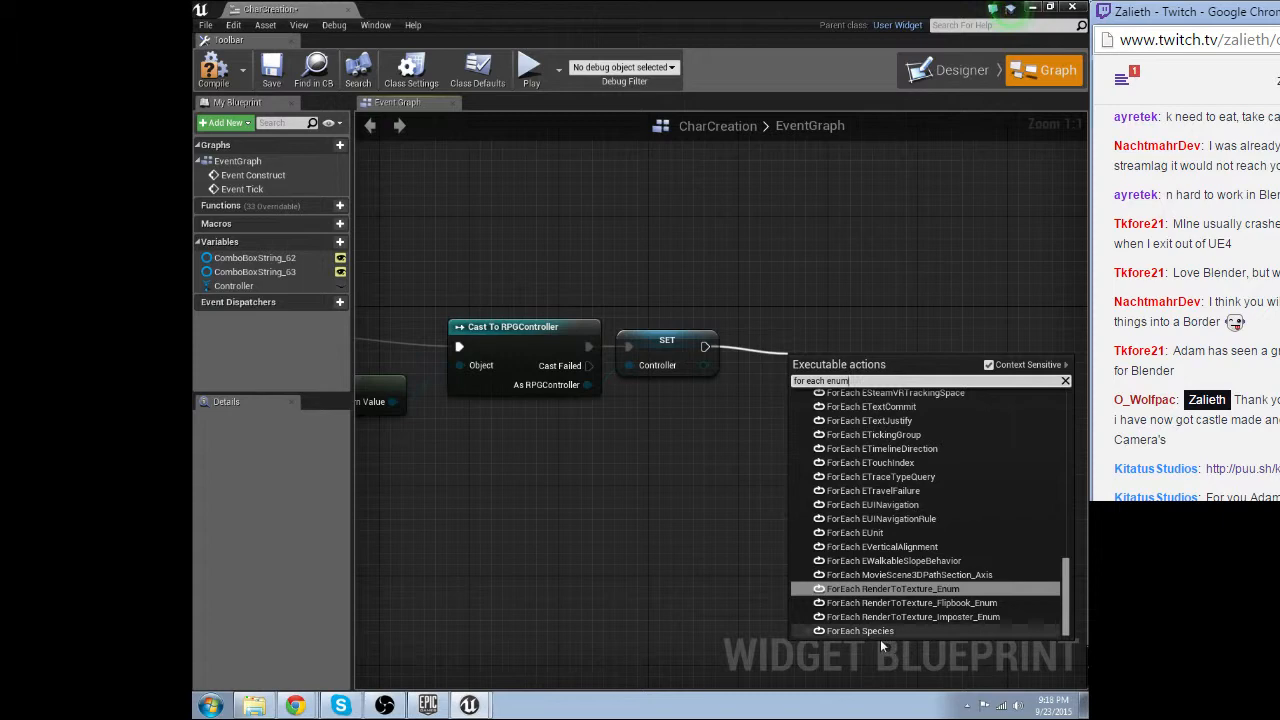
left_click(858, 631)
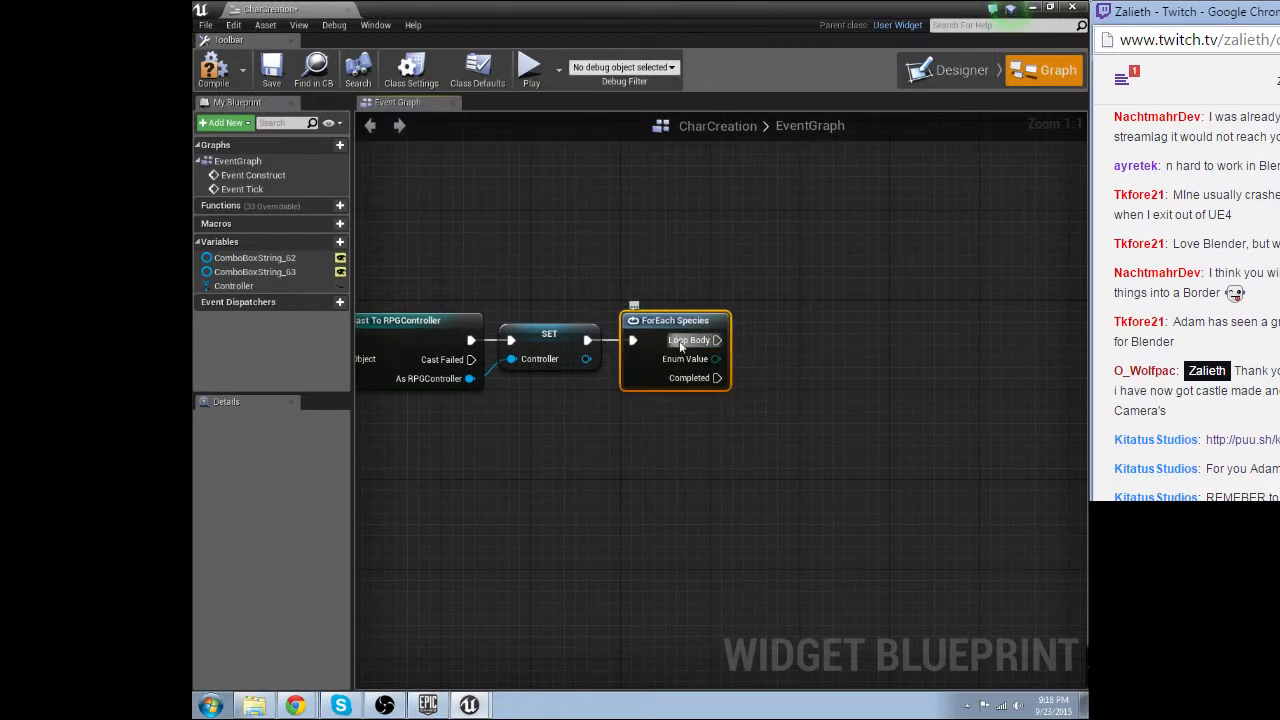
left_click_drag(717, 378, 783, 408)
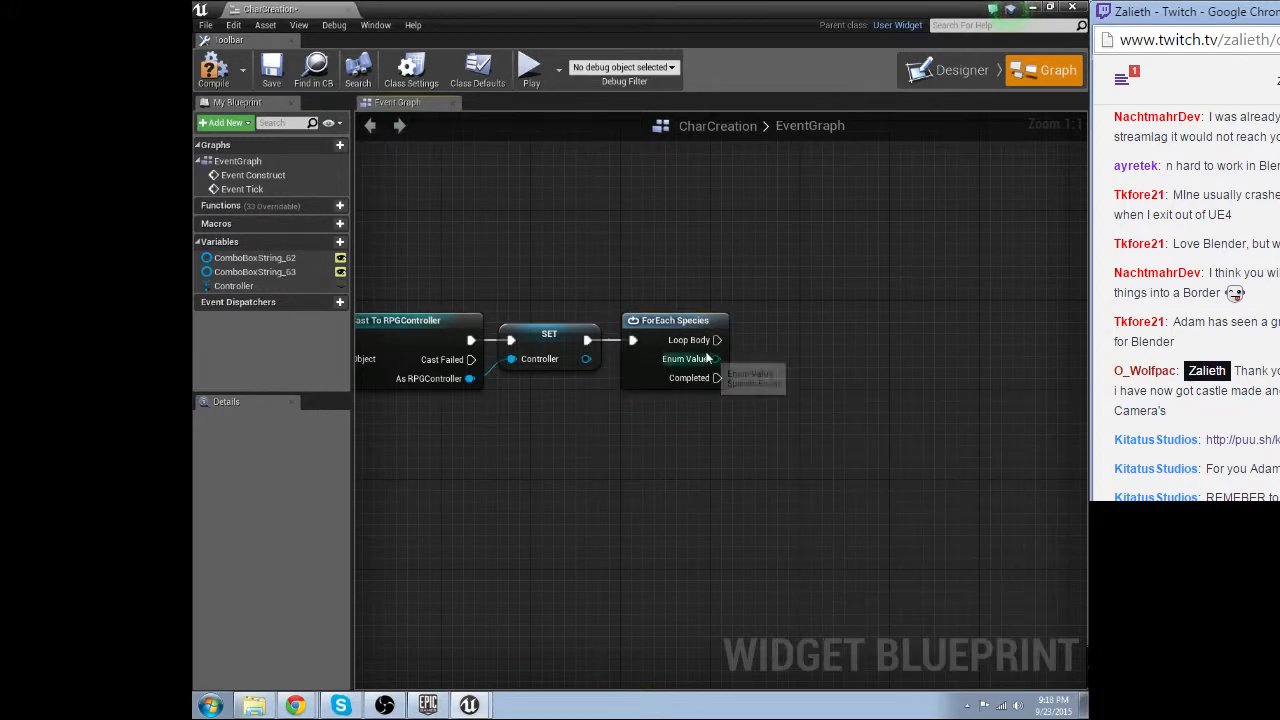
left_click_drag(718, 340, 835, 358)
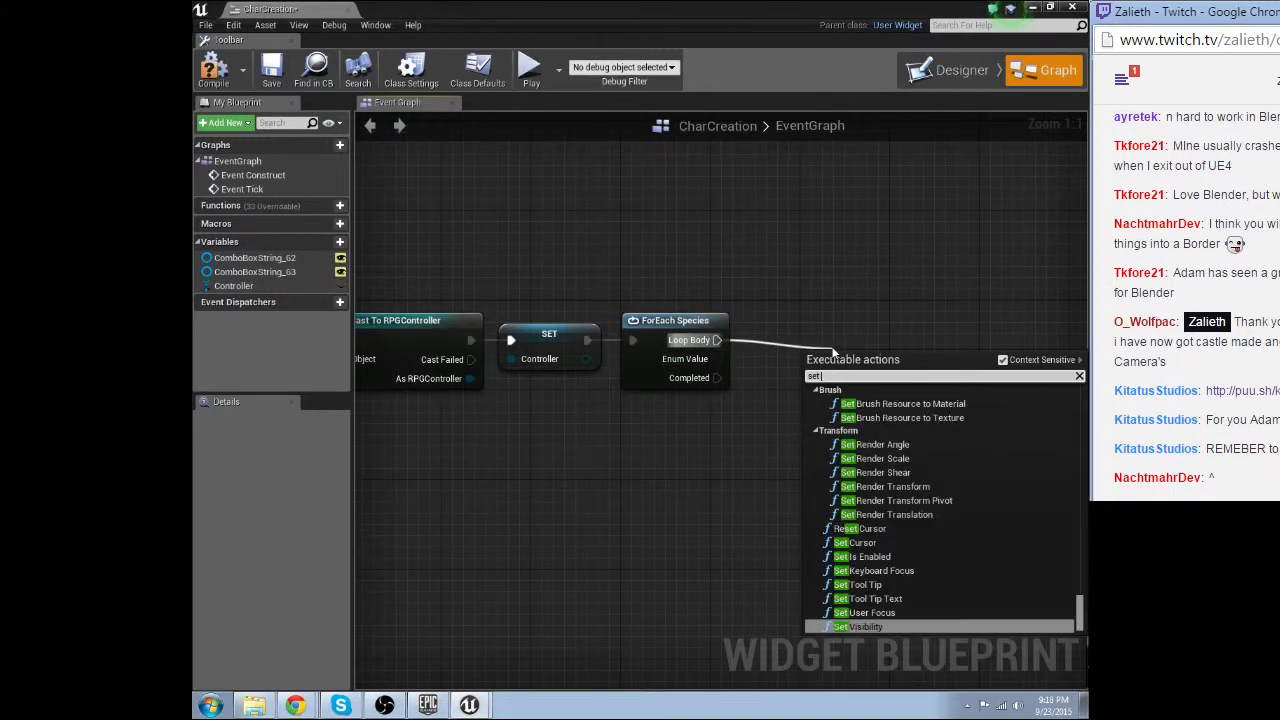
type("option")
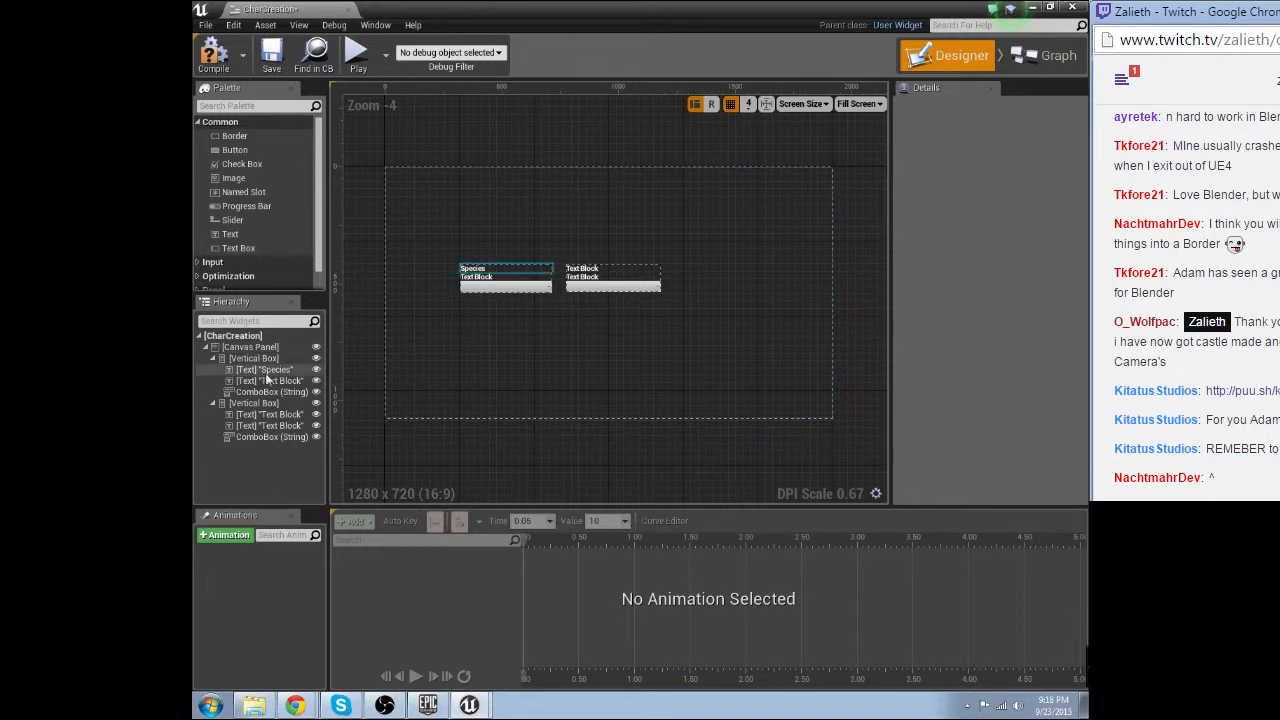
Select the ComboBox (String) under the Species label in the Hierarchy, then return to the graph.
left_click(268, 391)
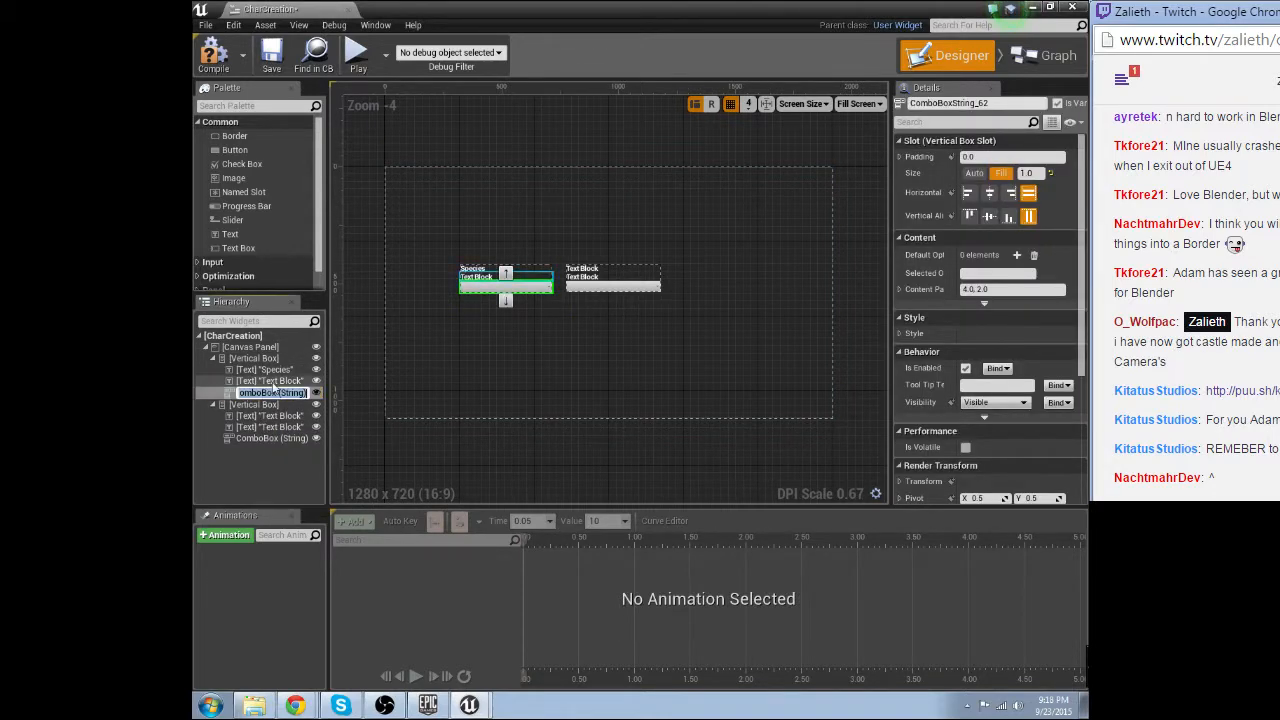
left_click(1044, 70)
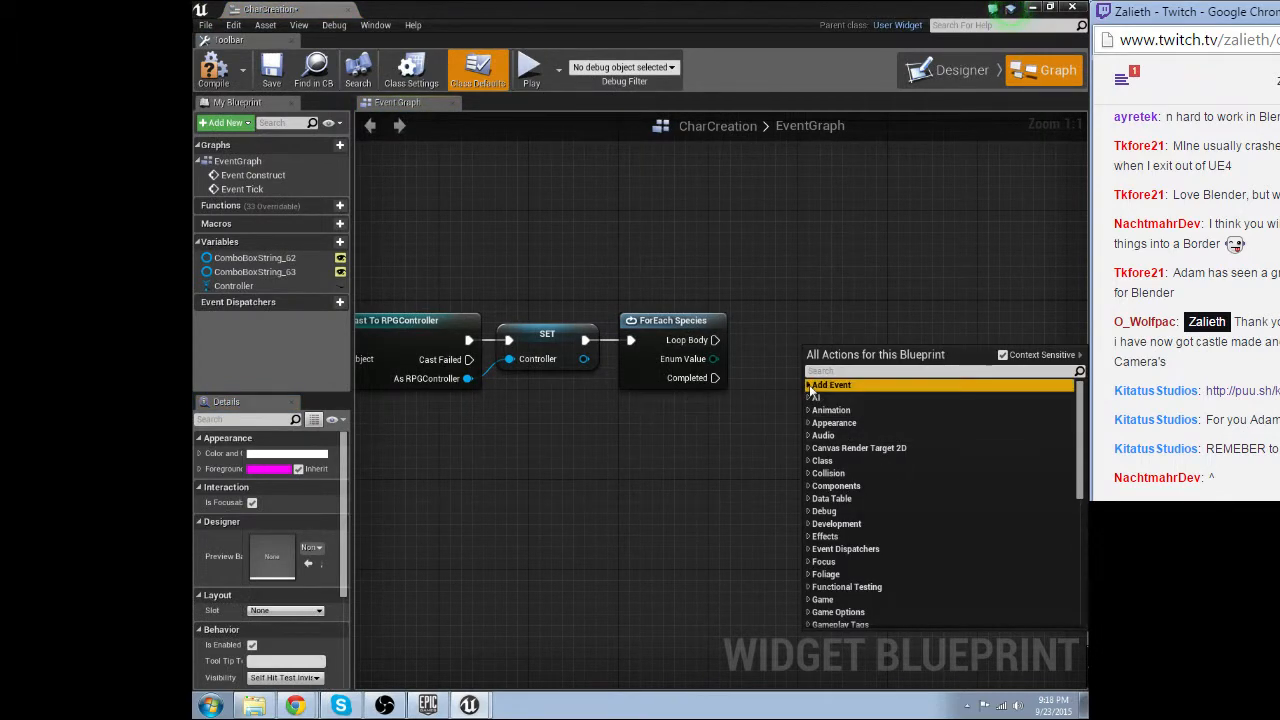
Place ComboBoxString_62 and ComboBoxString_63 references and a Set Selected Option node in the graph.
left_click(831, 384)
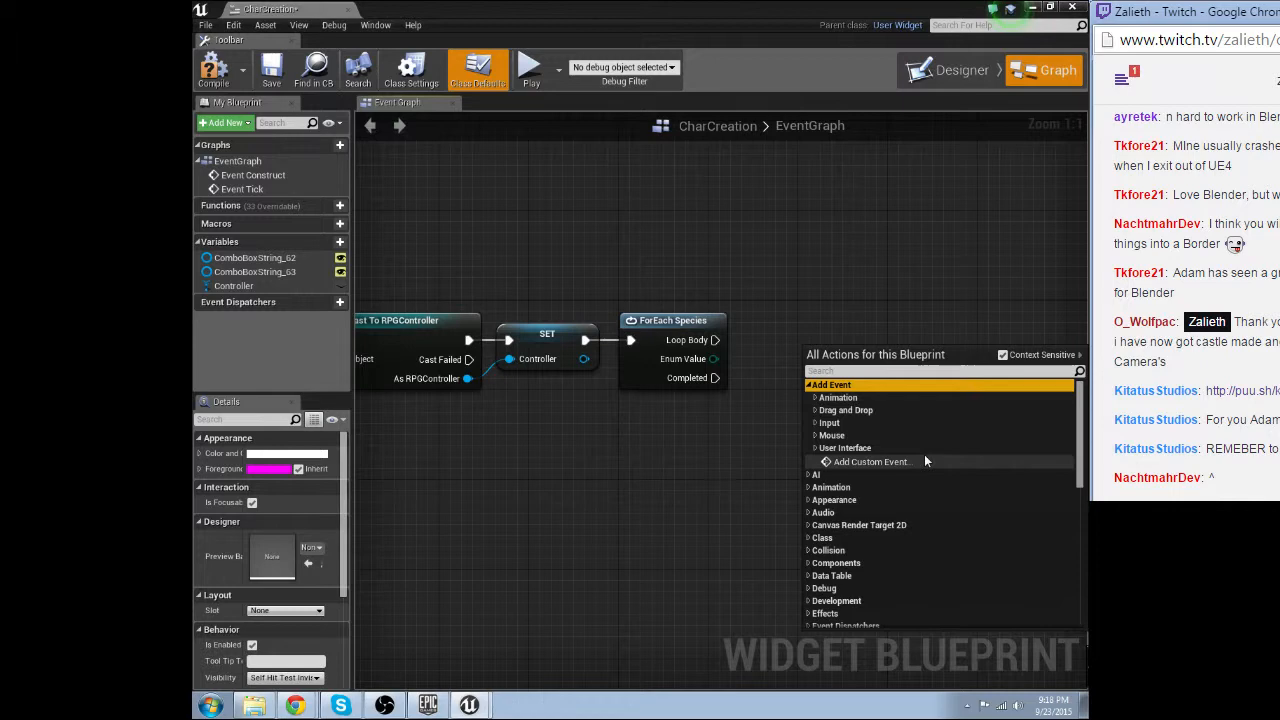
scroll("down", 3)
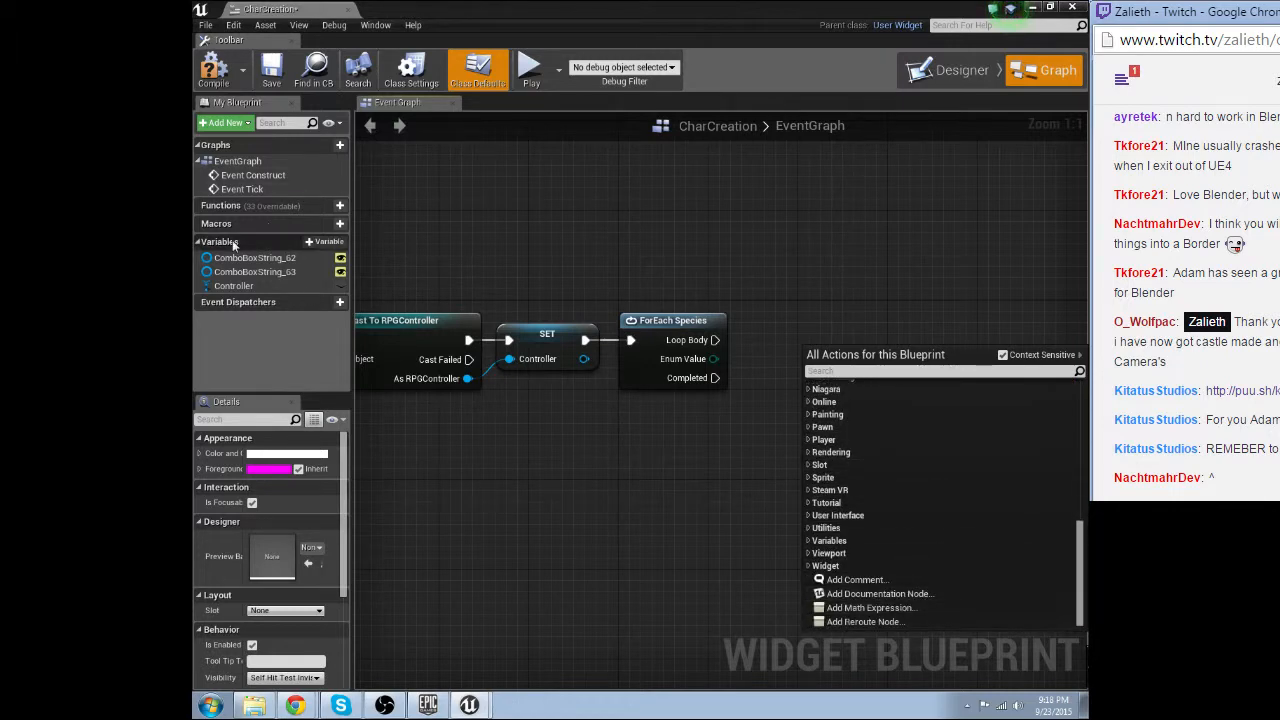
right_click(253, 257)
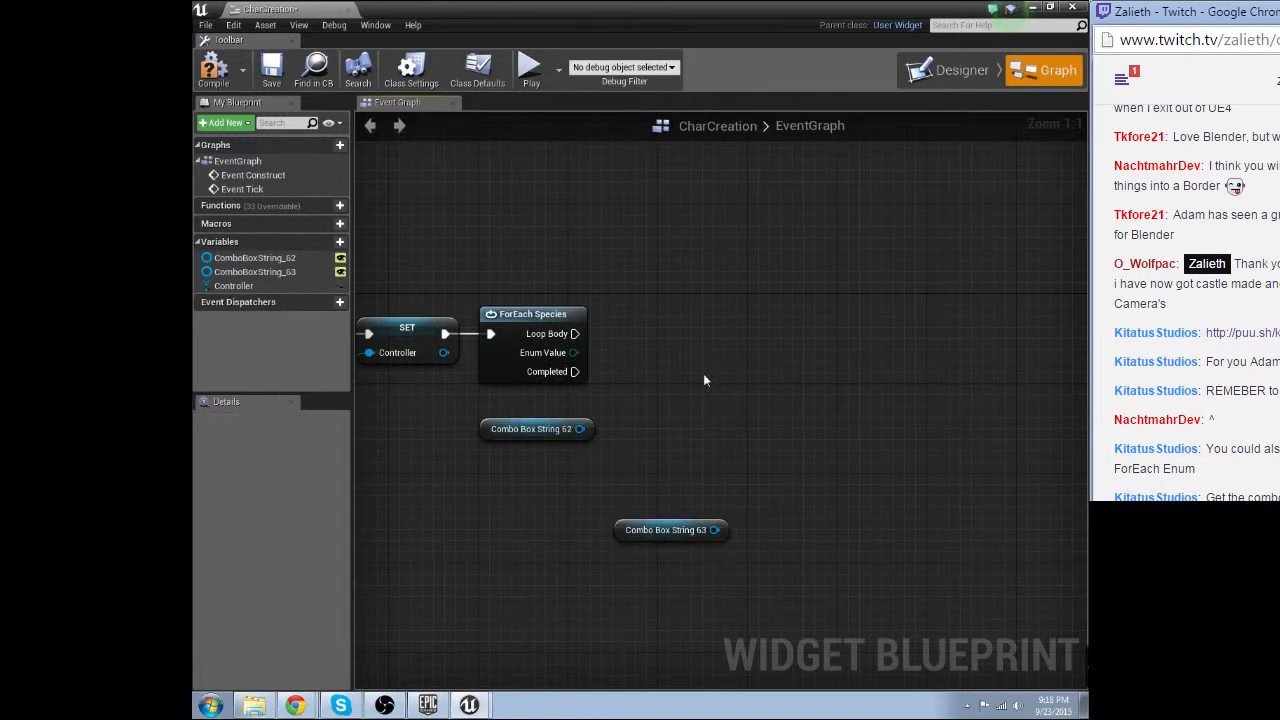
left_click_drag(578, 428, 710, 375)
type("th")
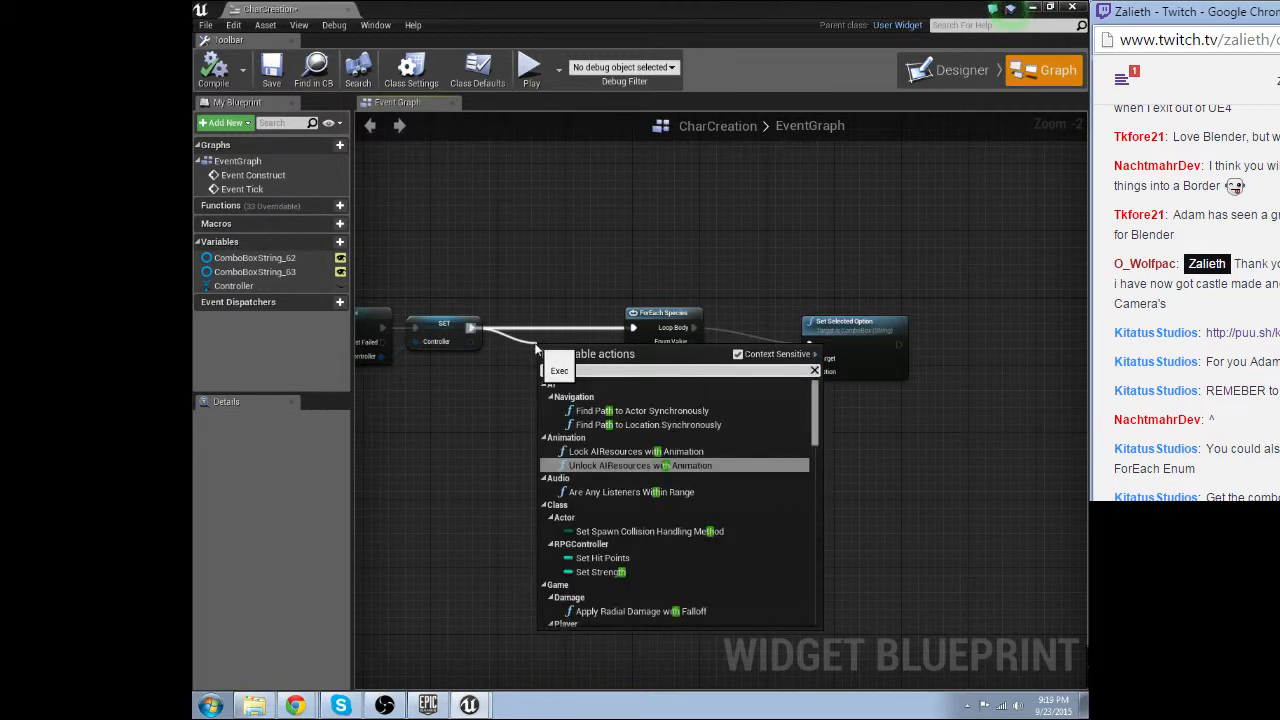
Add a Sequence node to split the flow and branch a node off the Career enum value.
type("Sequence")
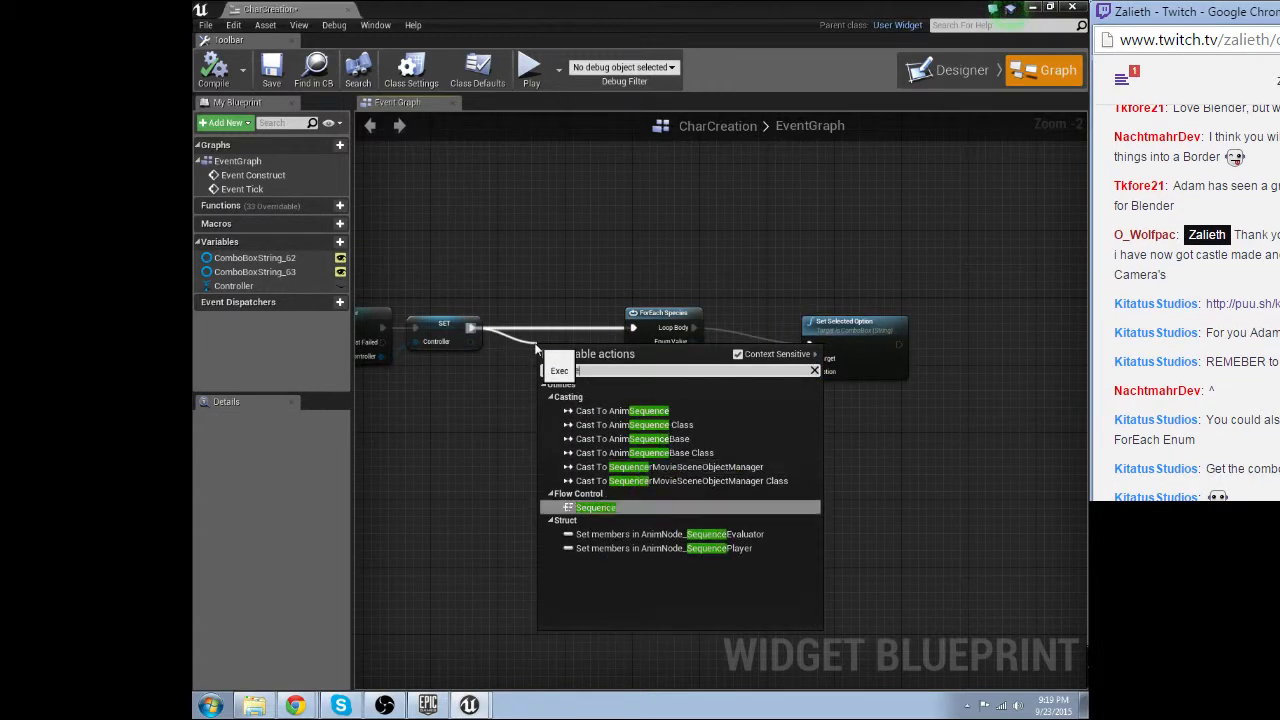
left_click(596, 507)
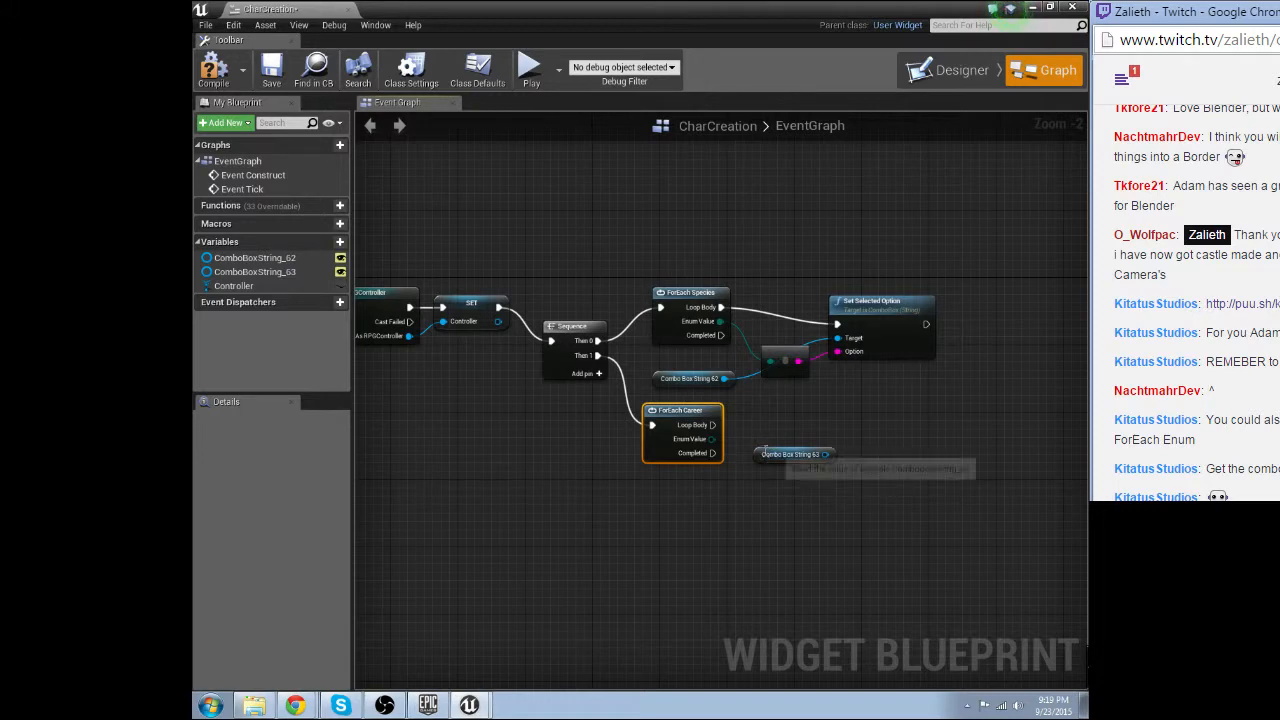
left_click_drag(720, 438, 785, 465)
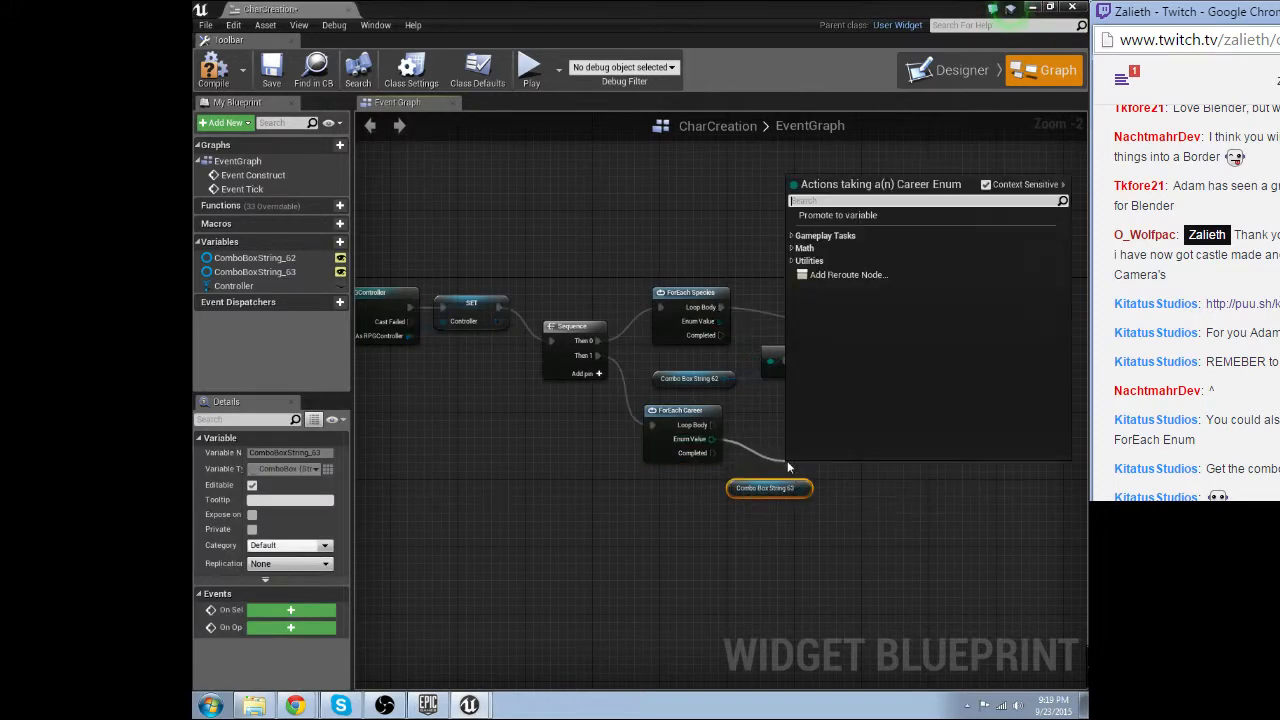
mouse_move(690, 439)
type("add")
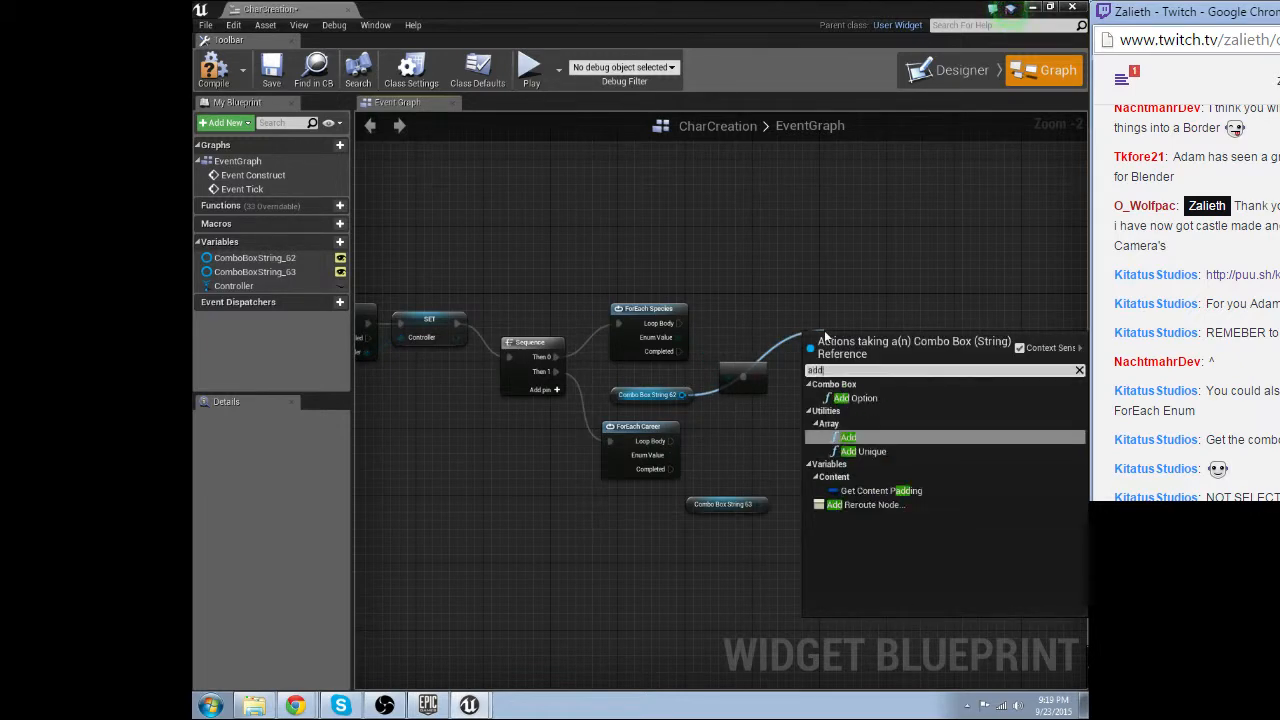
Add Add Option nodes for the Species and Career loops and wire the loop bodies in.
left_click(855, 397)
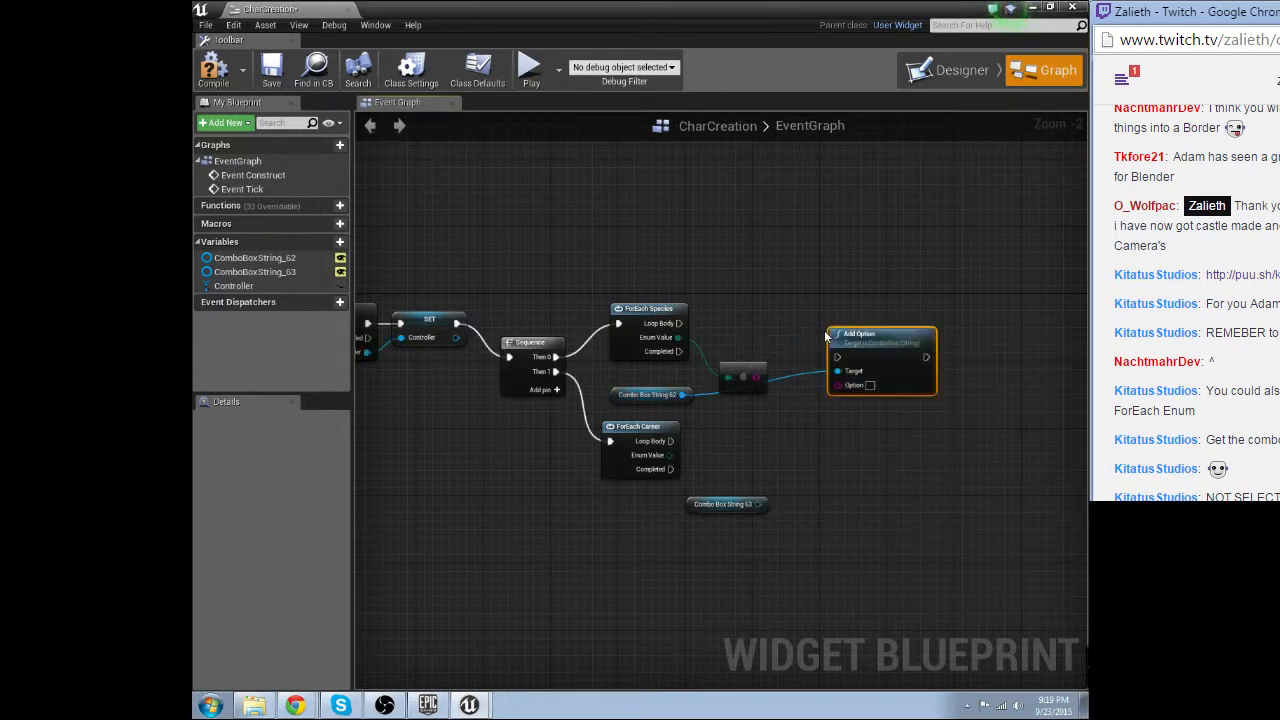
left_click_drag(760, 380, 845, 372)
type("add")
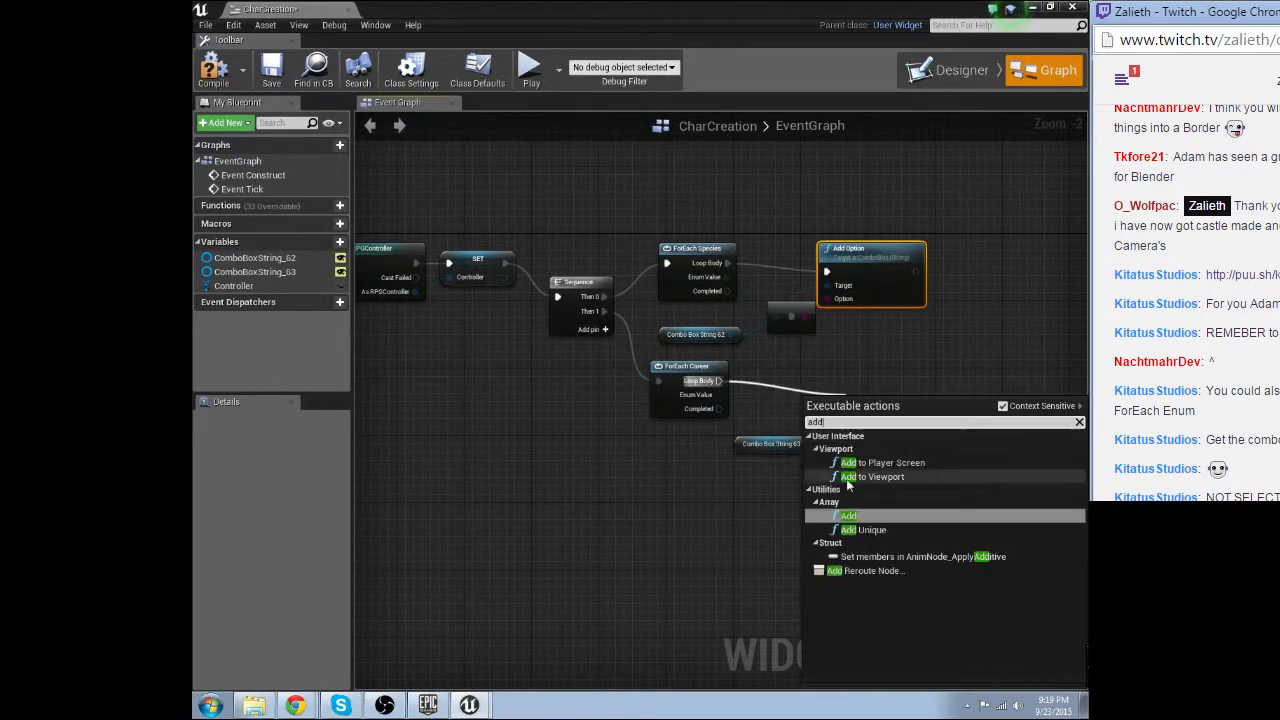
left_click(848, 515)
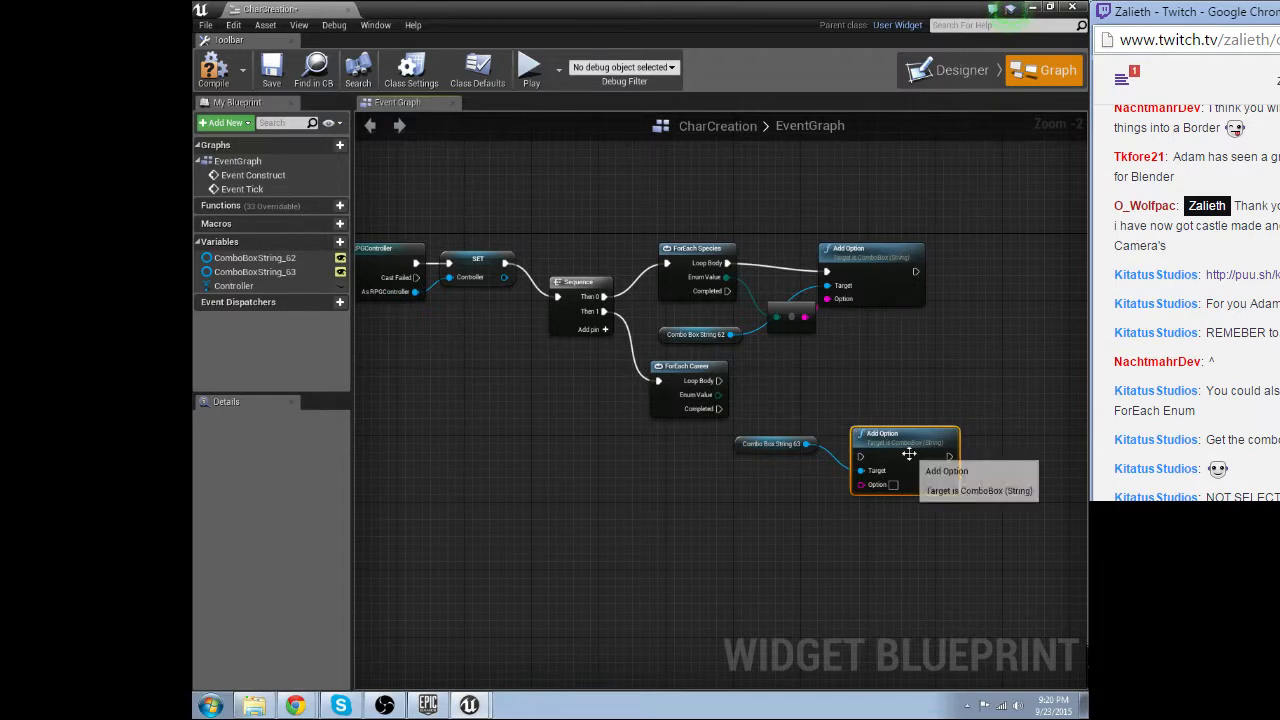
left_click_drag(905, 460, 888, 400)
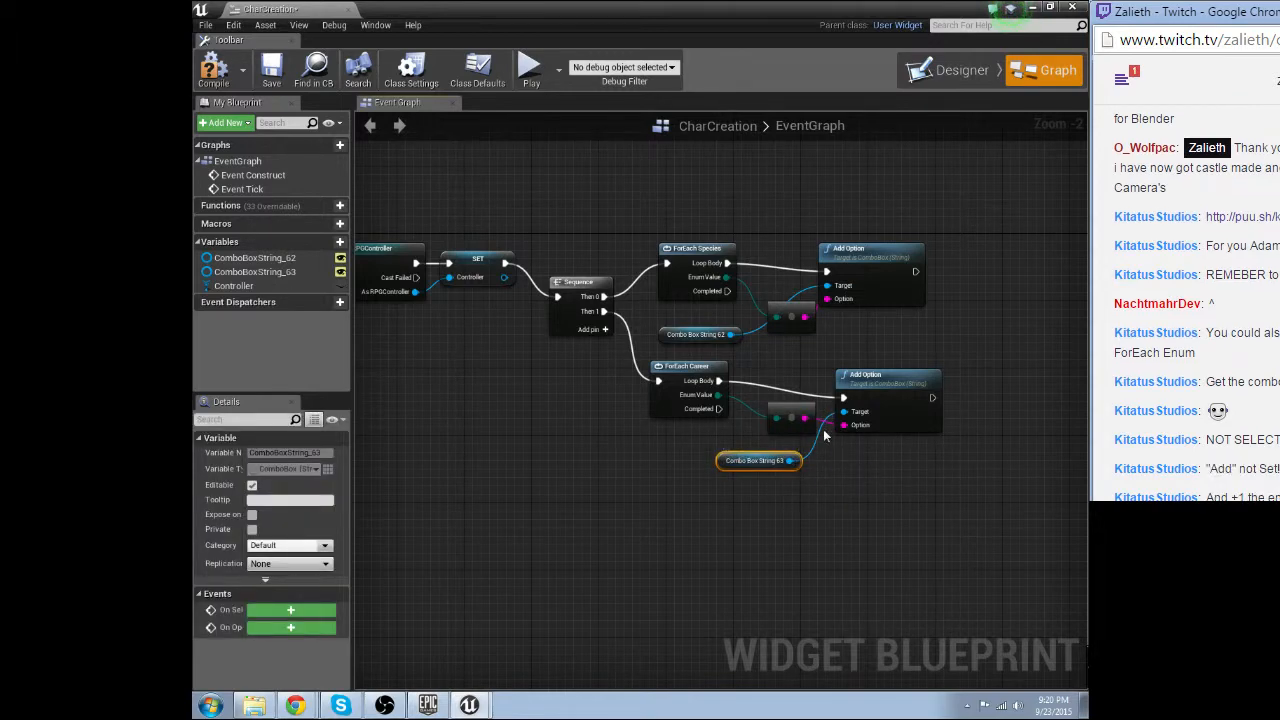
mouse_move(790, 443)
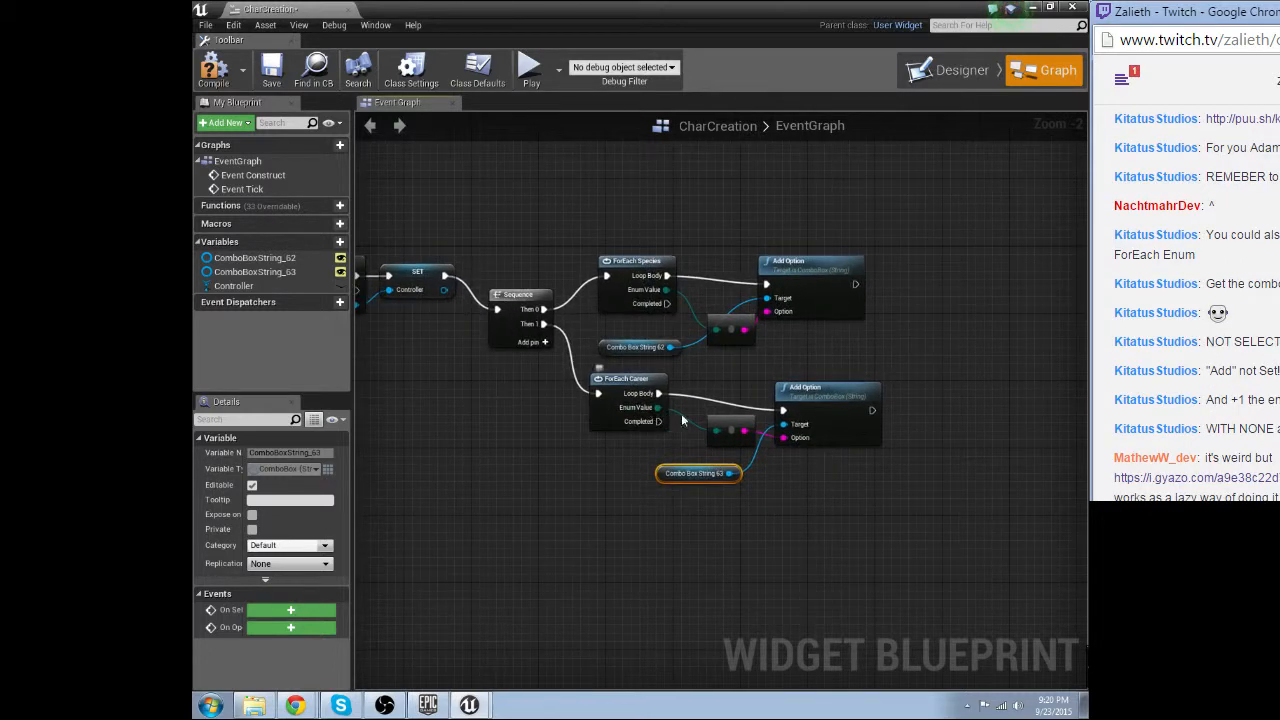
mouse_move(735, 331)
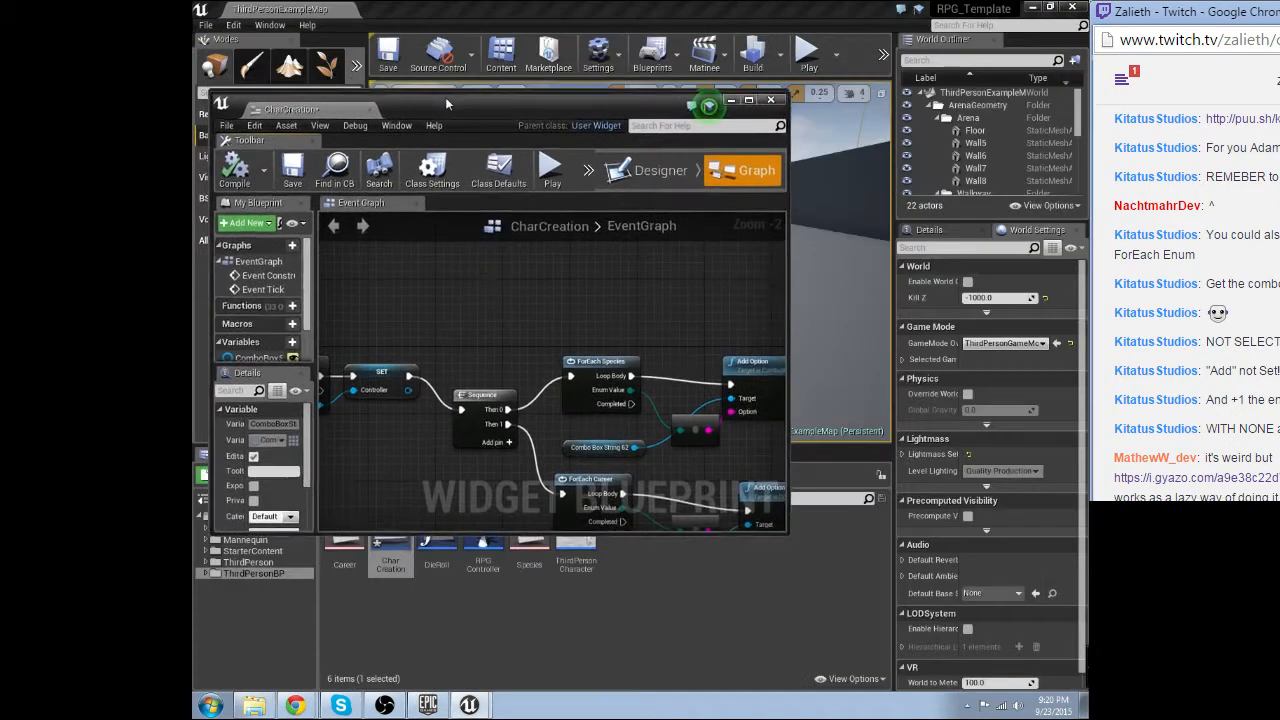
Add a new enumerator named 'None' to the Career enum and move it up.
left_click(749, 100)
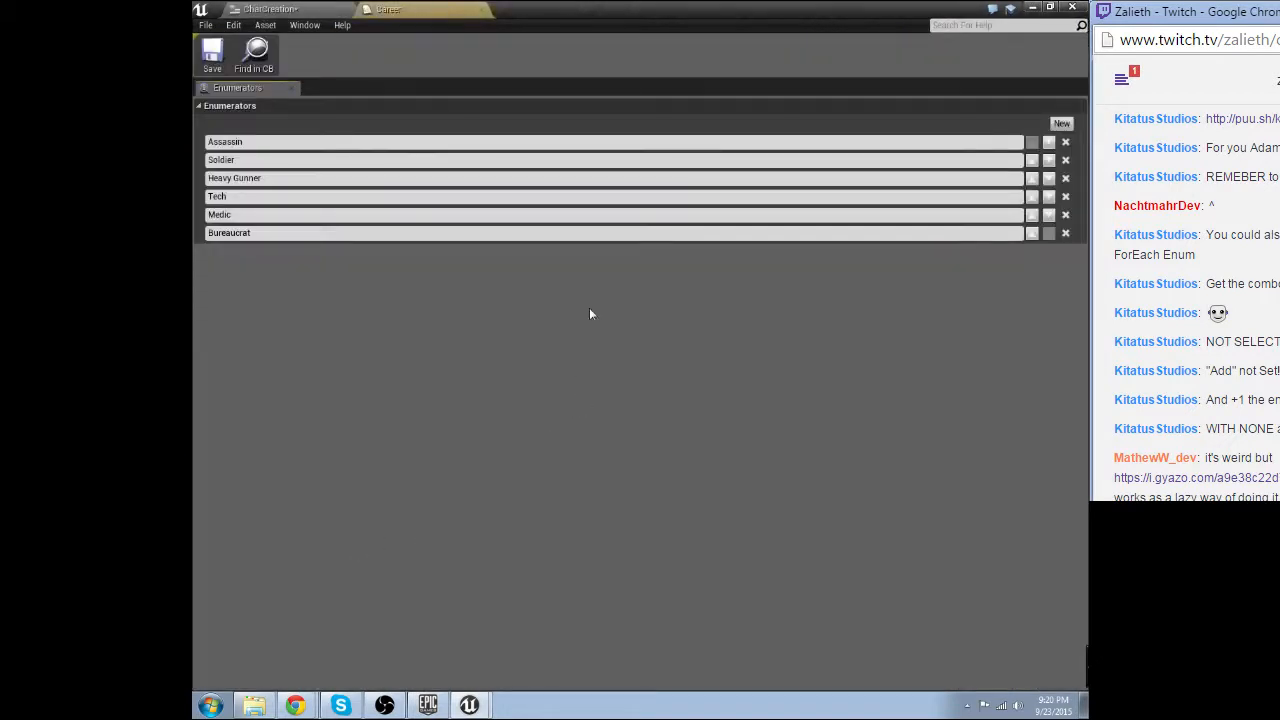
left_click(1061, 123)
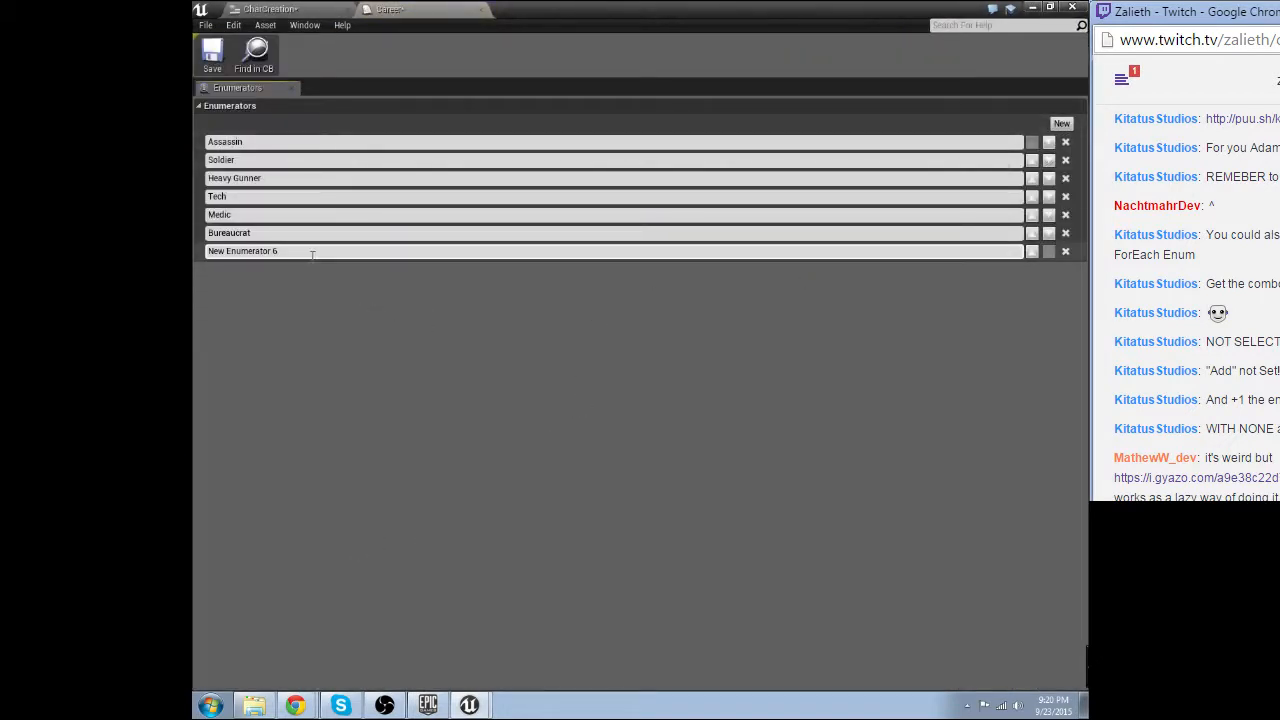
type("None")
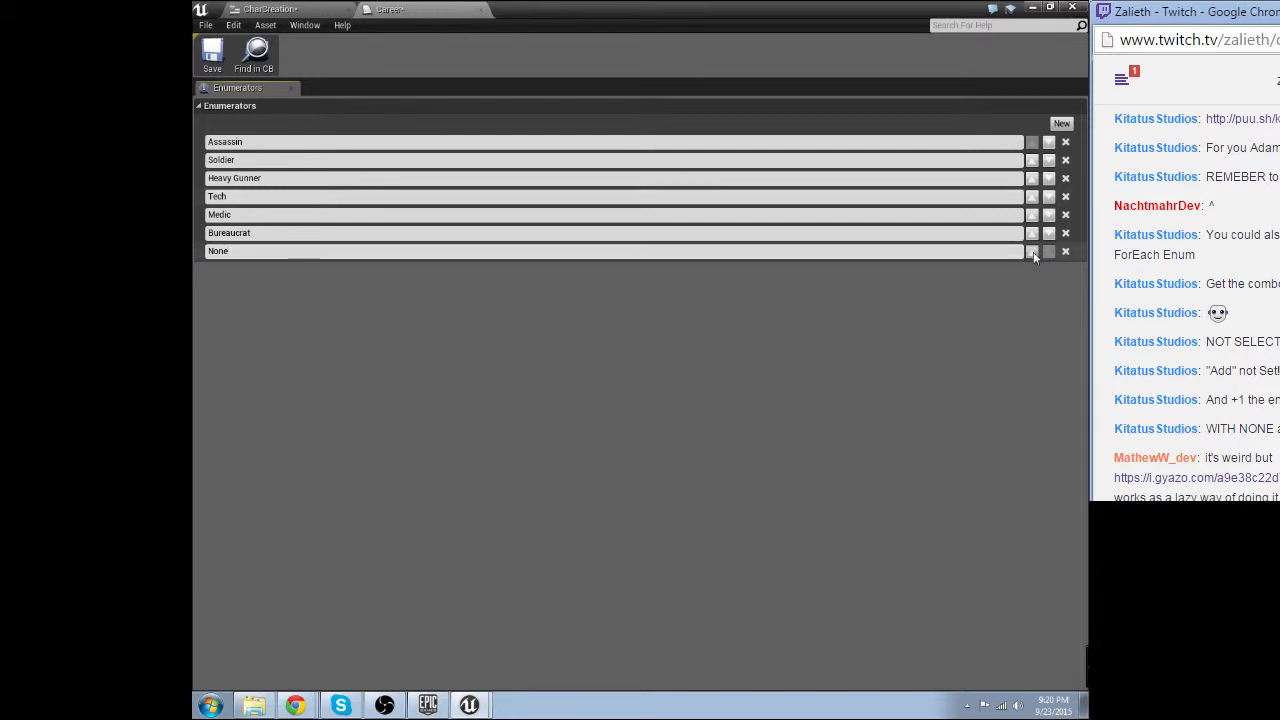
left_click(1032, 251)
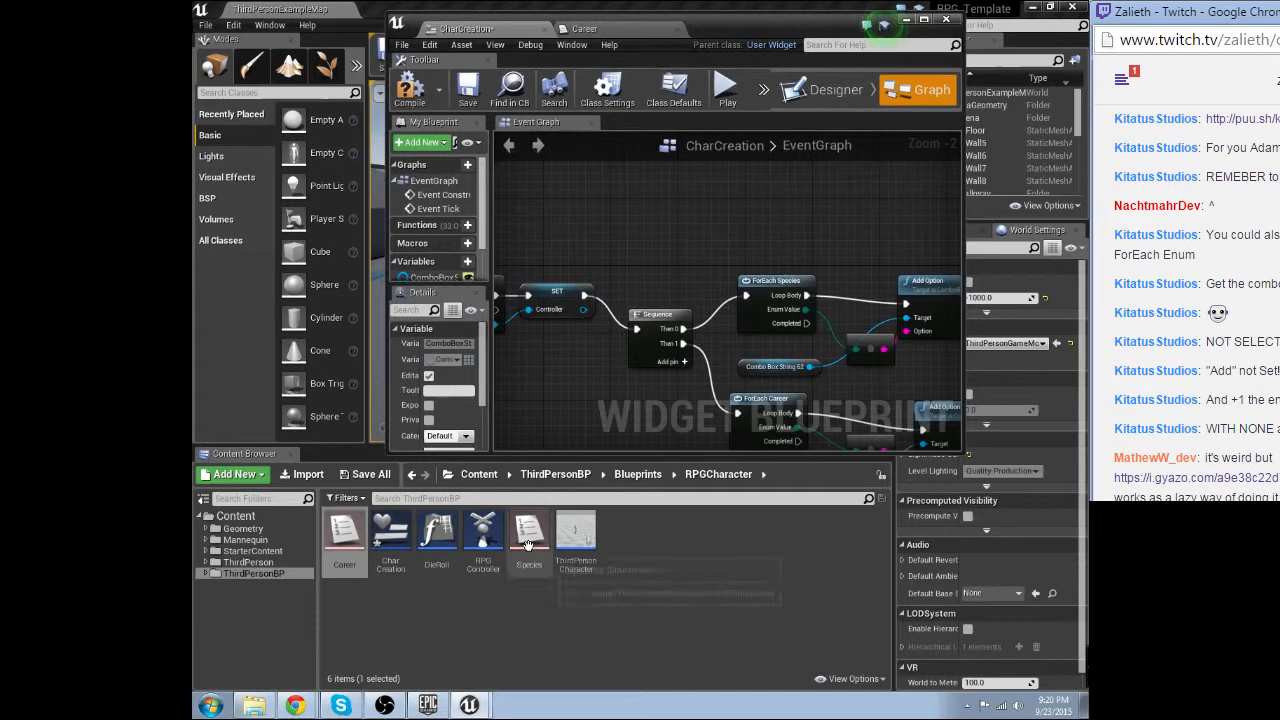
Add a Species enum entry and insert integer +1 nodes before both byte-to-string conversions.
double_click(528, 535)
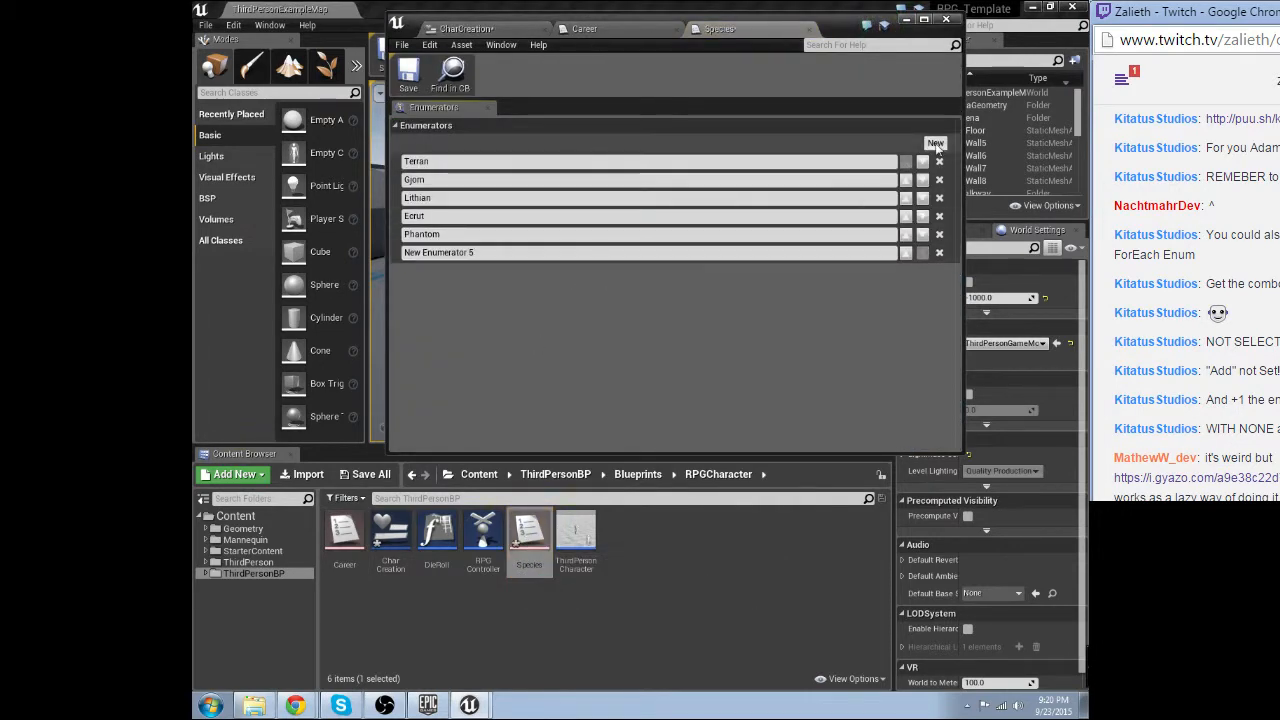
mouse_move(340, 251)
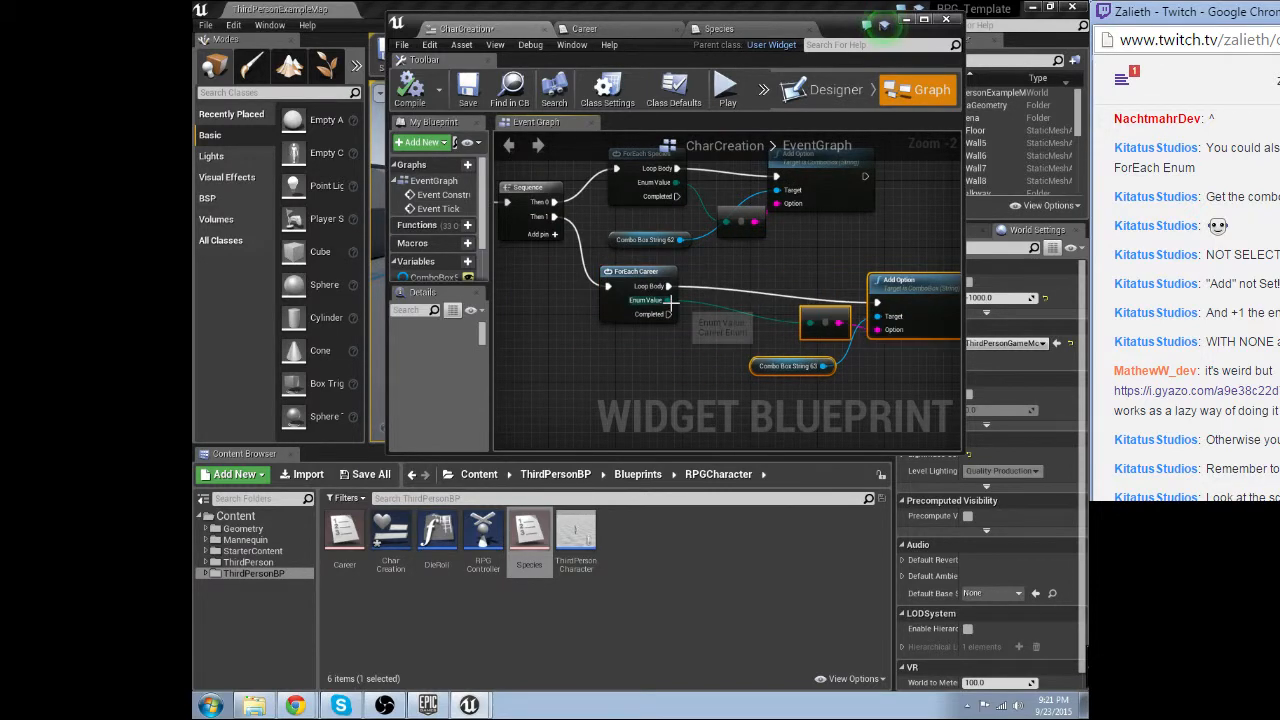
left_click(665, 313)
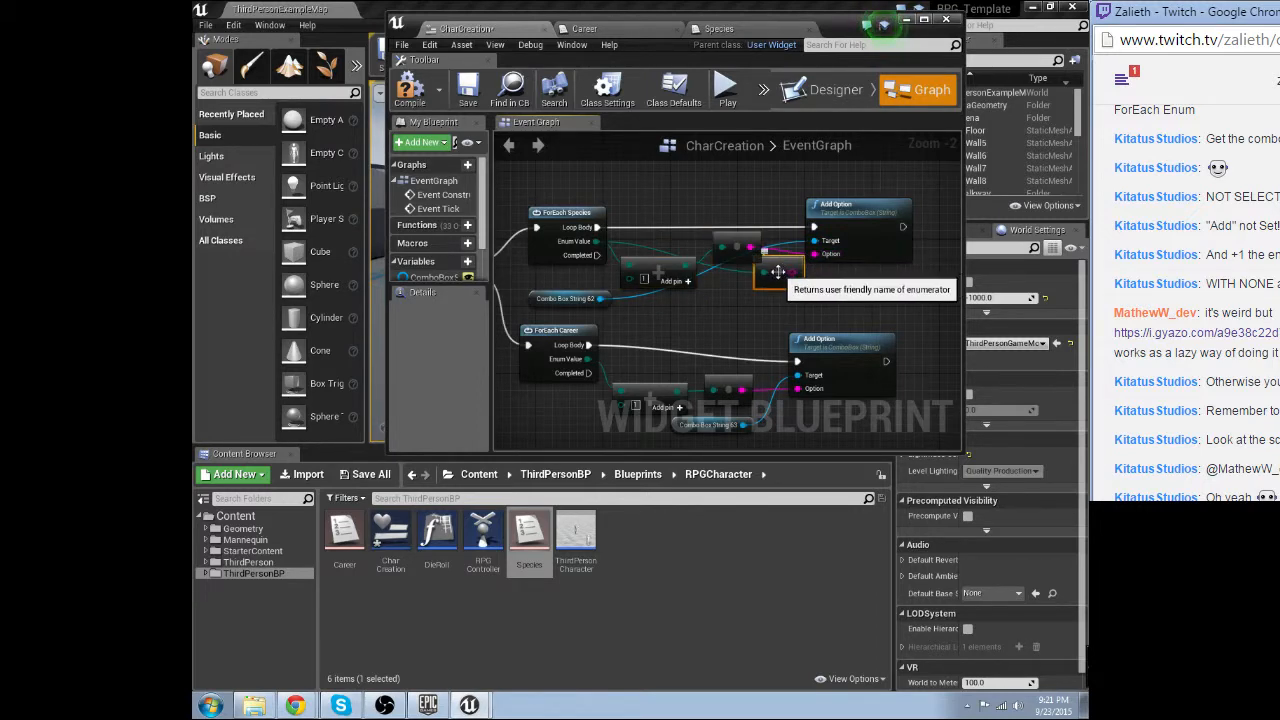
mouse_move(737, 250)
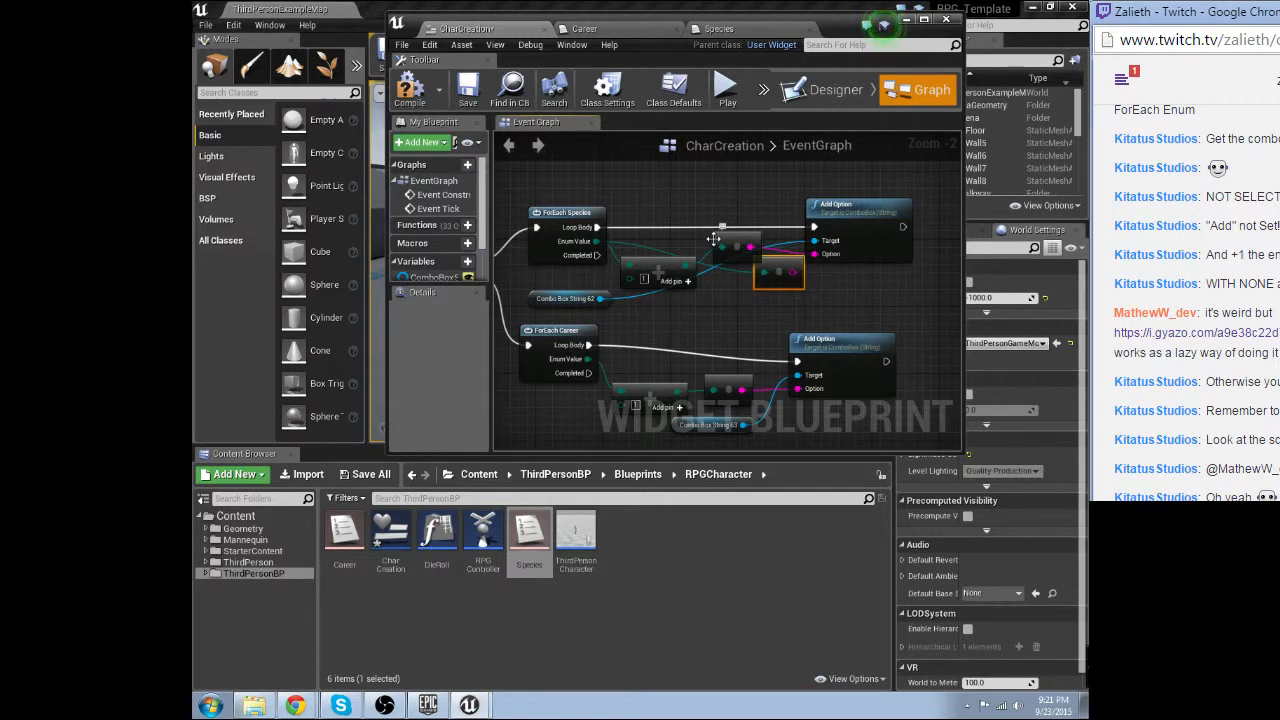
mouse_move(737, 240)
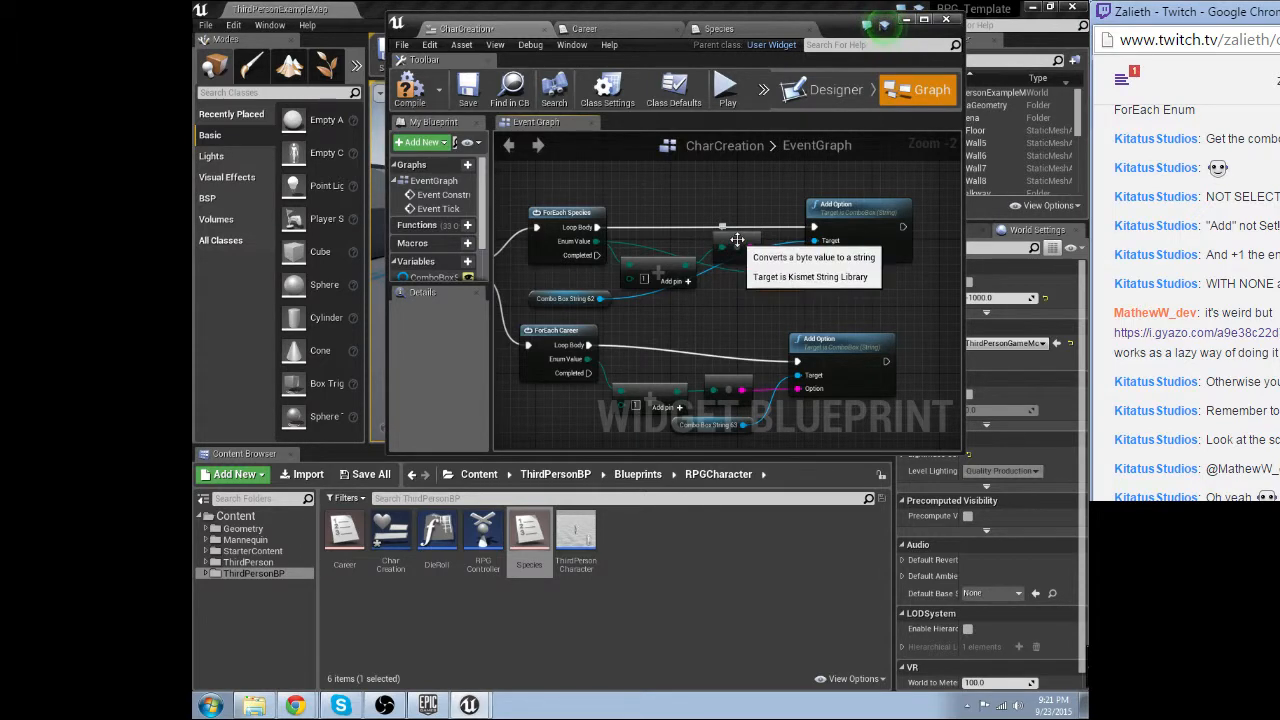
left_click(778, 260)
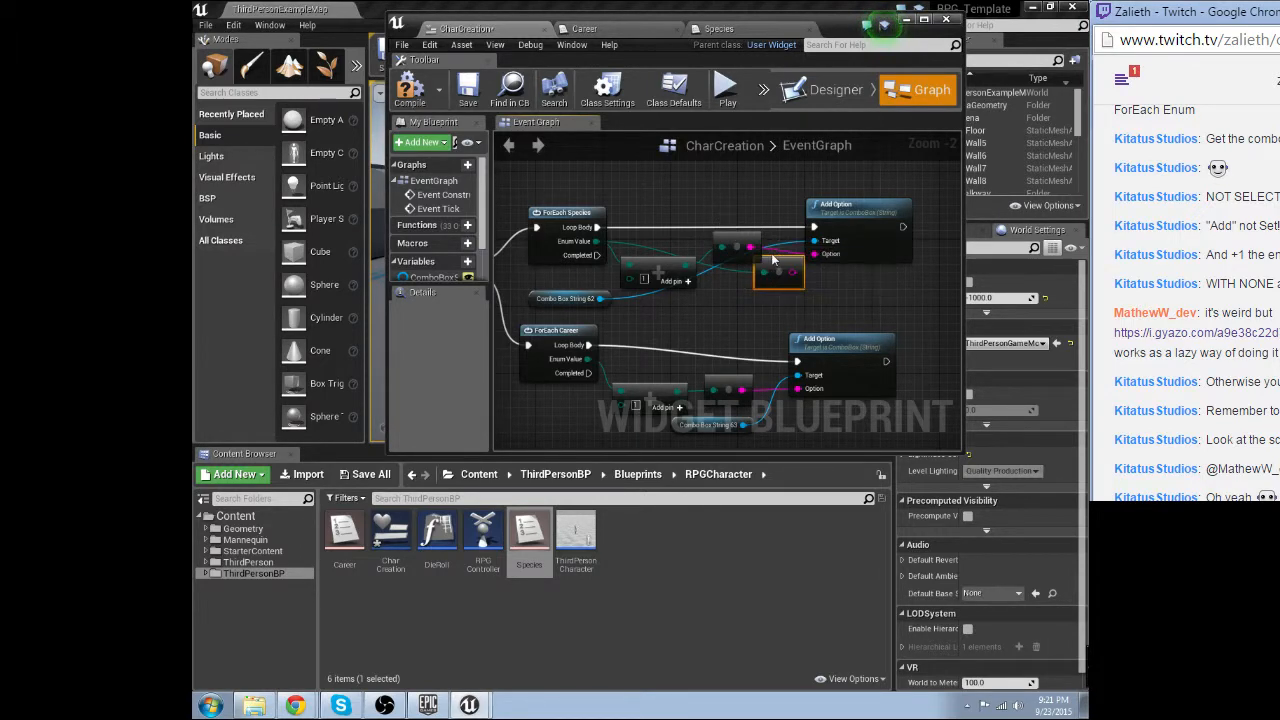
mouse_move(725, 243)
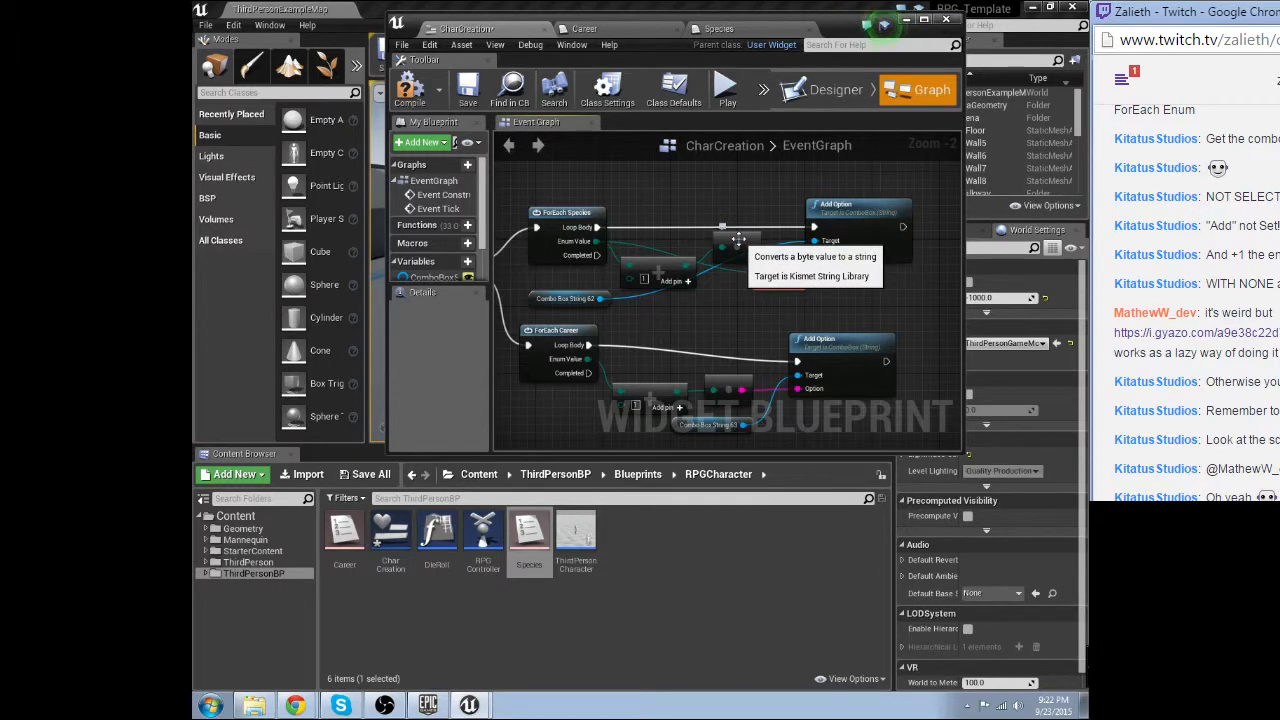
left_click(737, 245)
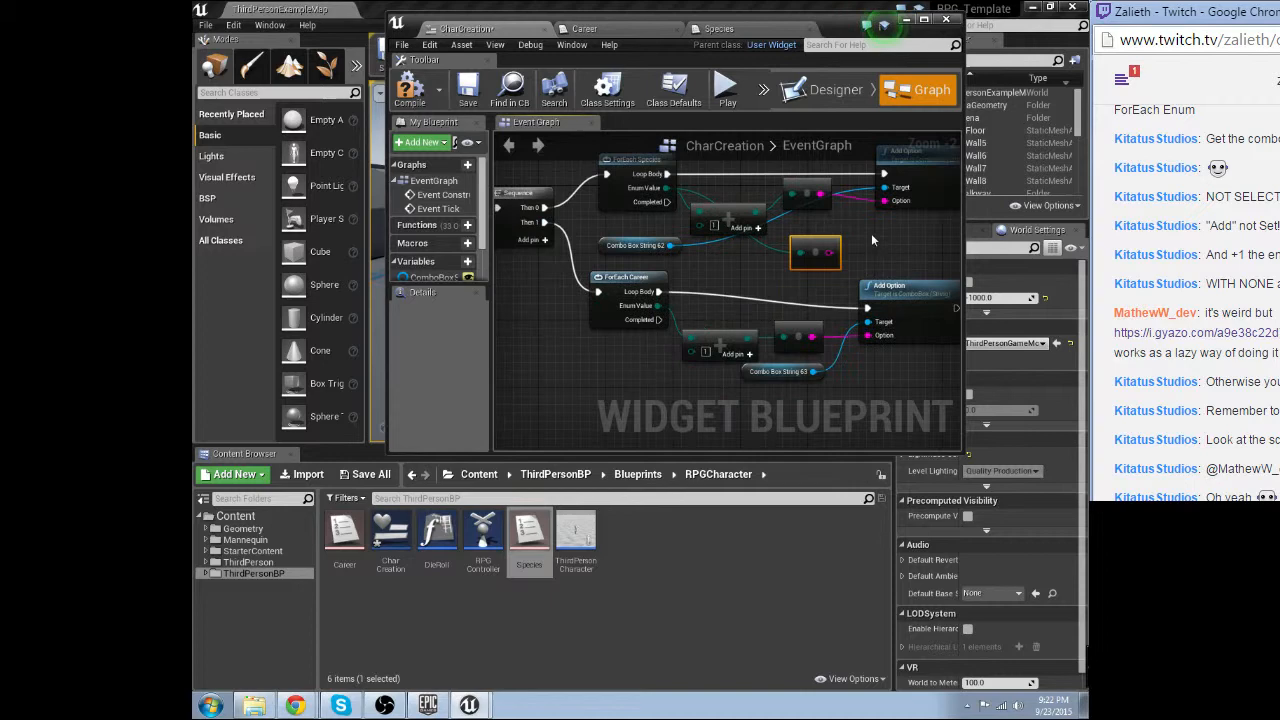
left_click(528, 535)
type("get")
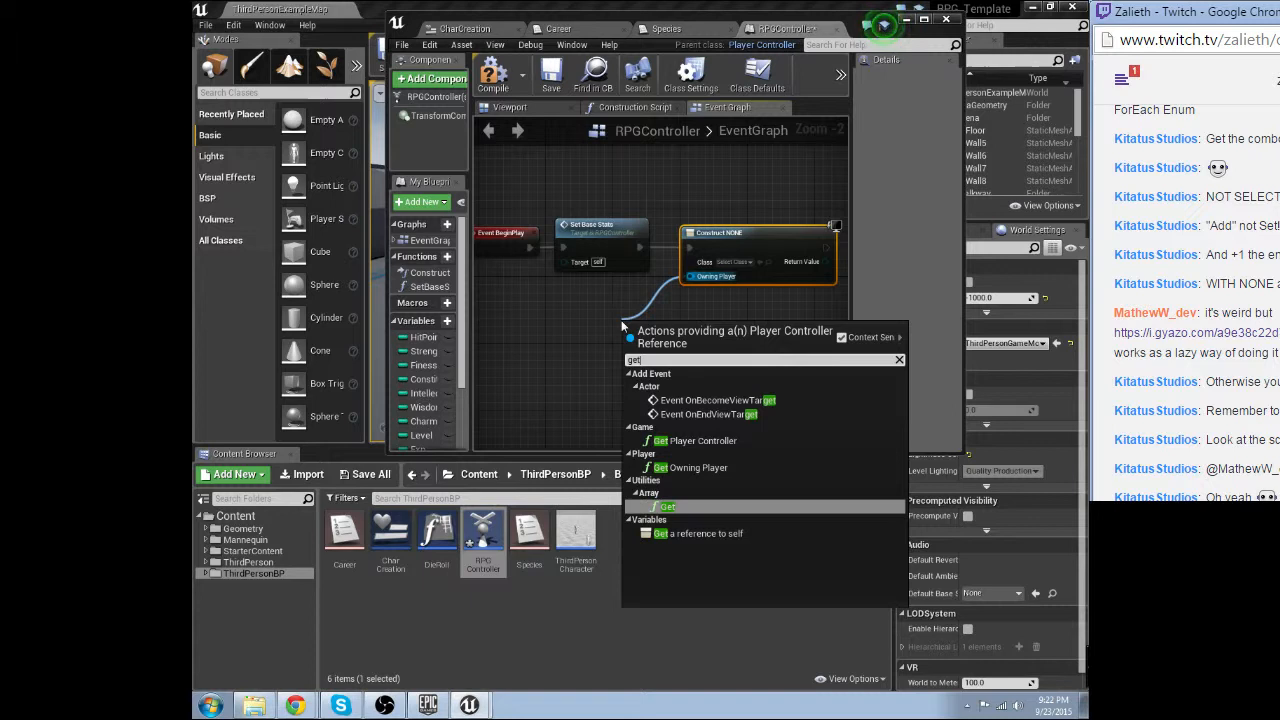
Create a CharCreation widget owned by Get Player Controller and add it to the viewport.
left_click(696, 440)
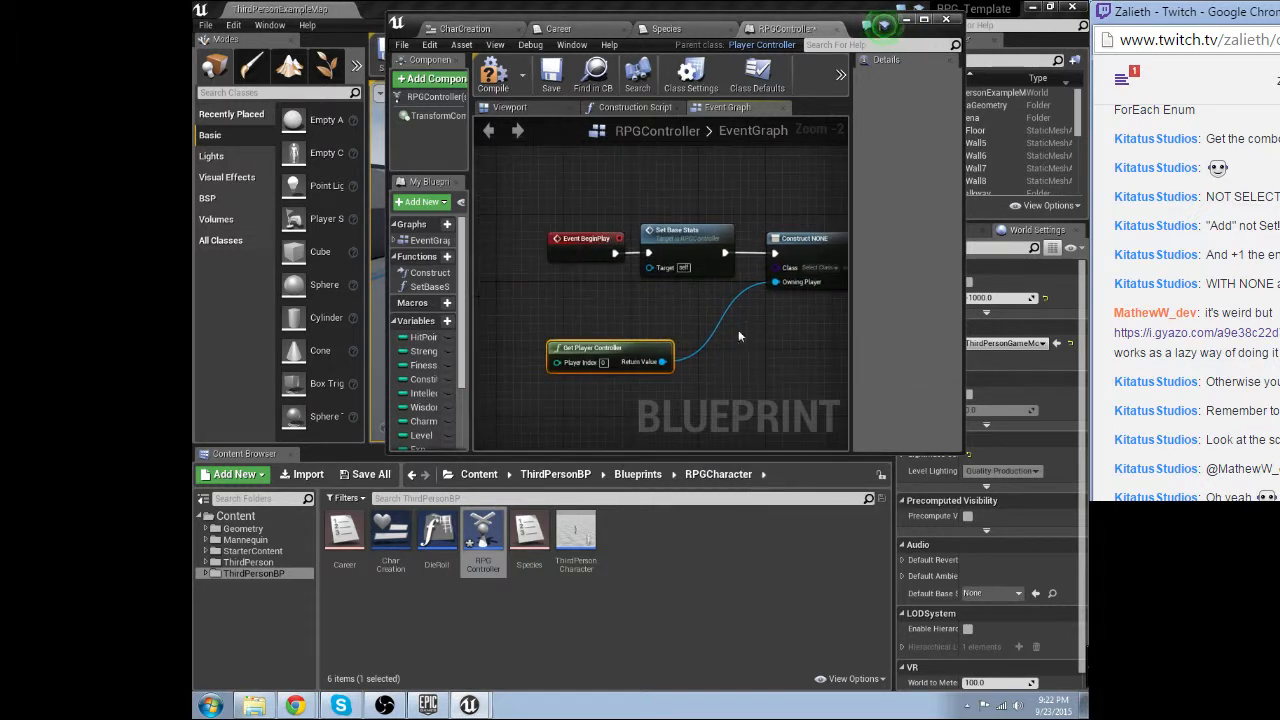
left_click(810, 267)
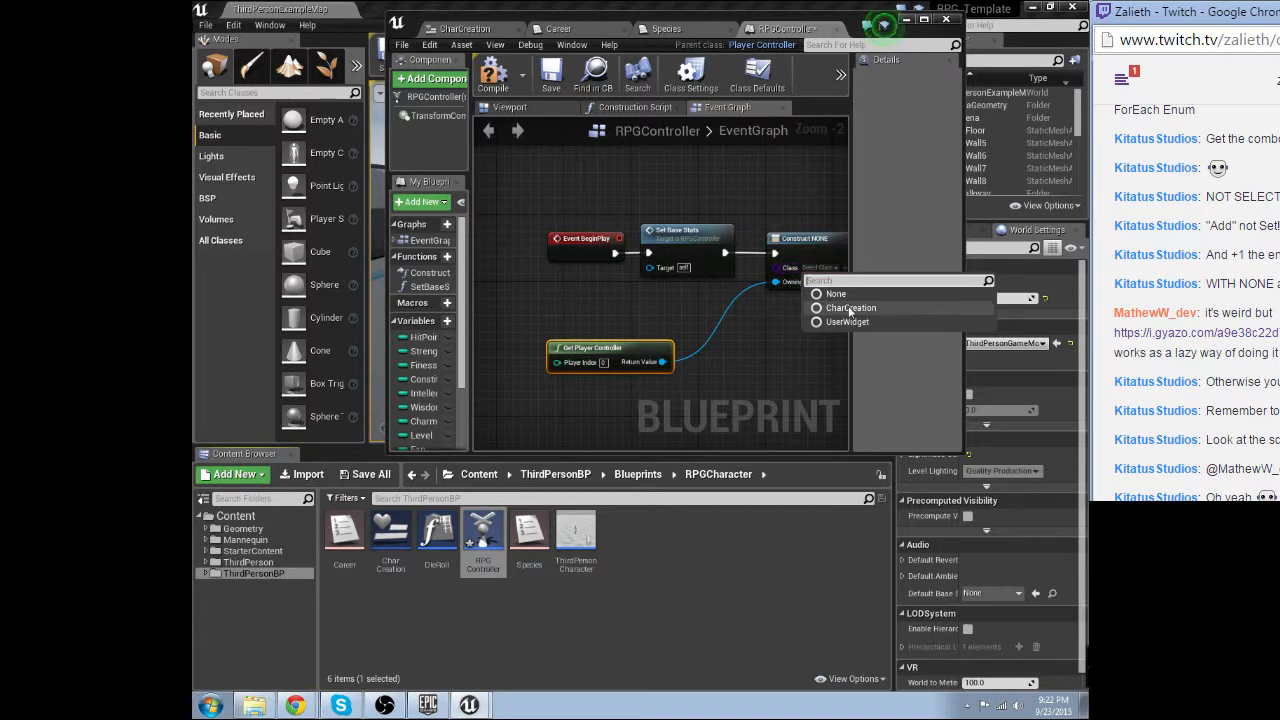
left_click(850, 308)
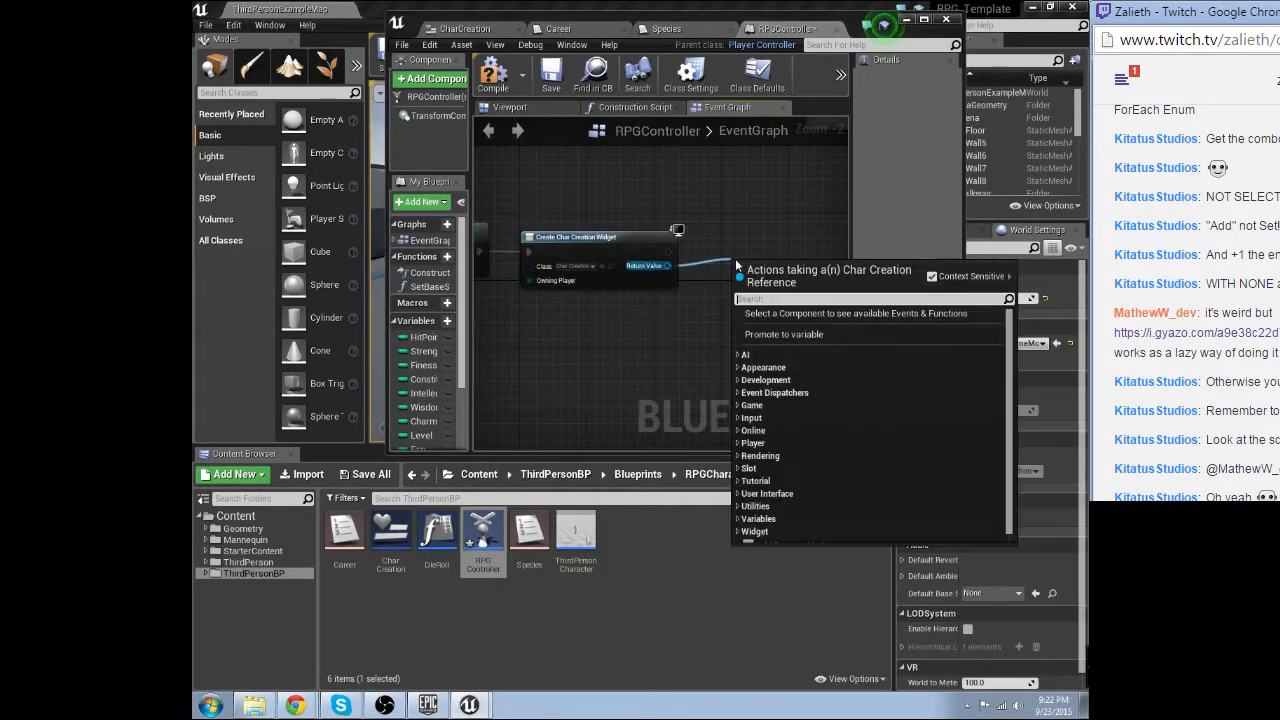
type("add to viewp")
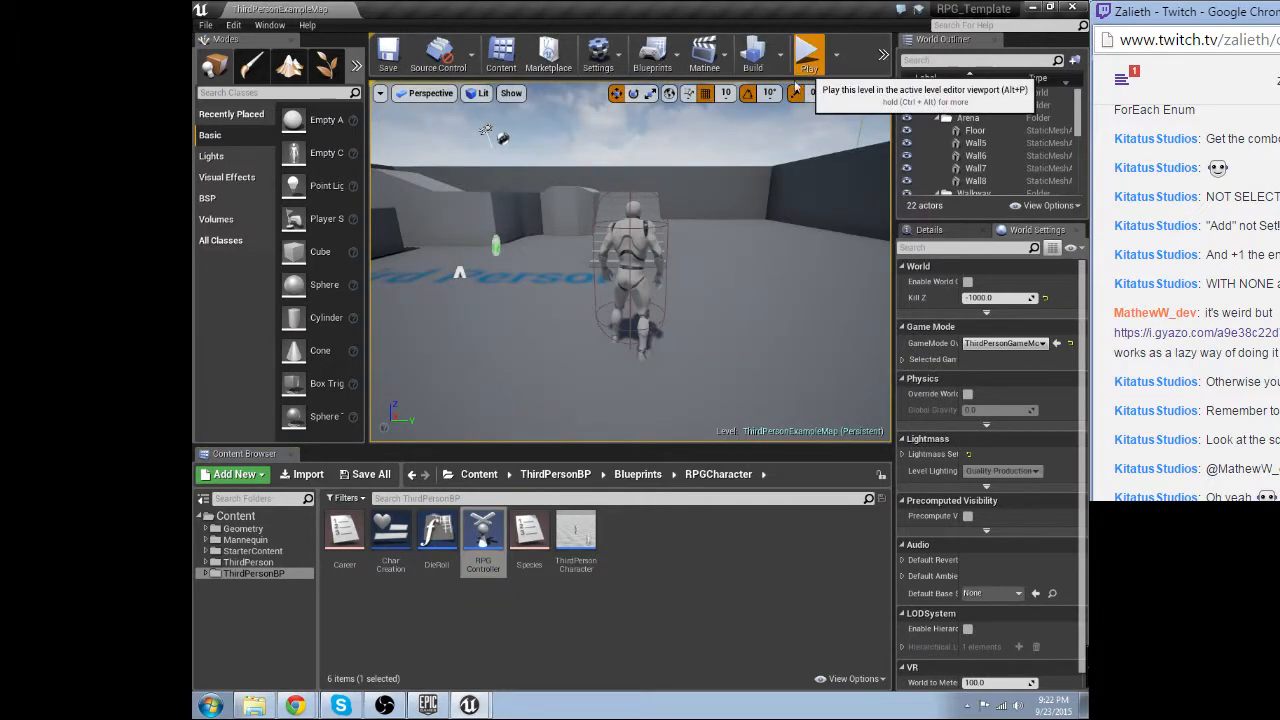
left_click(807, 52)
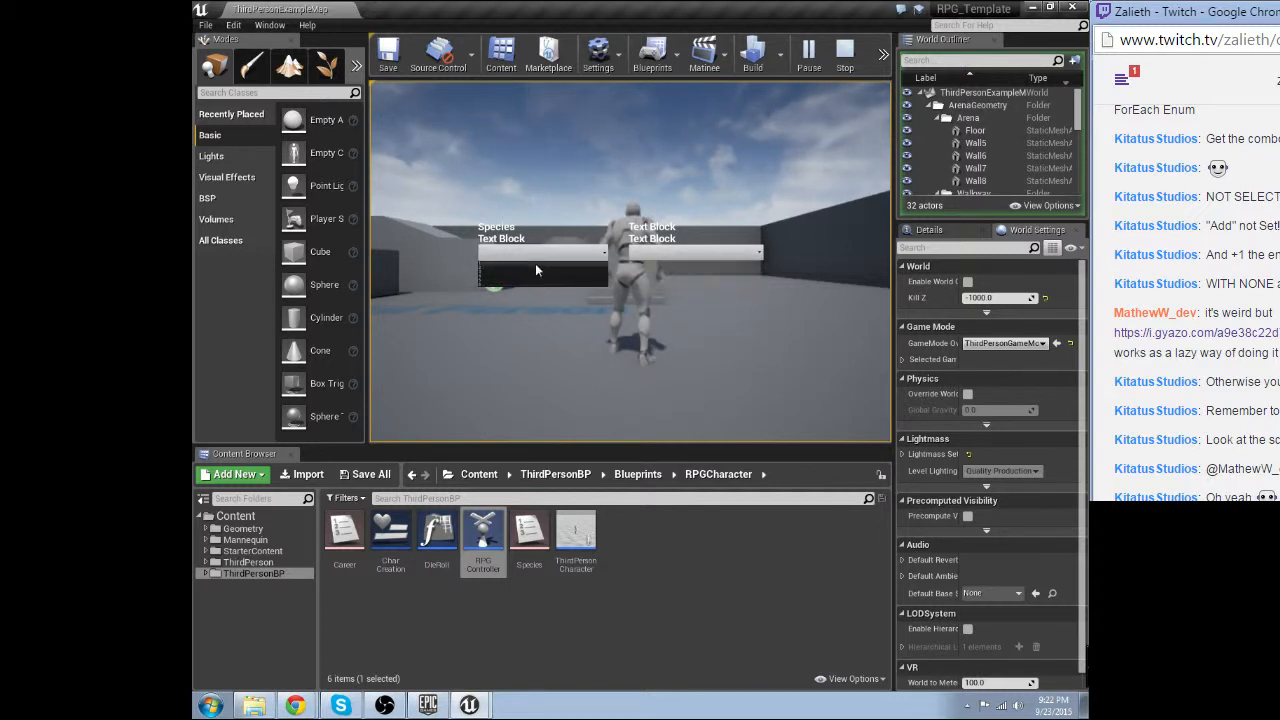
left_click(845, 53)
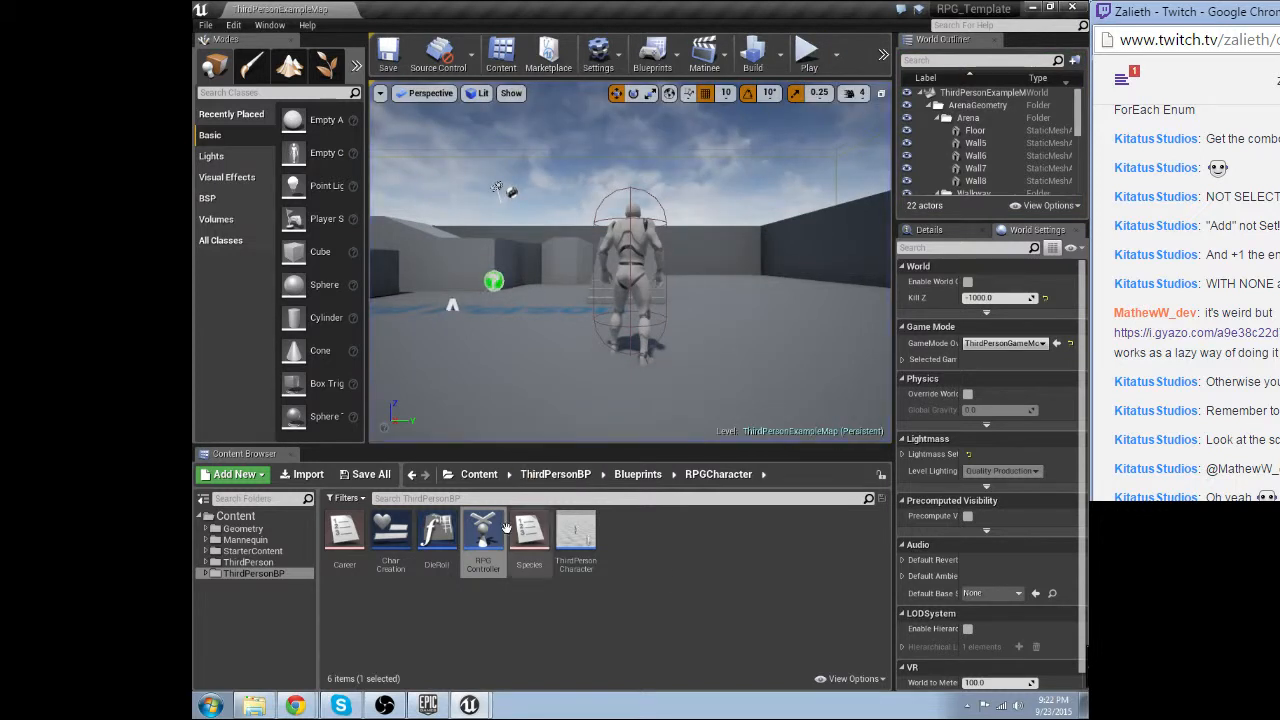
left_click(344, 528)
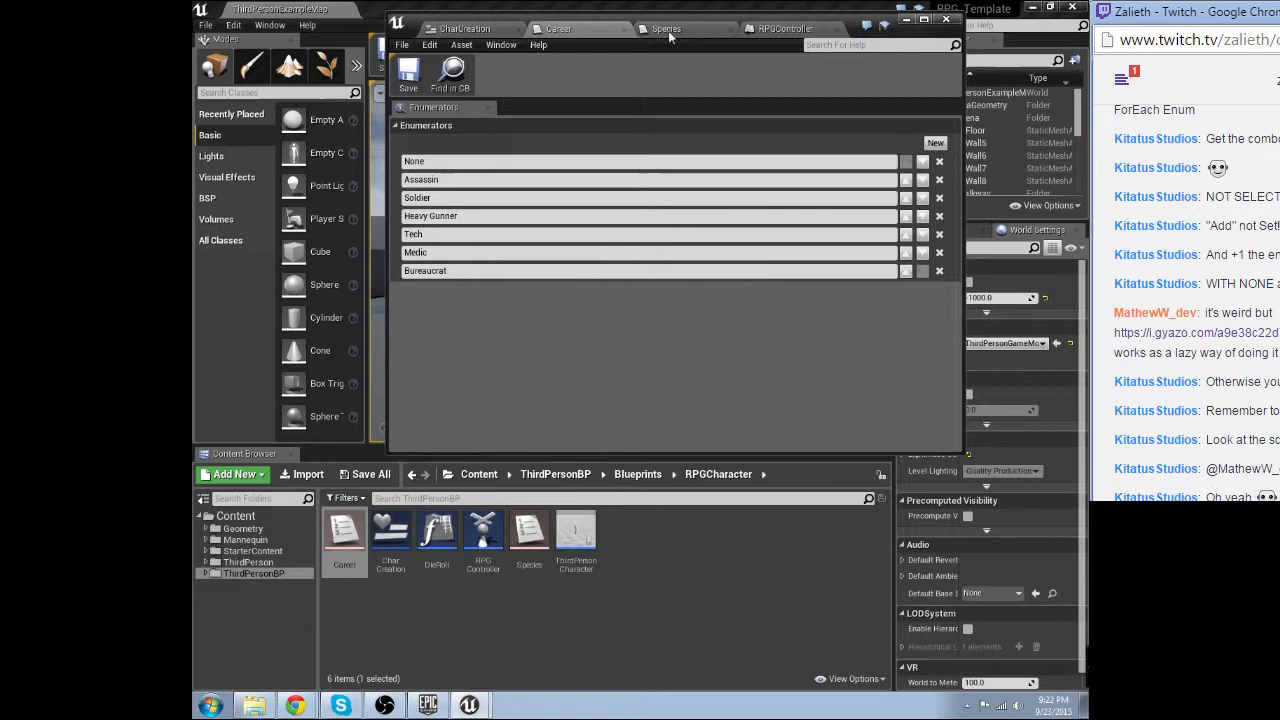
Review the RPGController startup graph, then return to the CharCreation event graph.
left_click(785, 28)
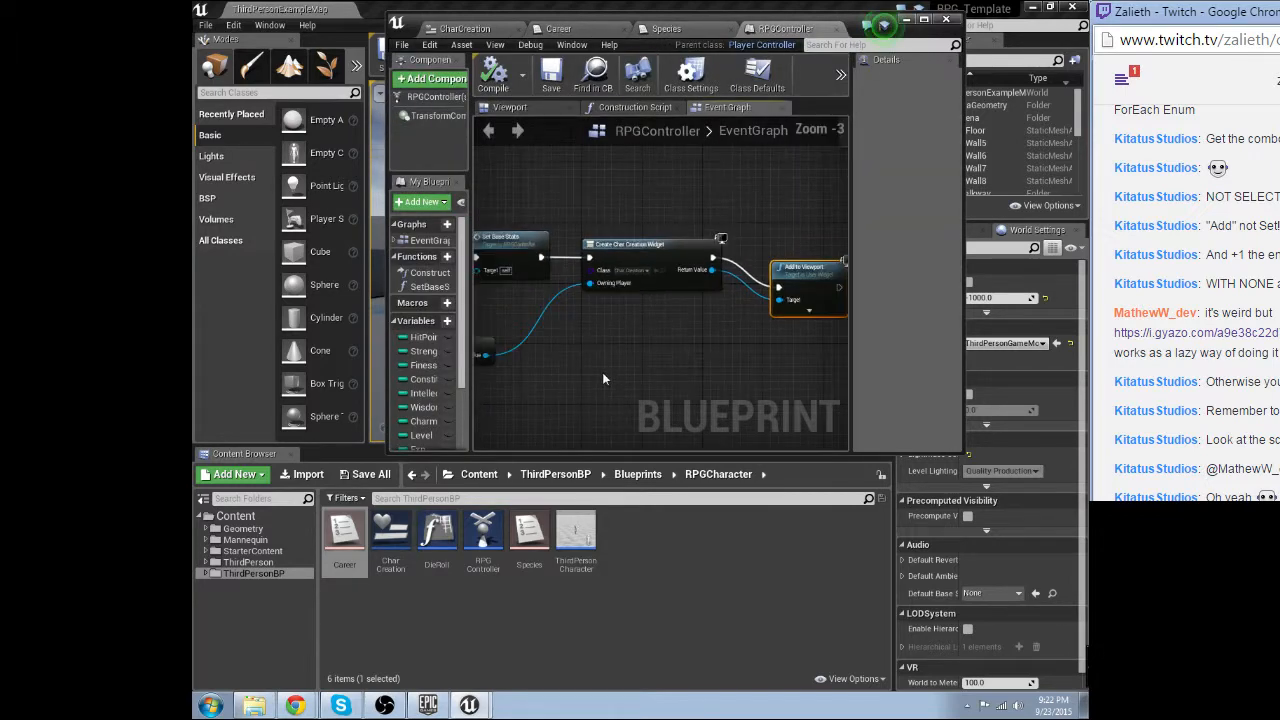
left_click(463, 28)
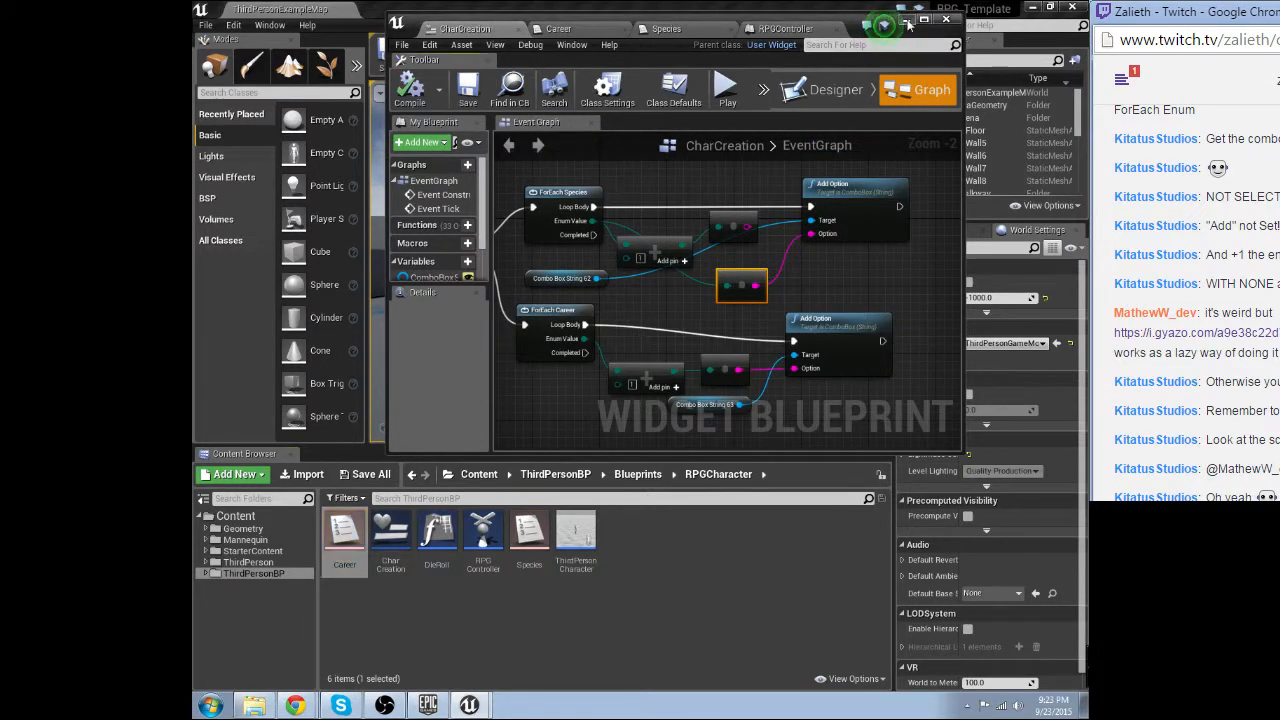
left_click(944, 19)
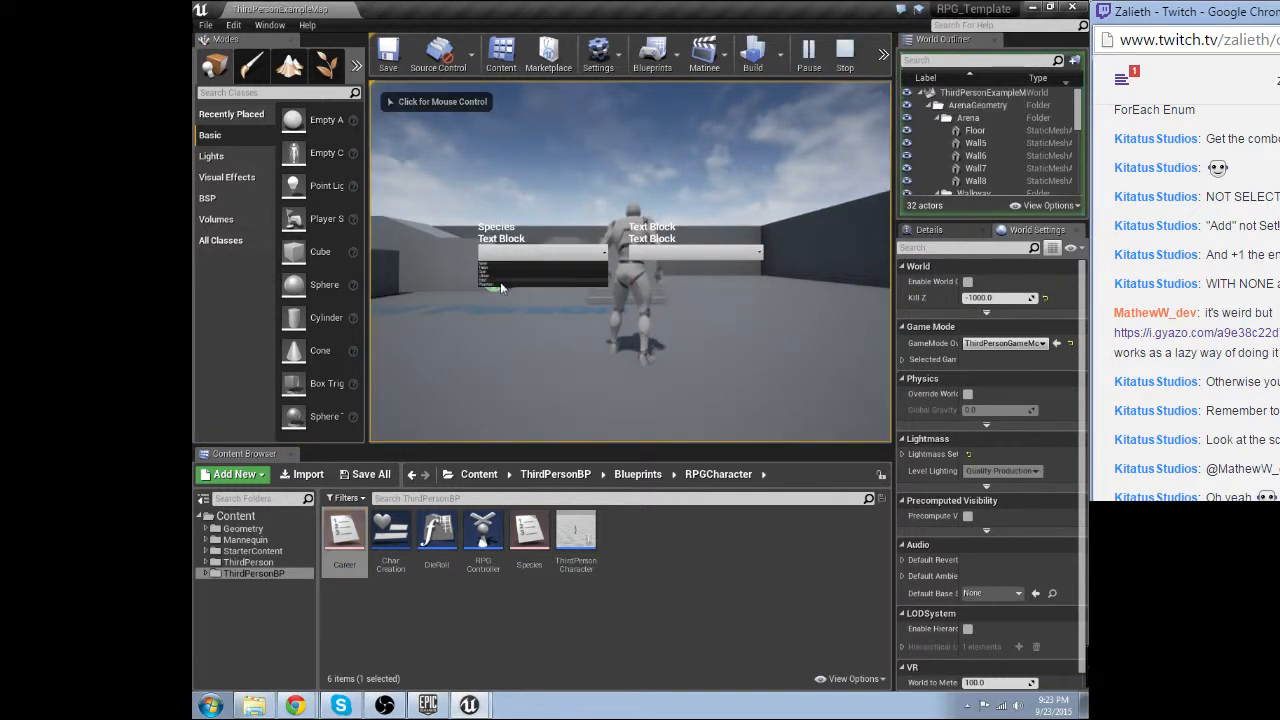
Restart play, pick a species from the dropdown, stop, and enlarge the Content Browser.
left_click(845, 50)
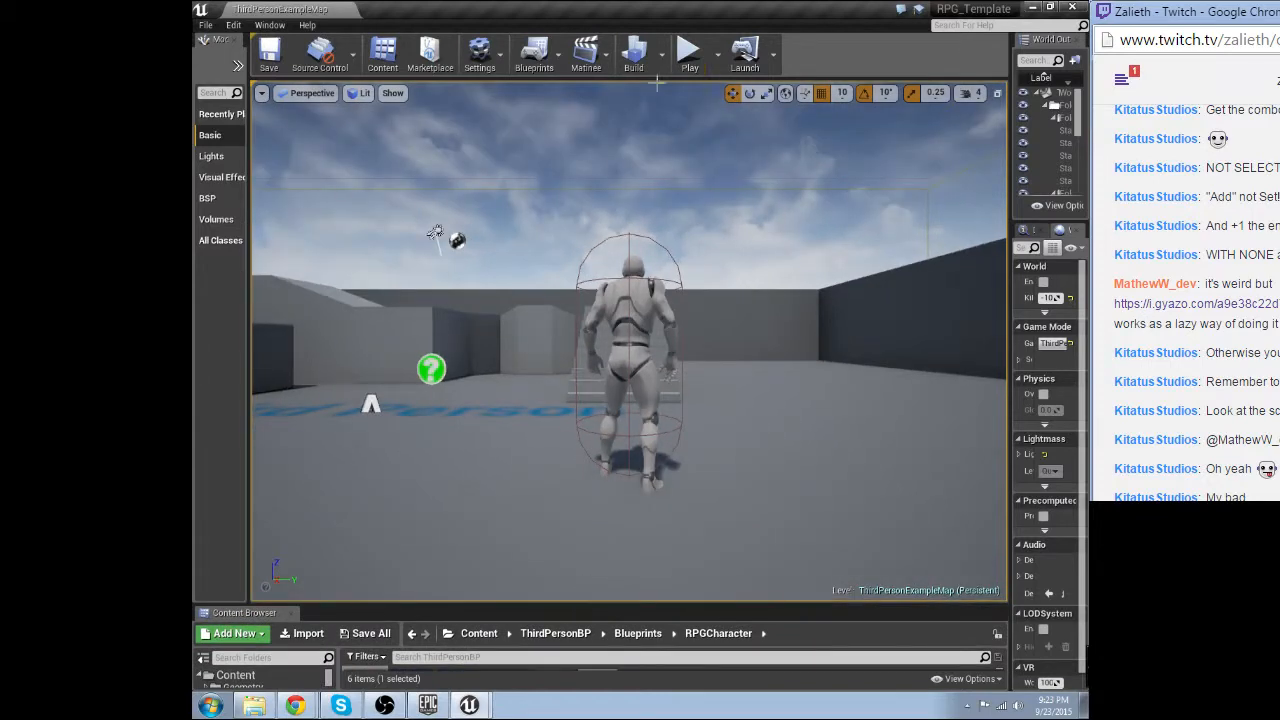
left_click(689, 52)
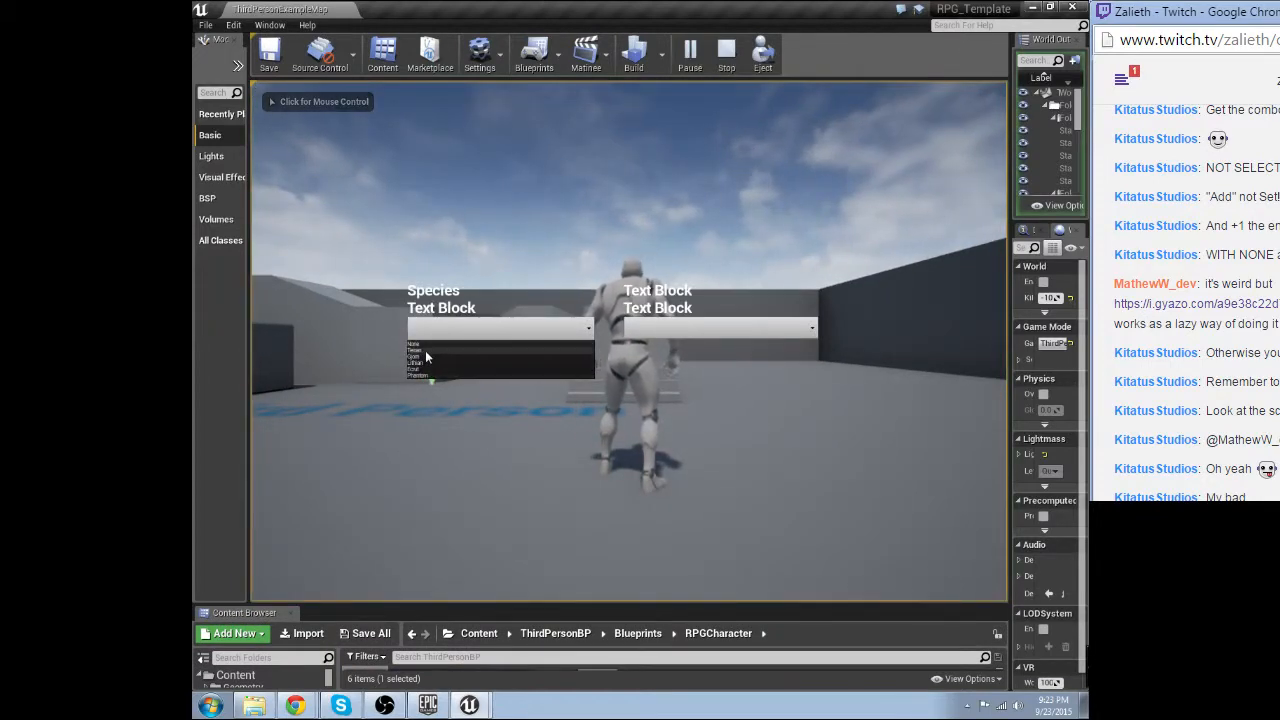
left_click(420, 350)
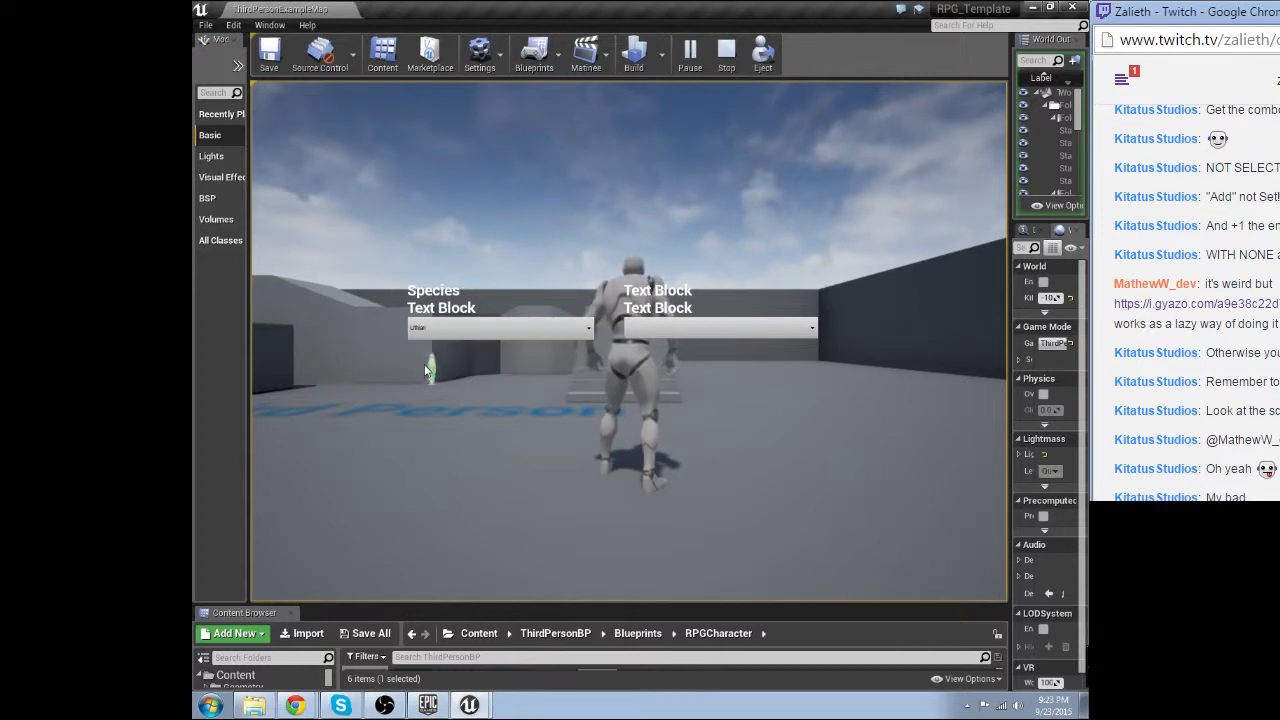
left_click(499, 327)
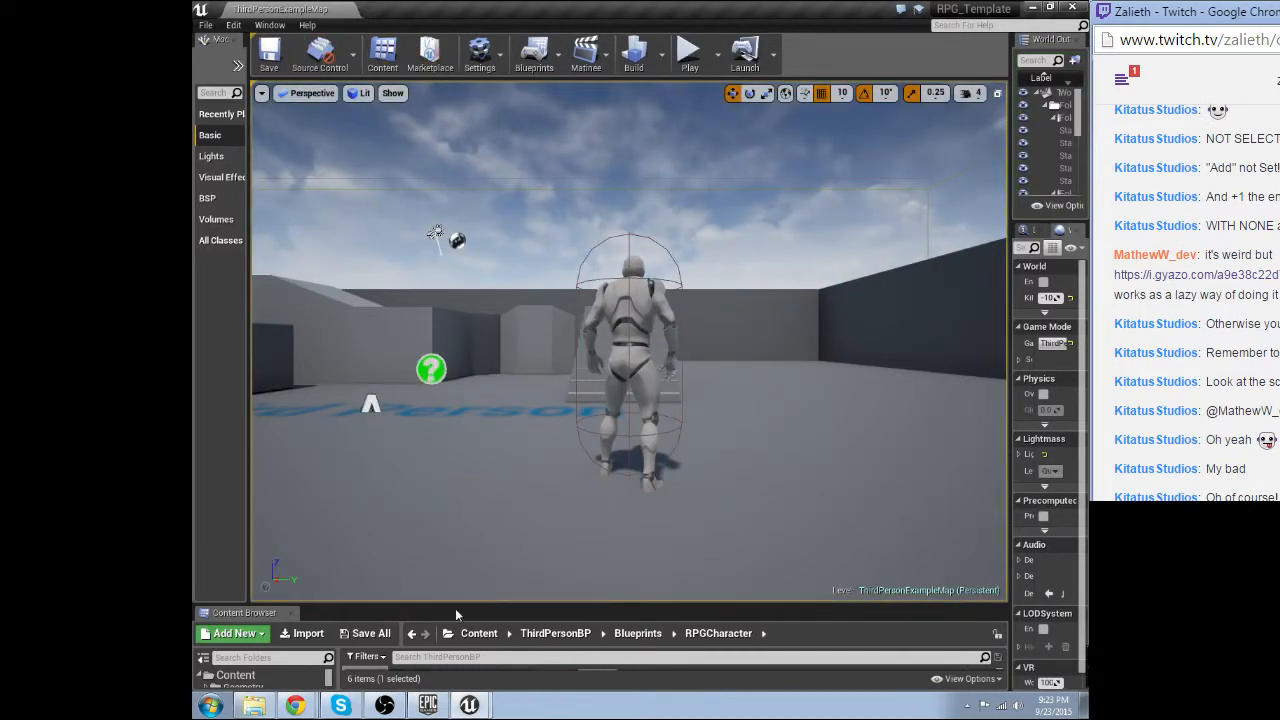
left_click_drag(485, 612, 485, 397)
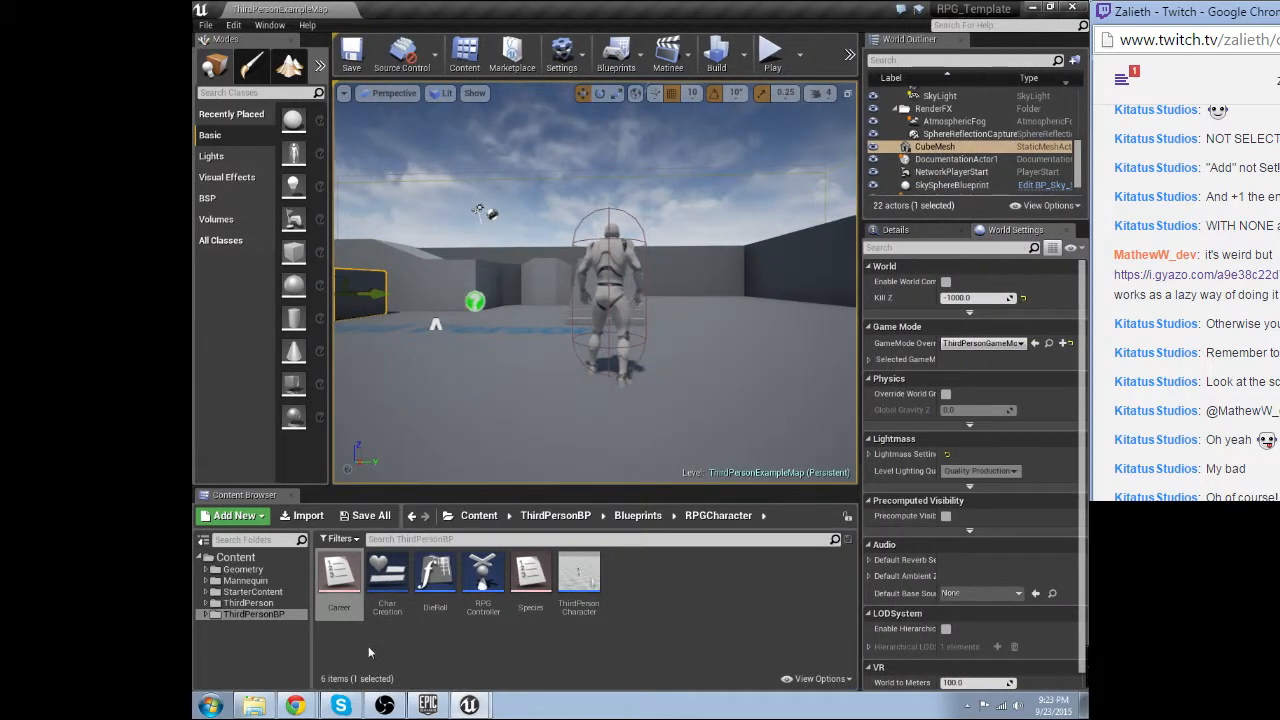
Reopen the CharCreation widget blueprint from the Content Browser to its event graph.
double_click(530, 575)
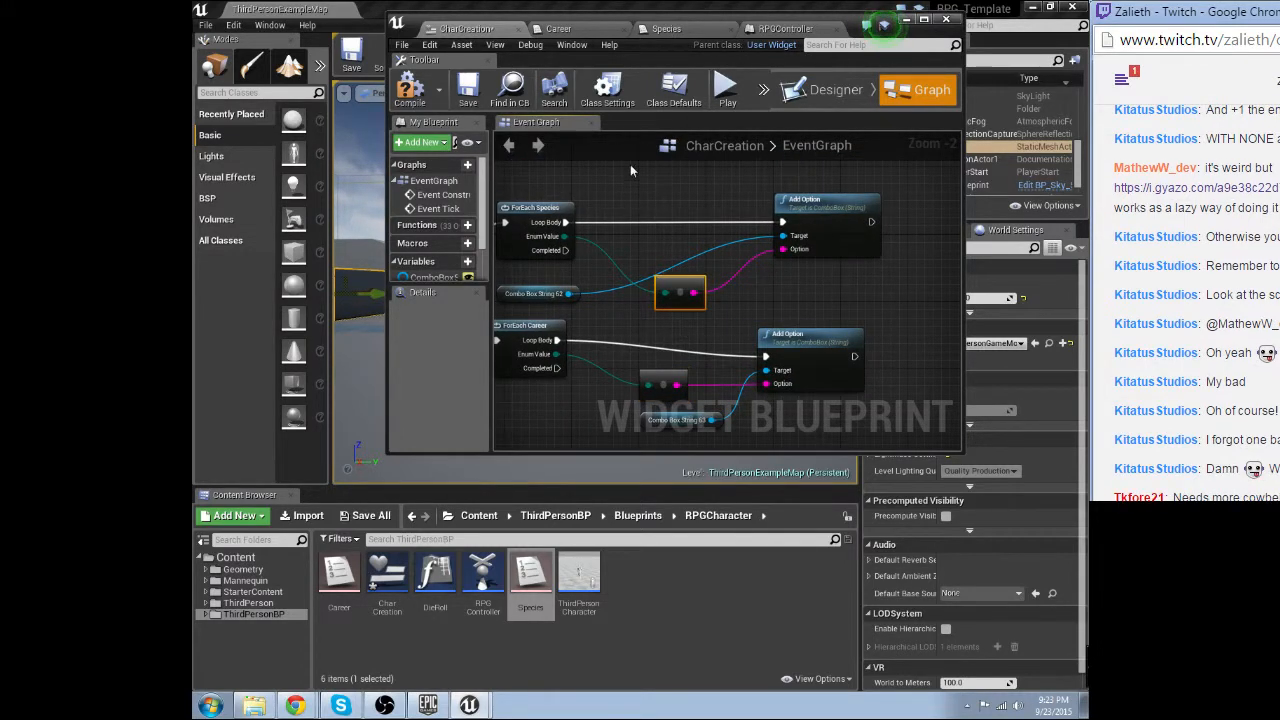
left_click(530, 580)
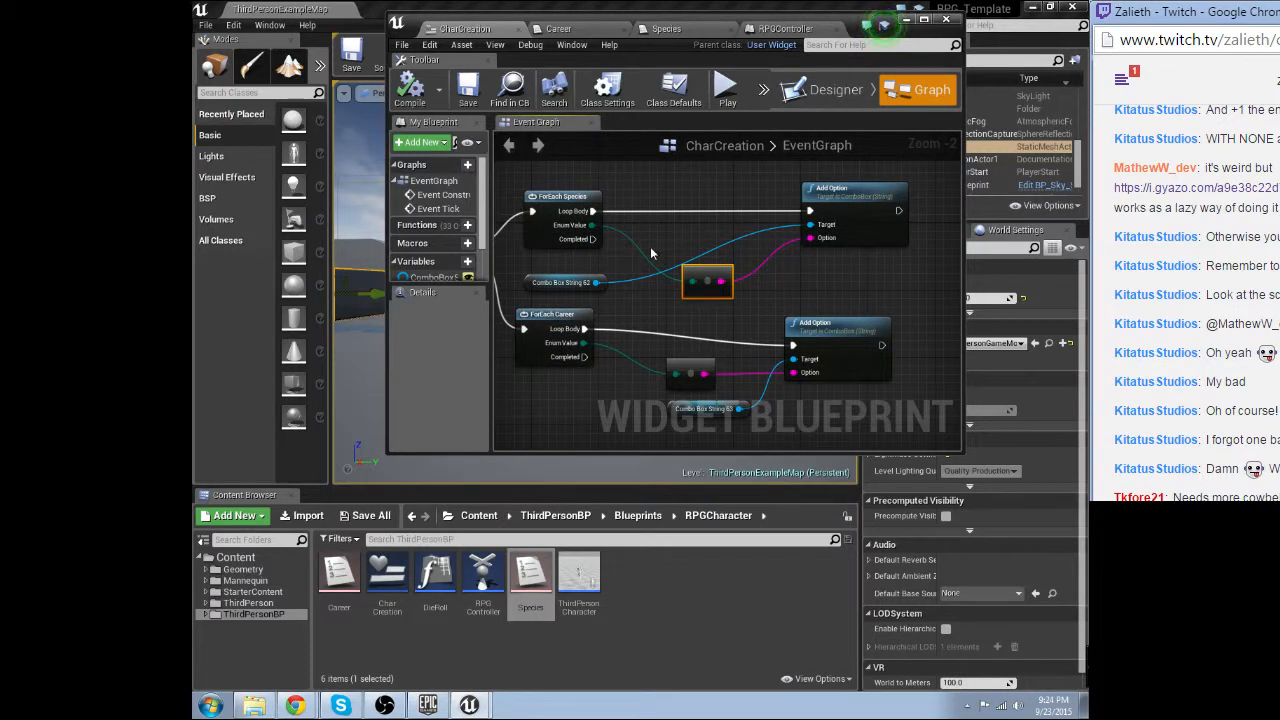
mouse_move(688, 238)
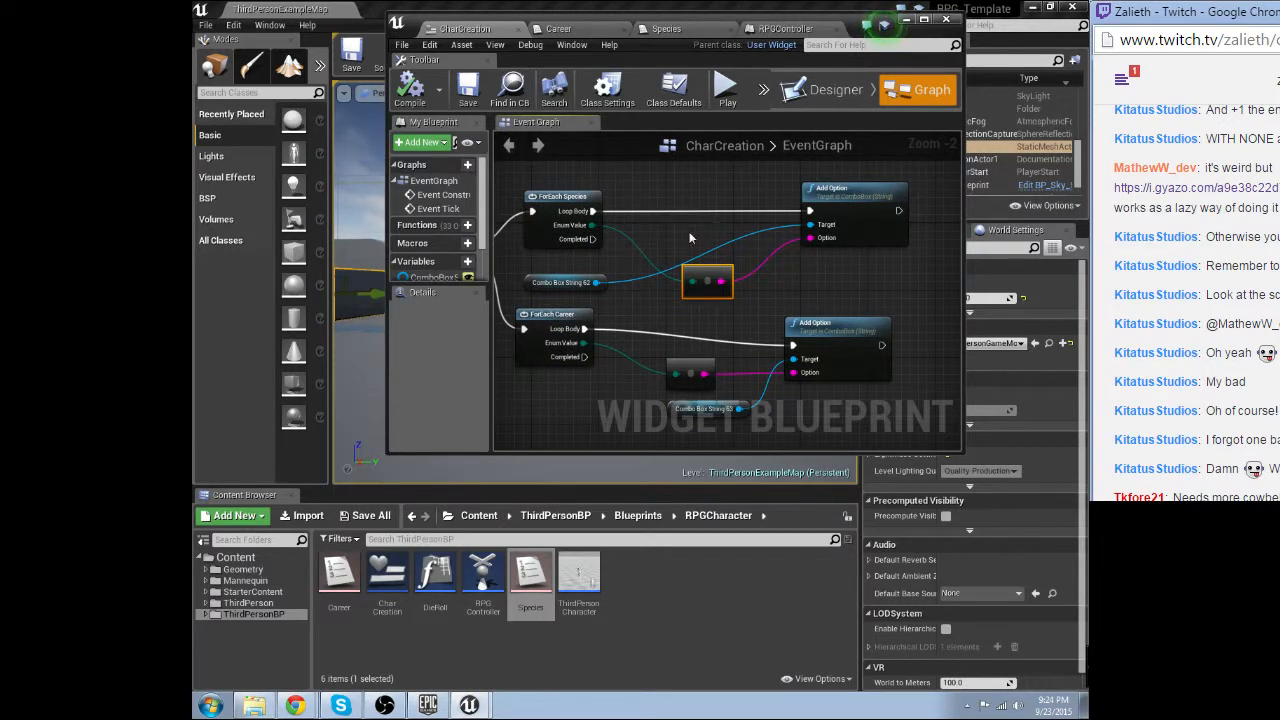
mouse_move(679, 234)
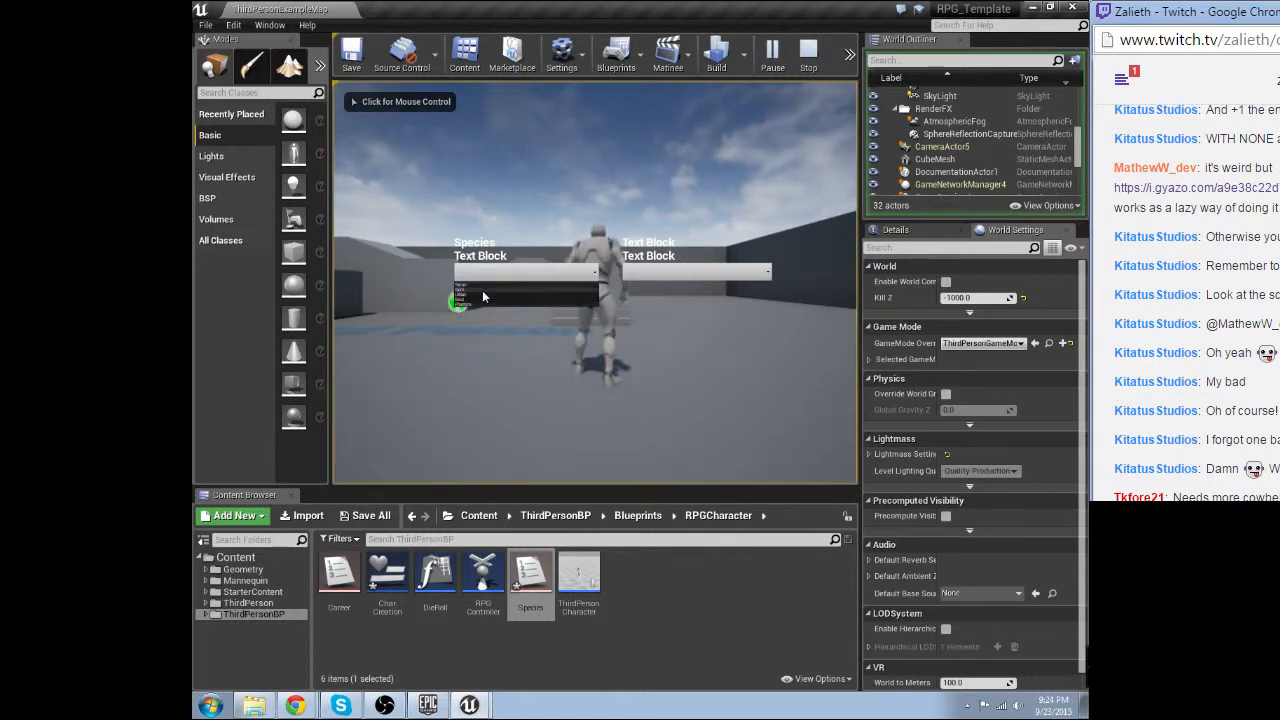
Choose a species from the in-game dropdown, then reopen the CharCreation blueprint.
left_click(525, 272)
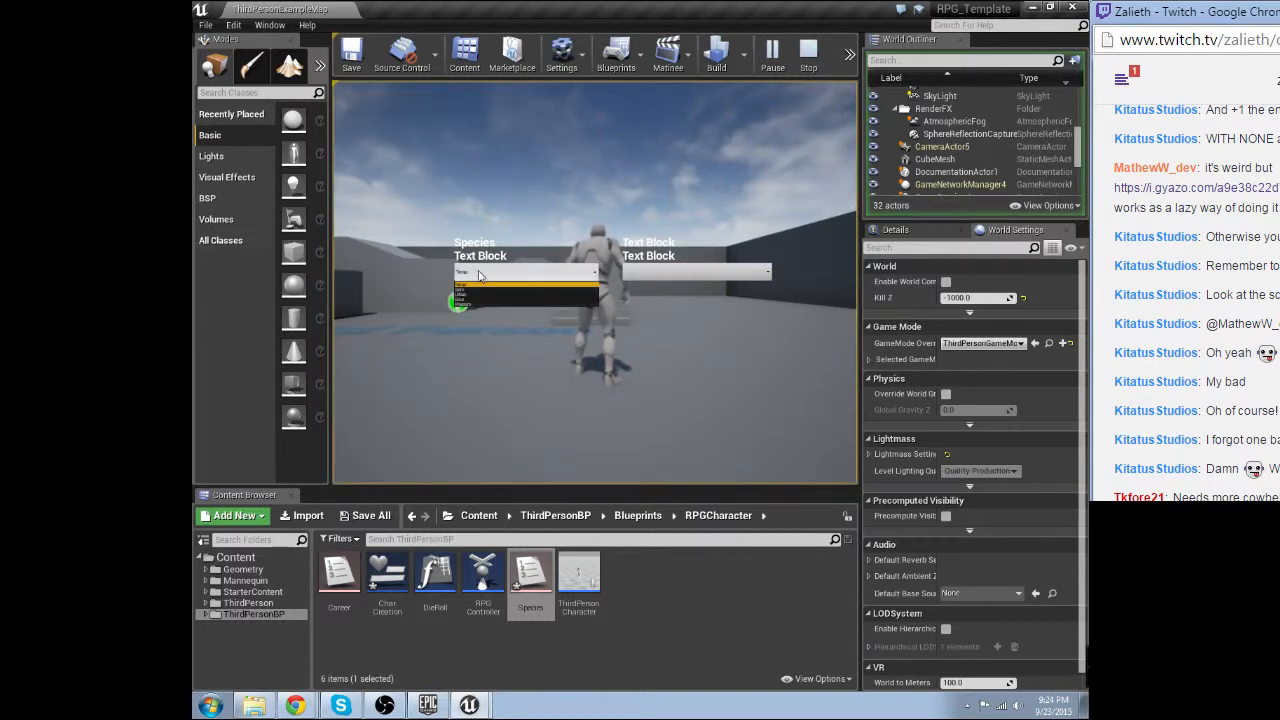
left_click(480, 273)
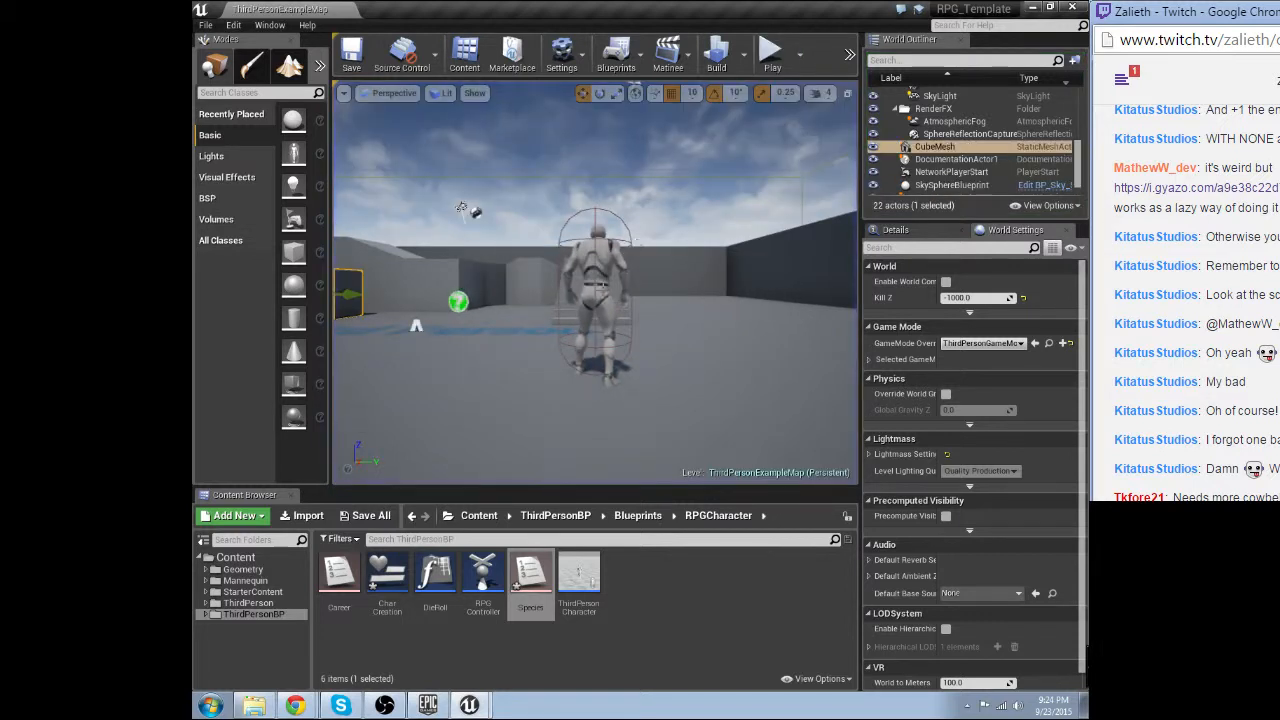
mouse_move(578, 575)
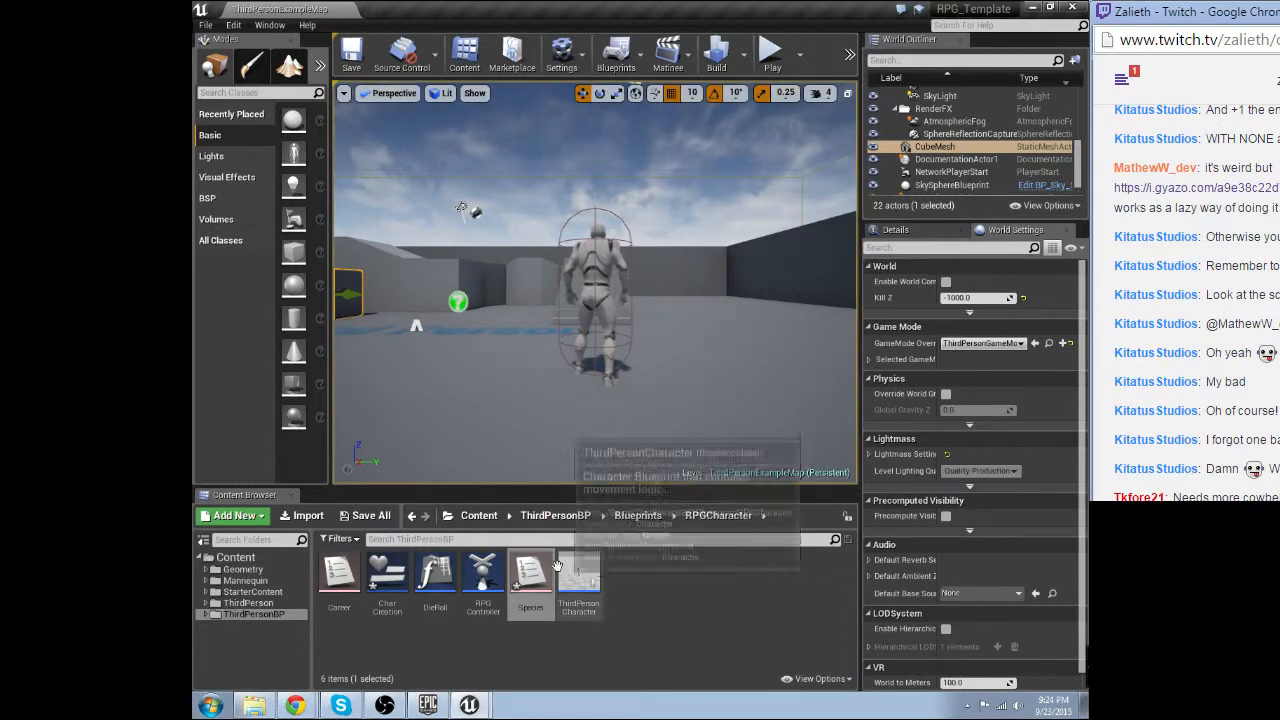
double_click(386, 570)
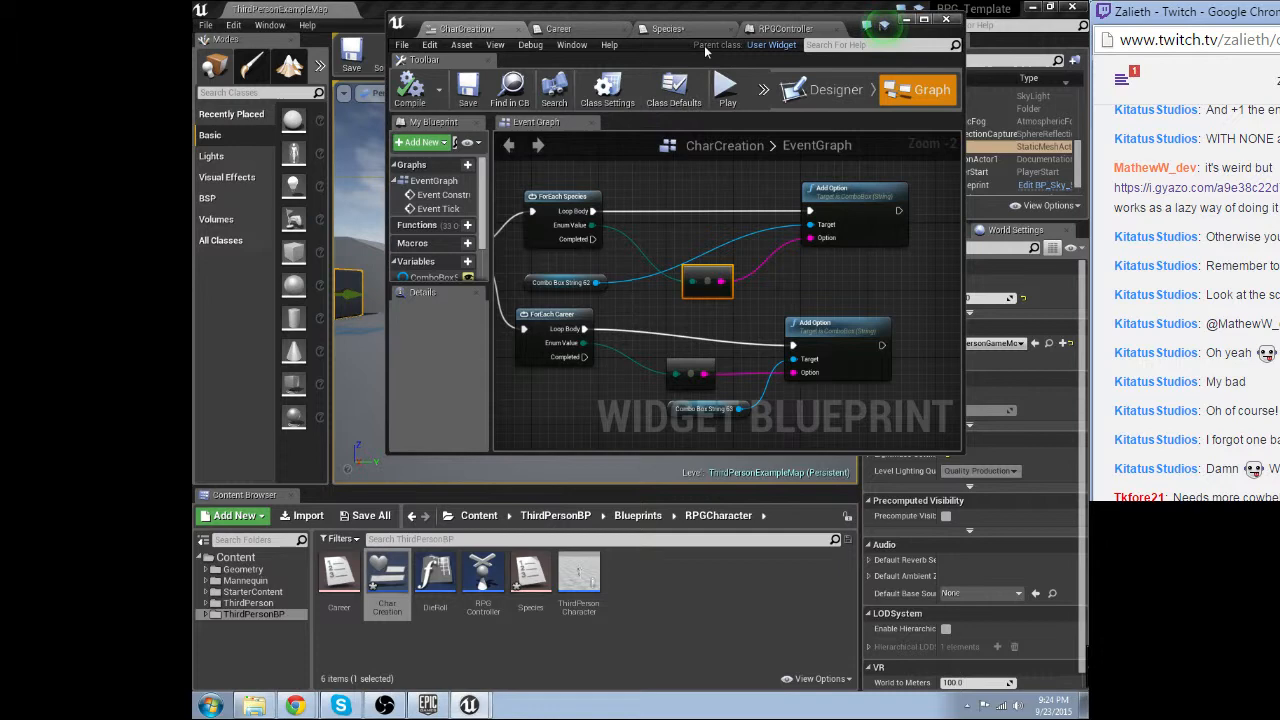
In Designer, select the Species vertical box and drag its height shorter, then return to Graph.
left_click(836, 89)
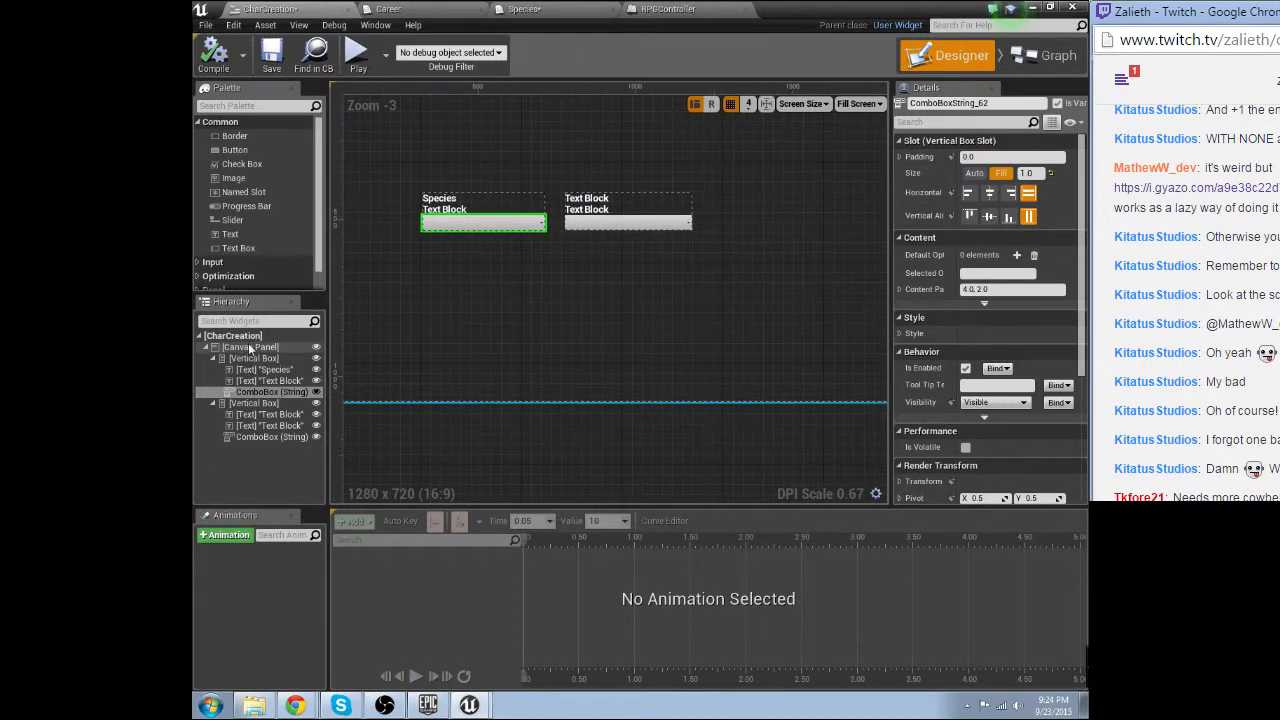
left_click(253, 358)
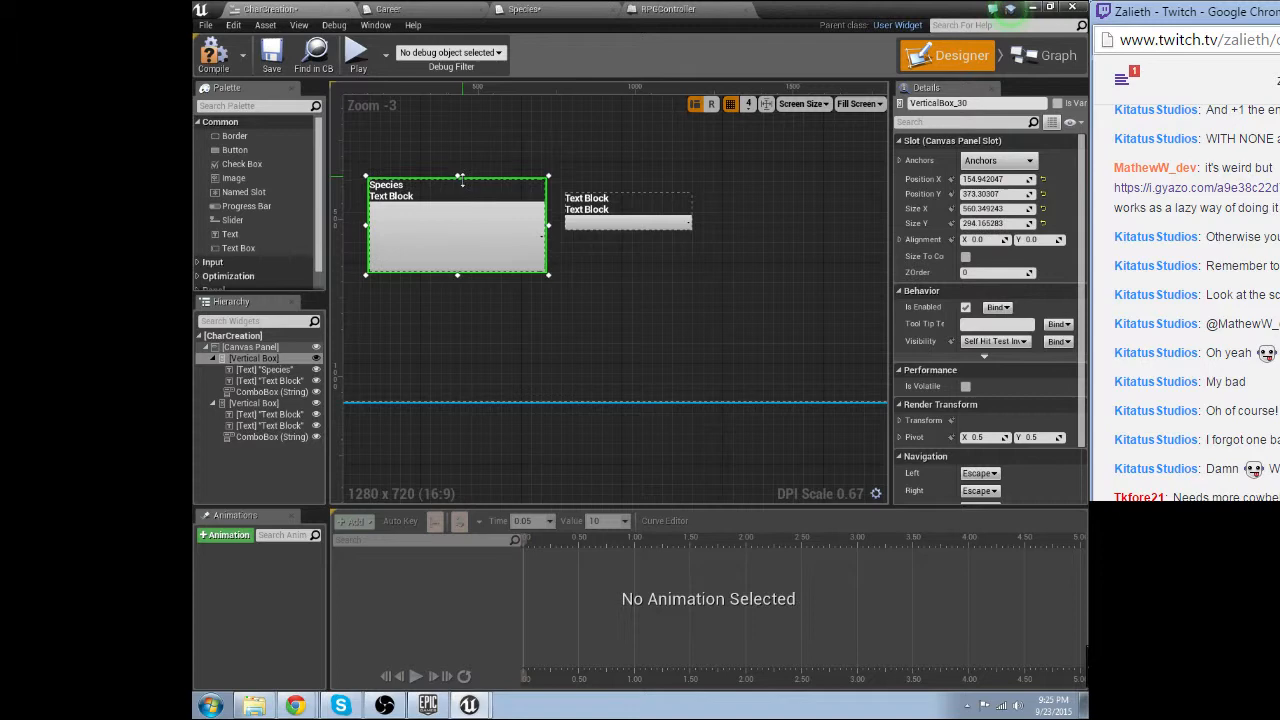
left_click(270, 380)
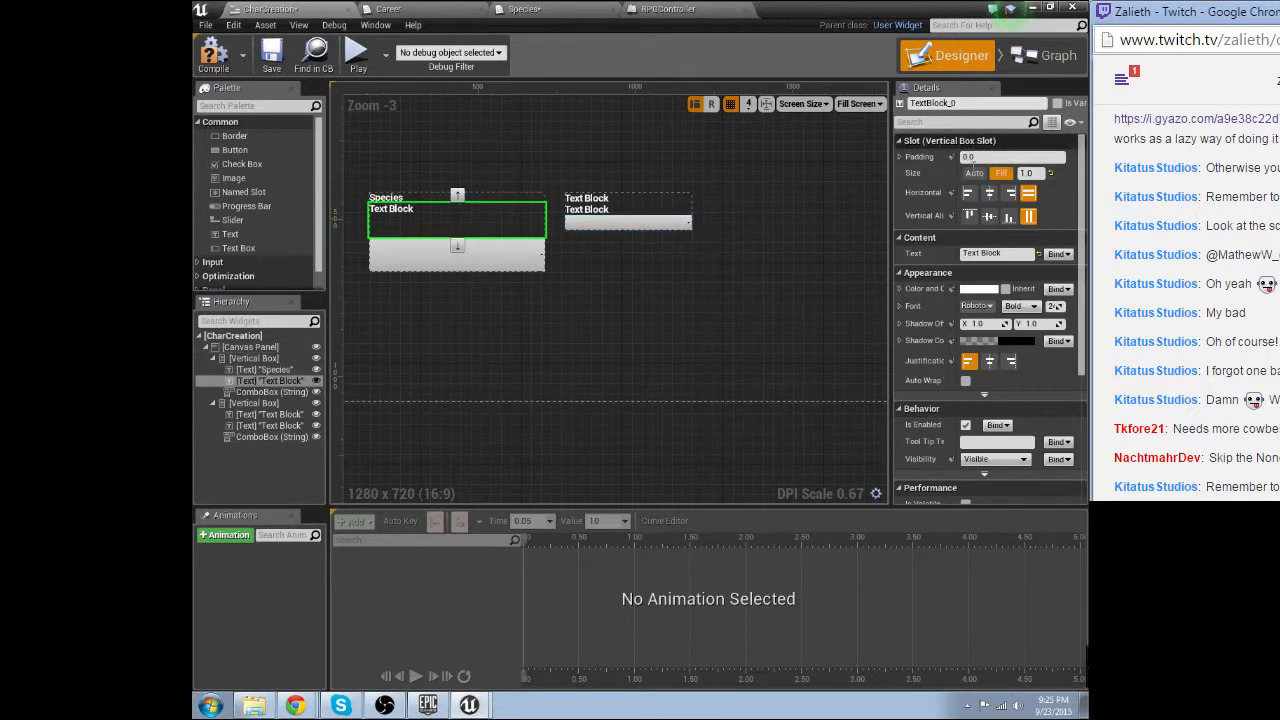
left_click(456, 245)
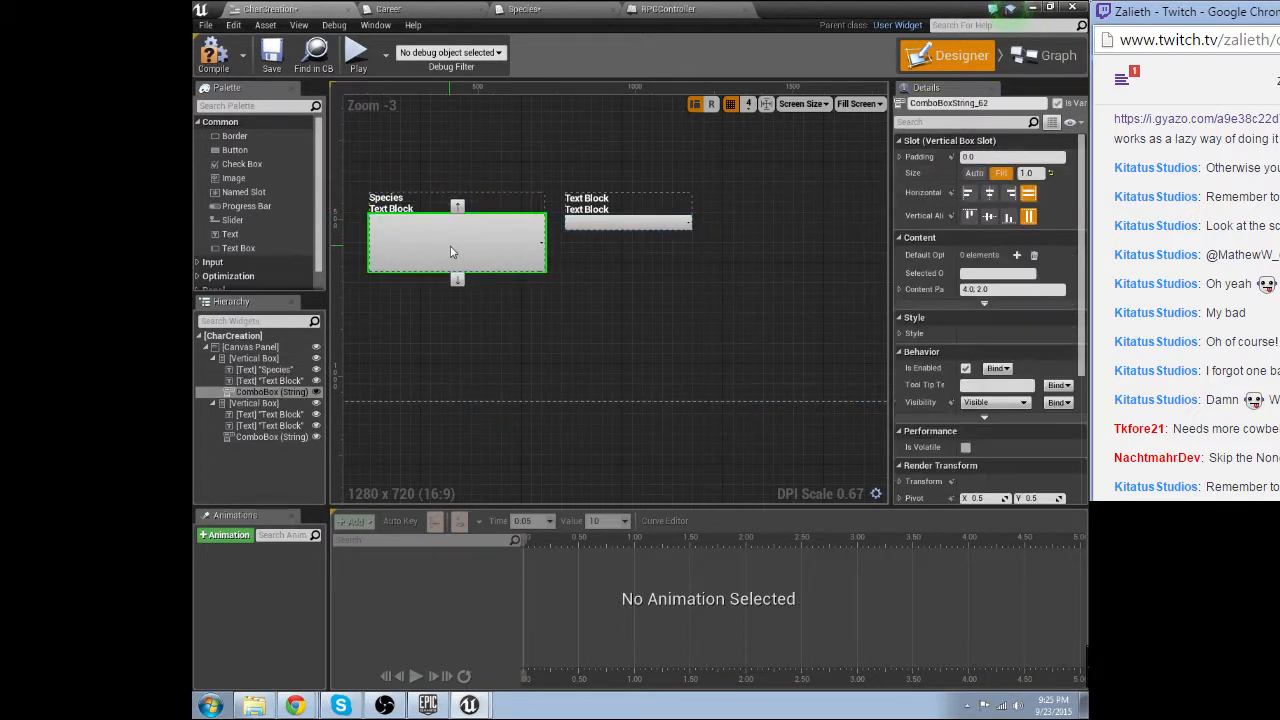
mouse_move(716, 178)
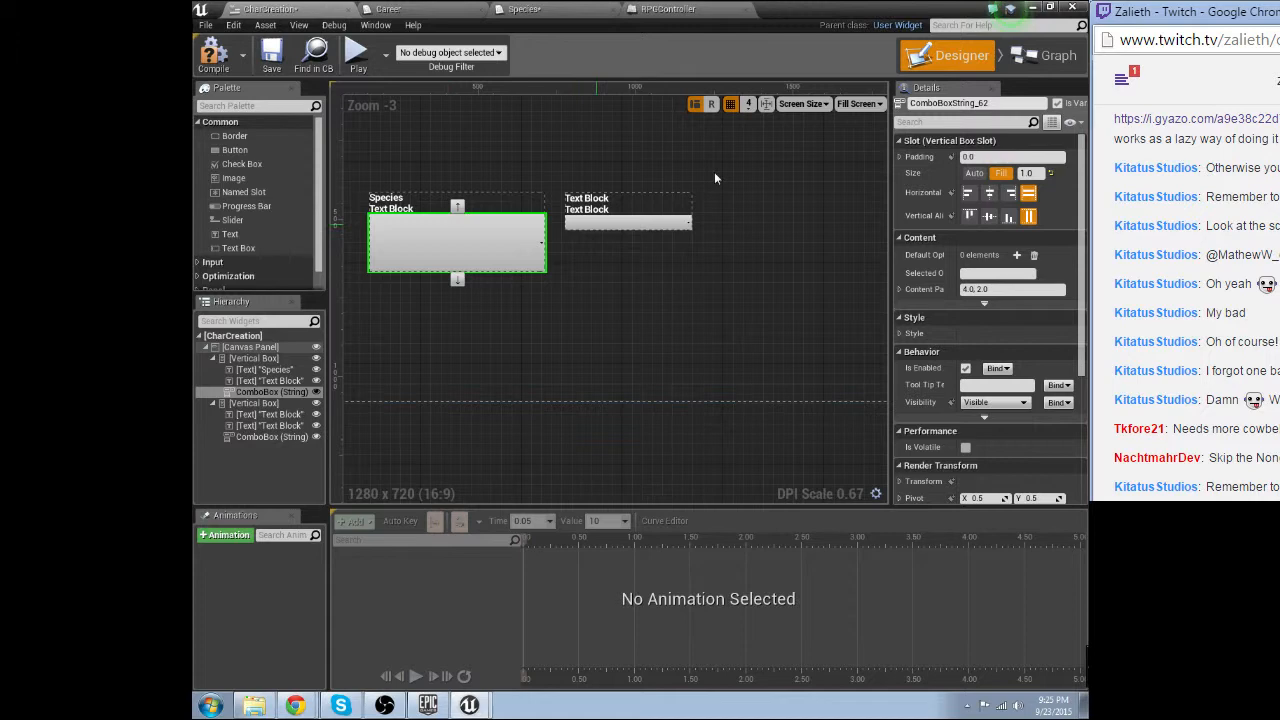
left_click(253, 358)
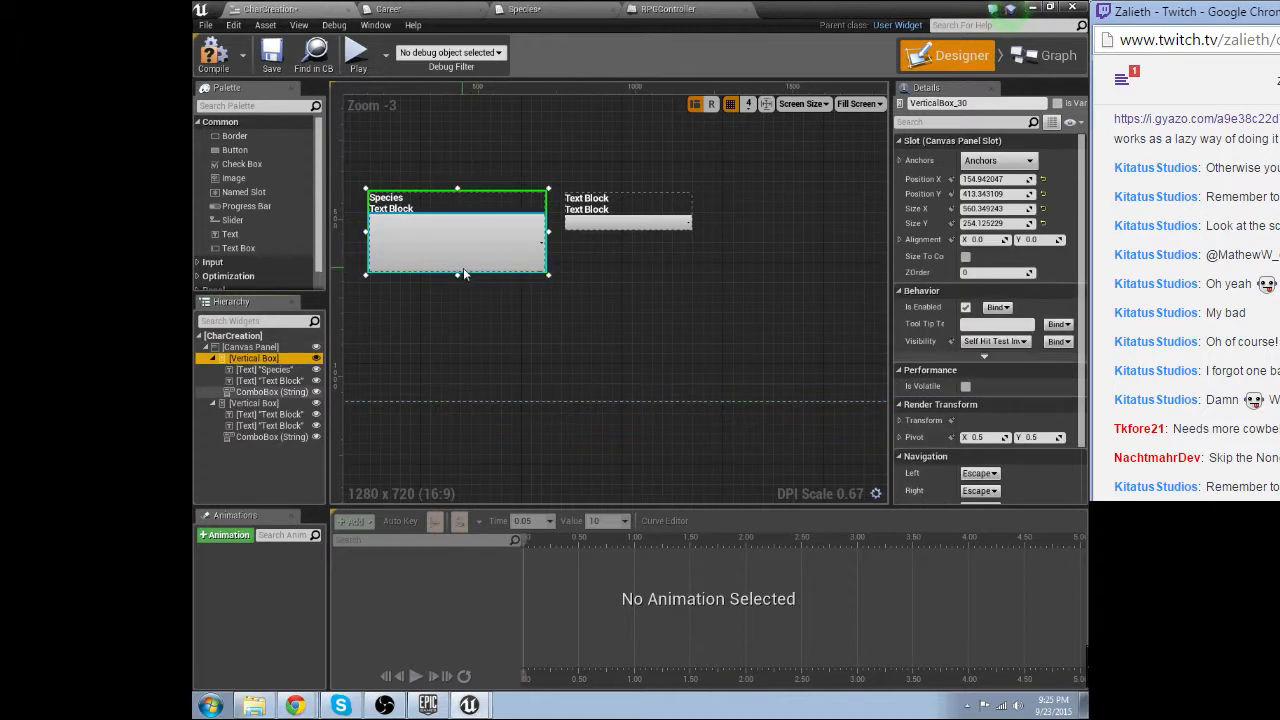
left_click_drag(457, 275, 457, 248)
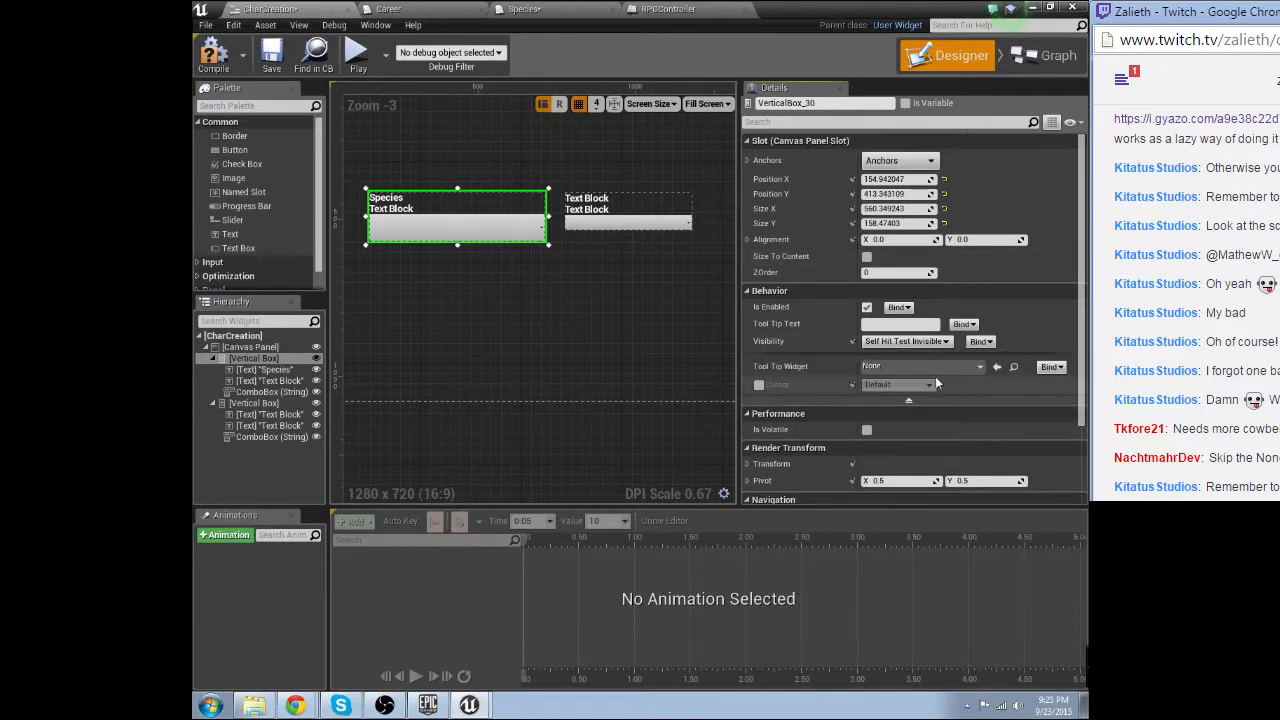
scroll("down", 3)
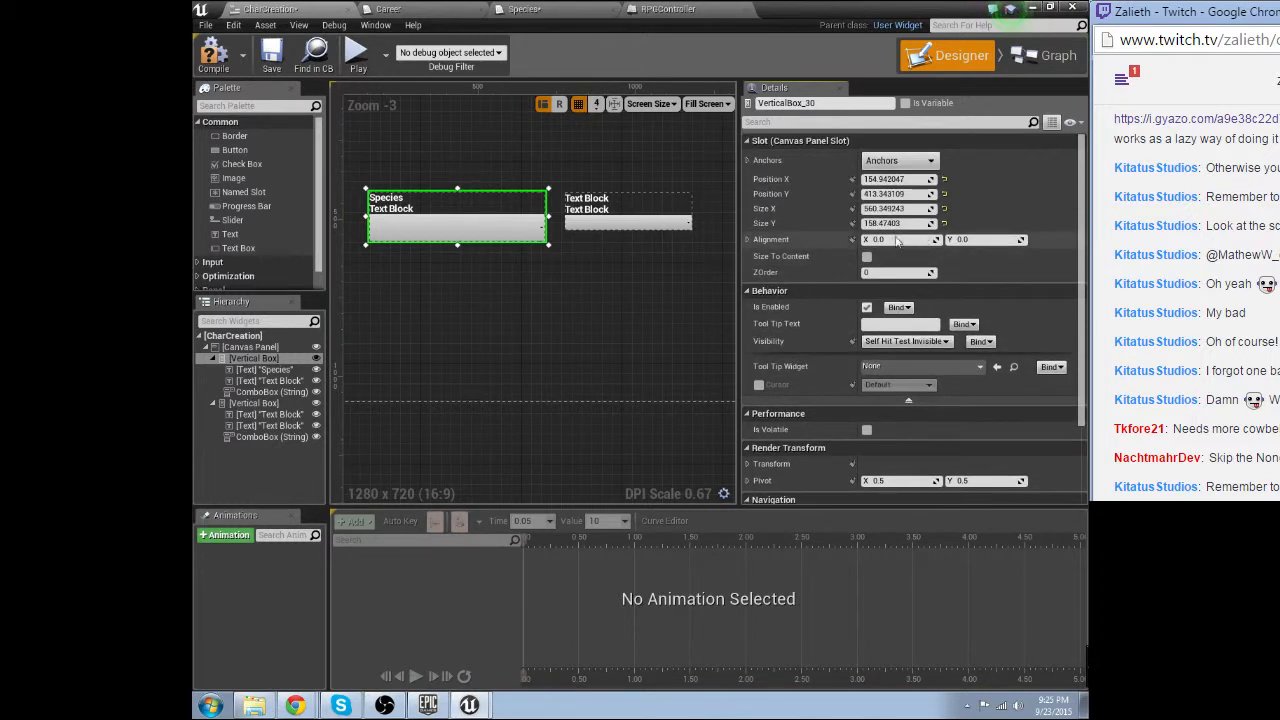
left_click(1044, 55)
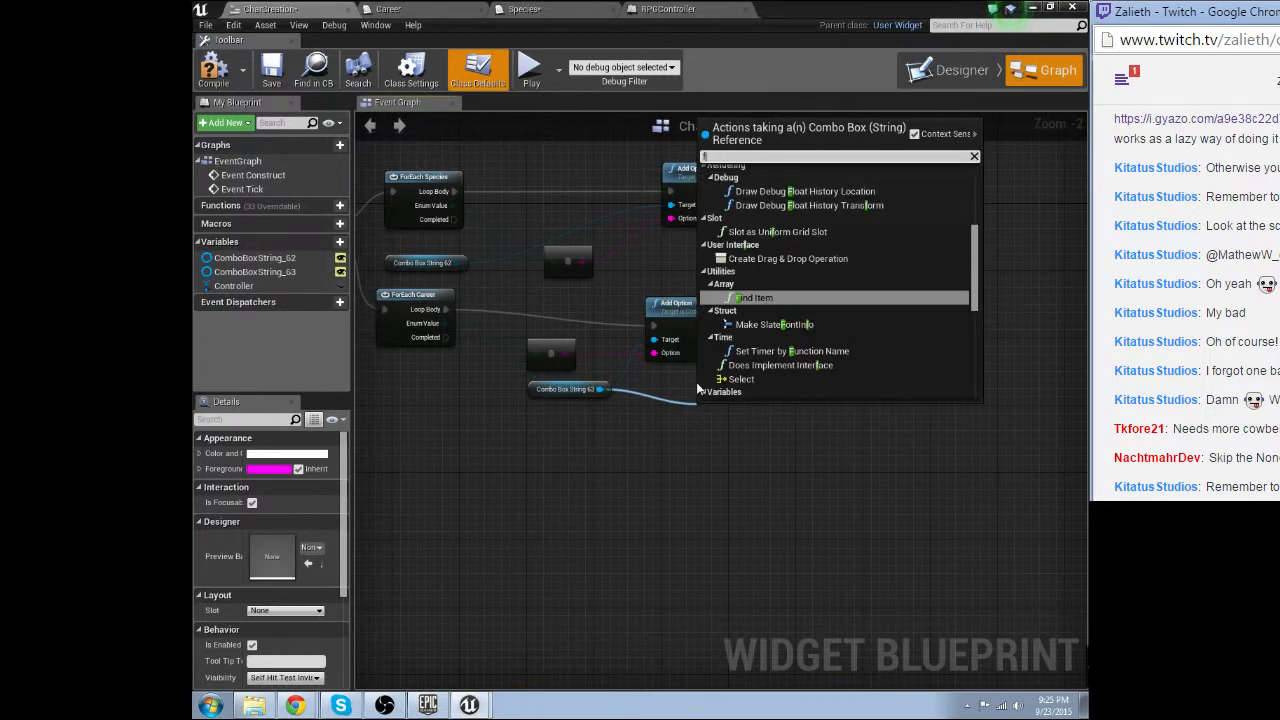
type("font")
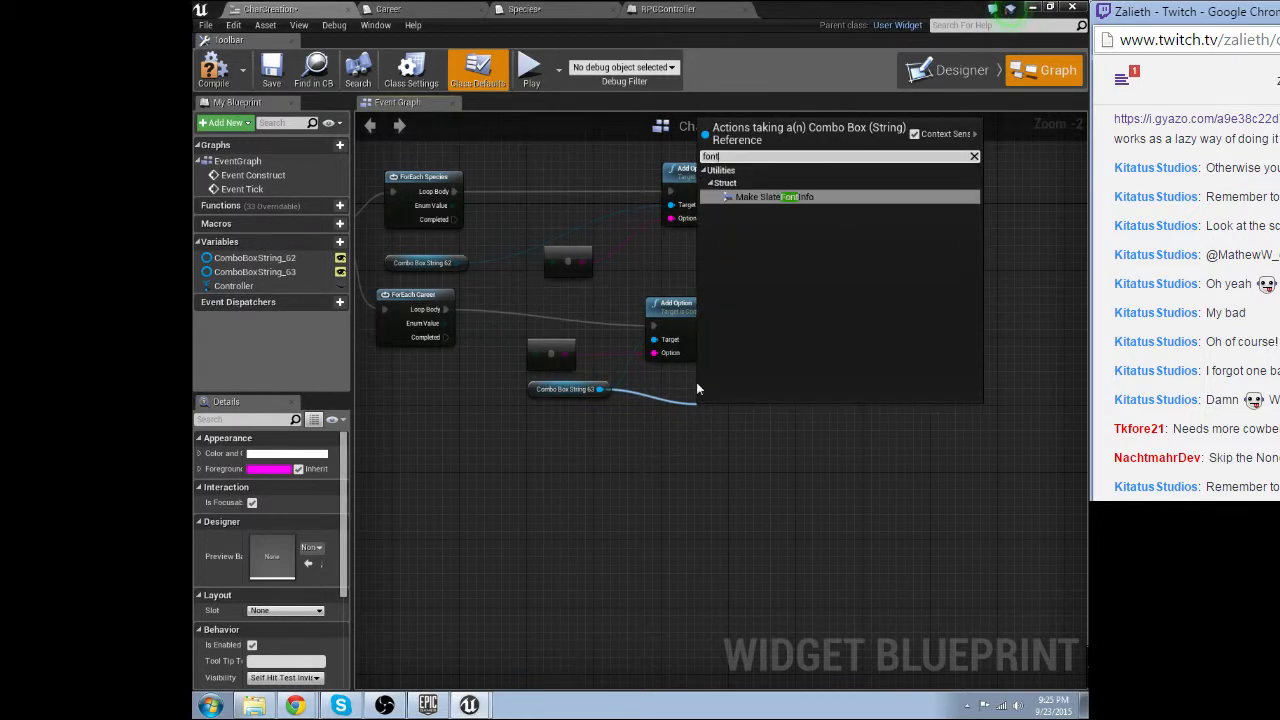
left_click(773, 196)
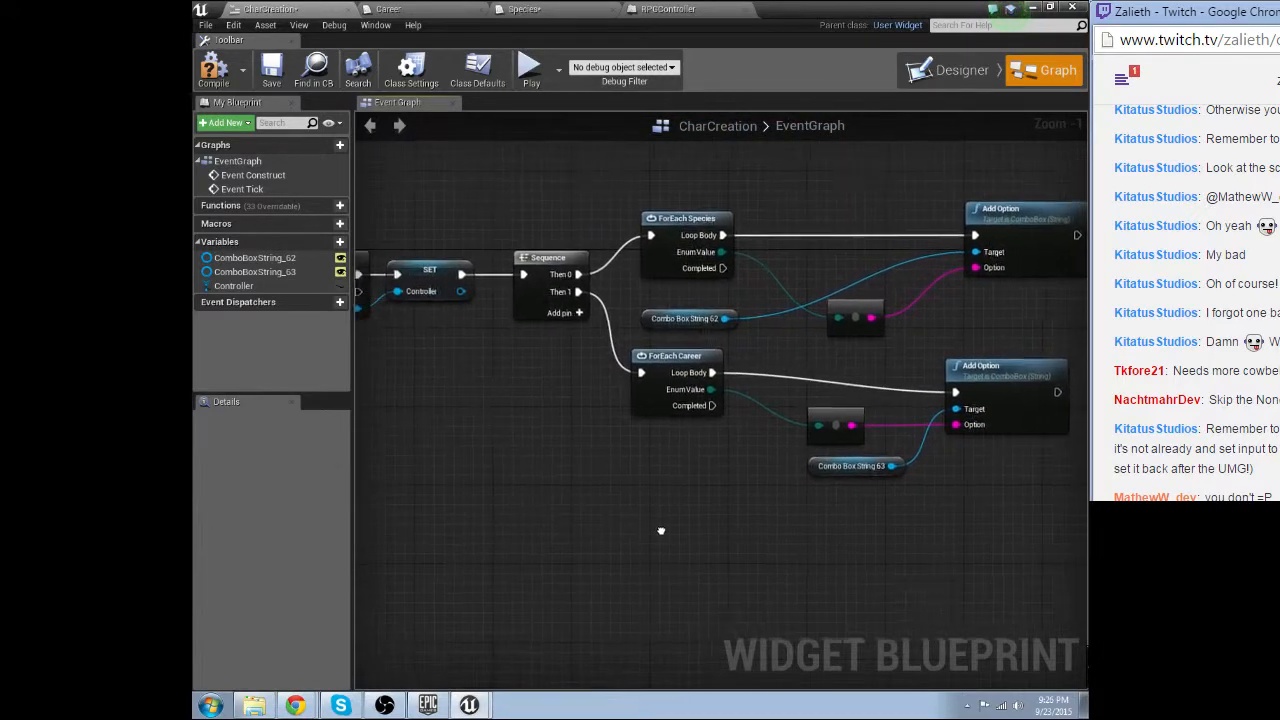
scroll("down", 3)
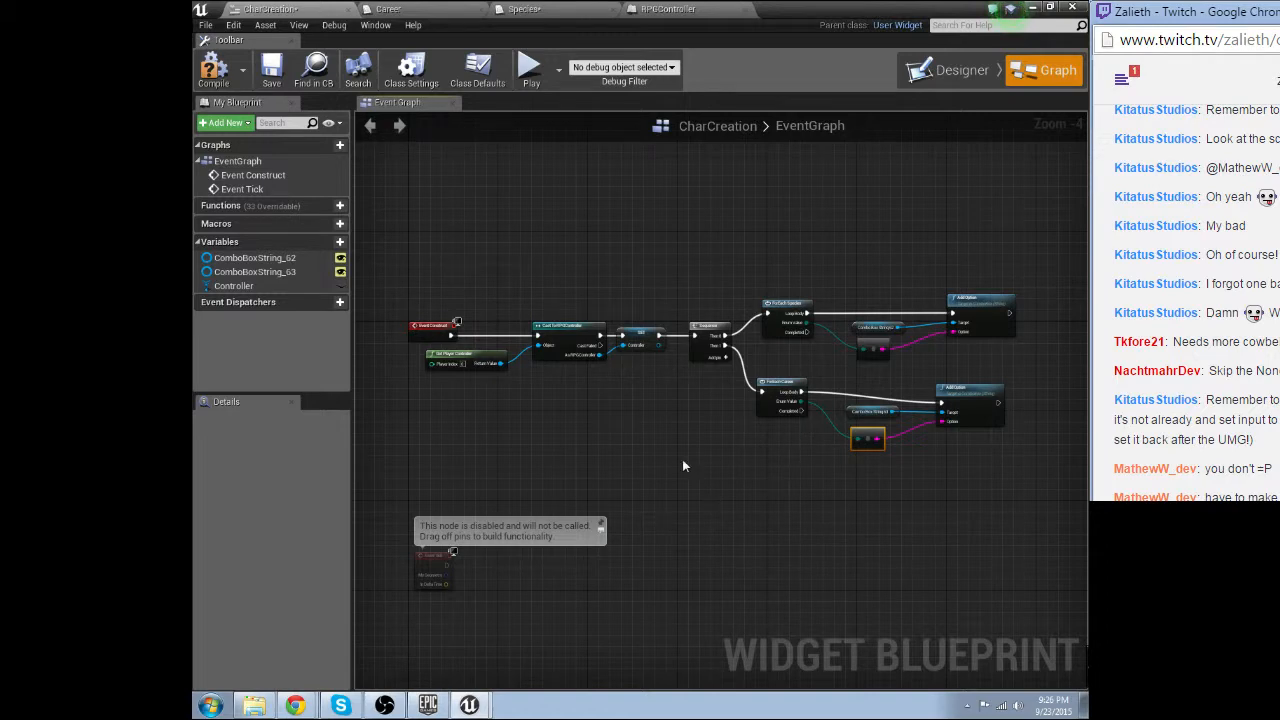
mouse_move(688, 385)
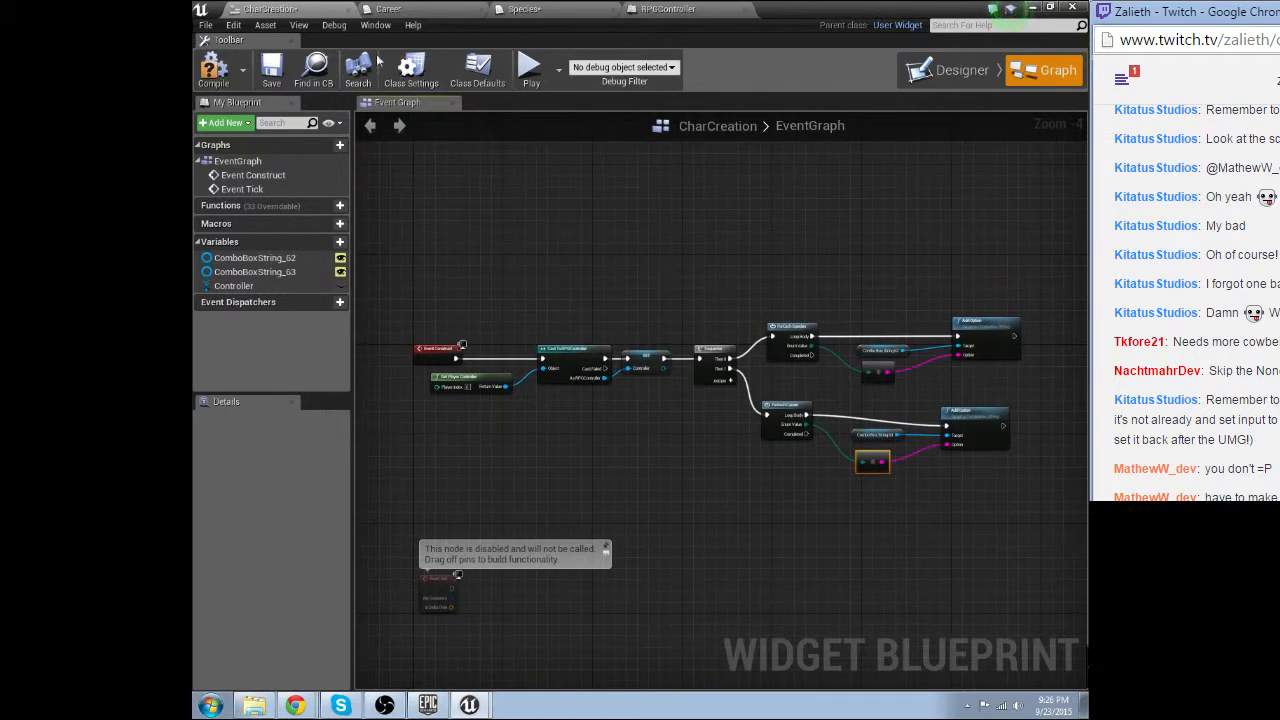
left_click(520, 9)
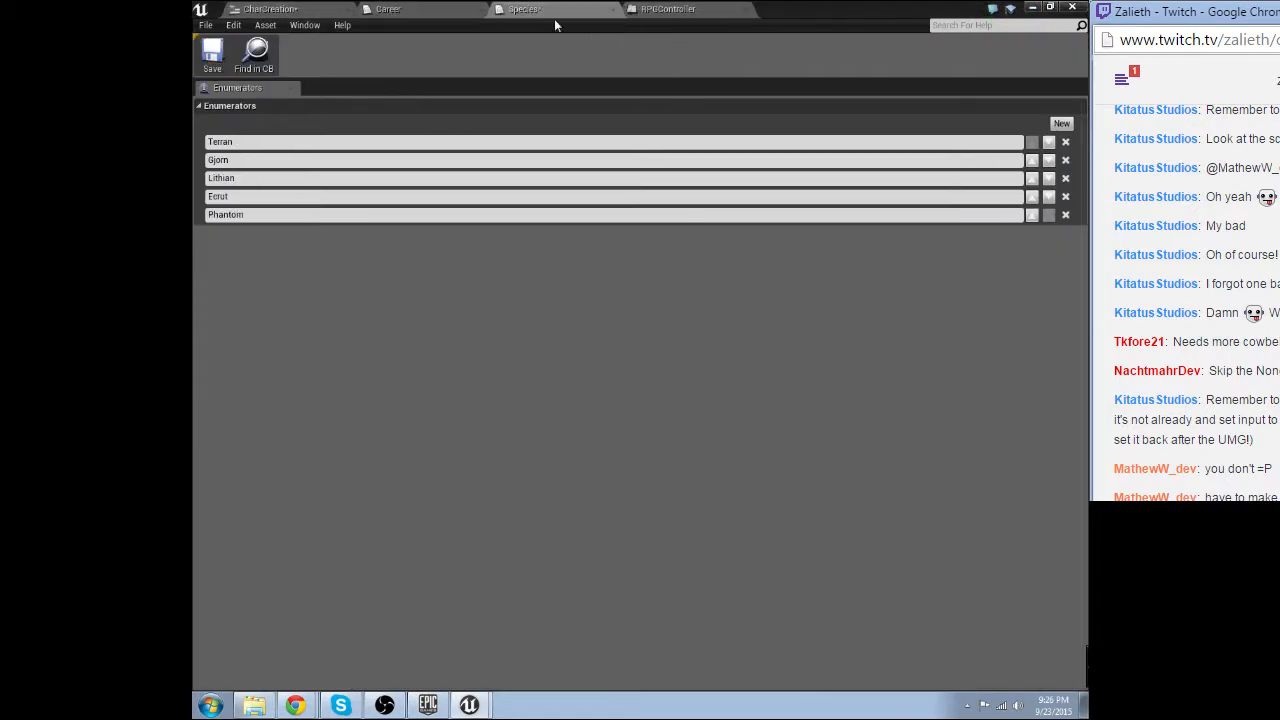
left_click(667, 9)
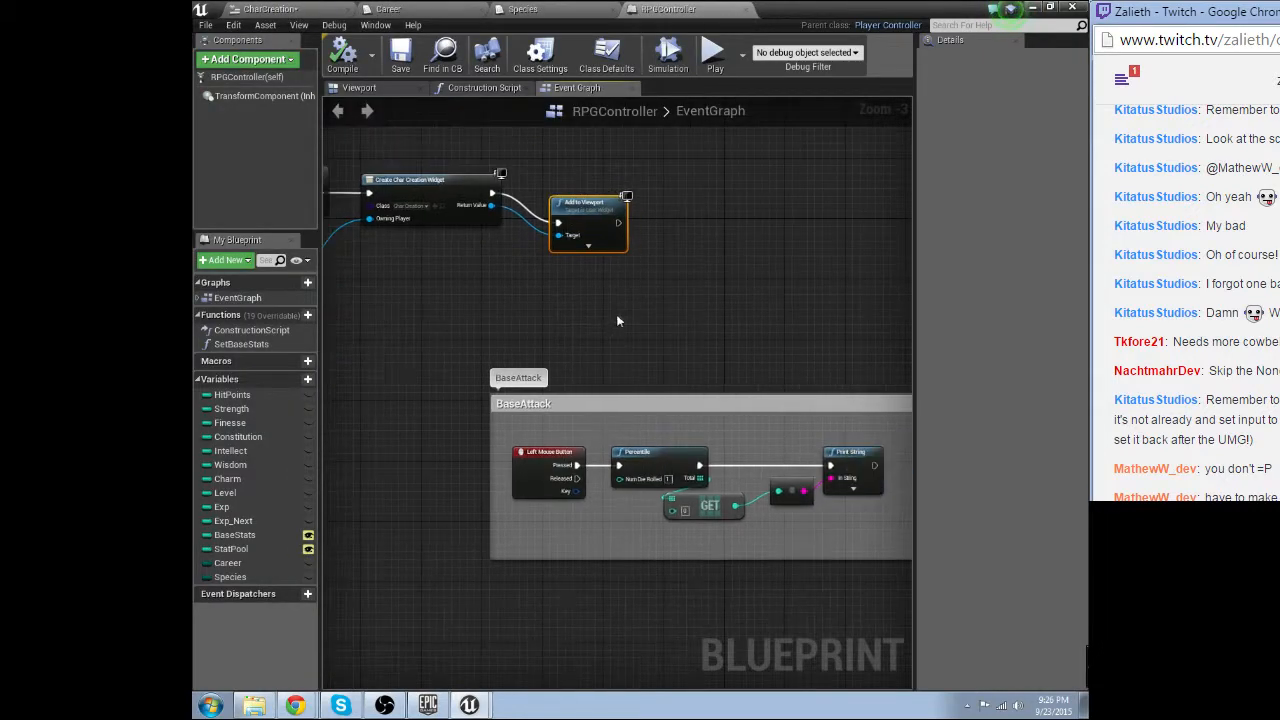
scroll("down", 3)
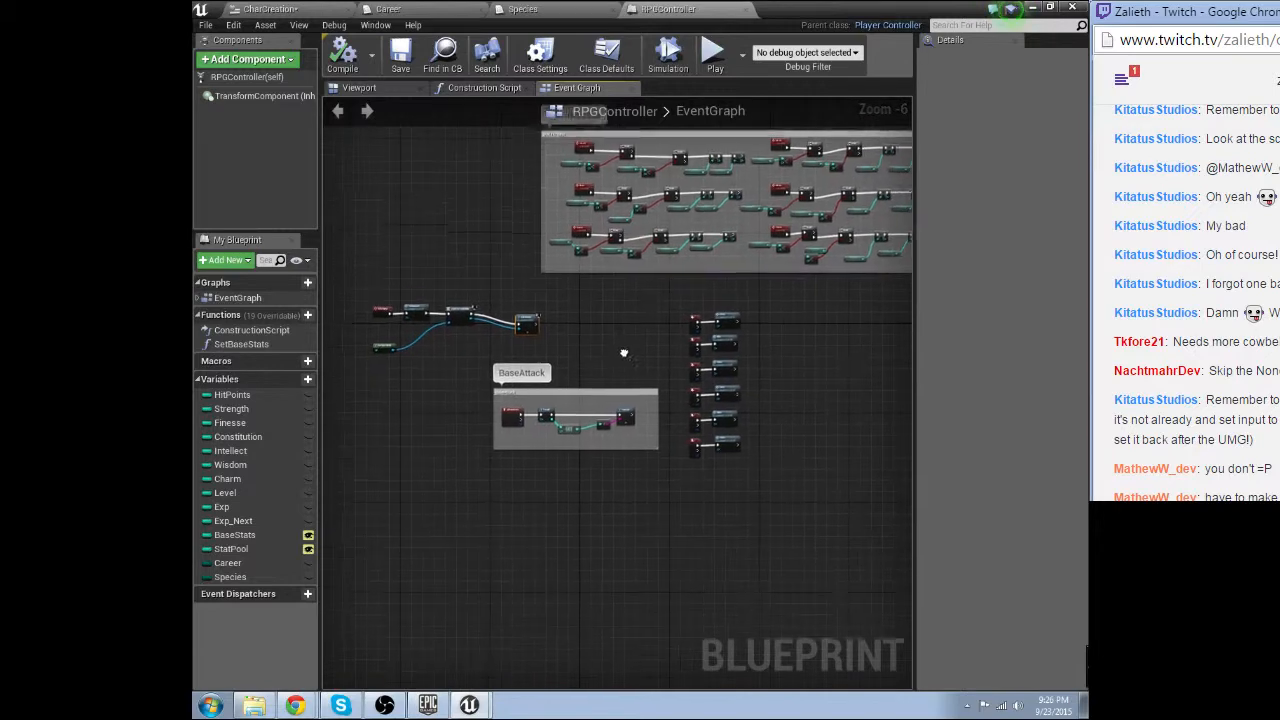
left_click(388, 9)
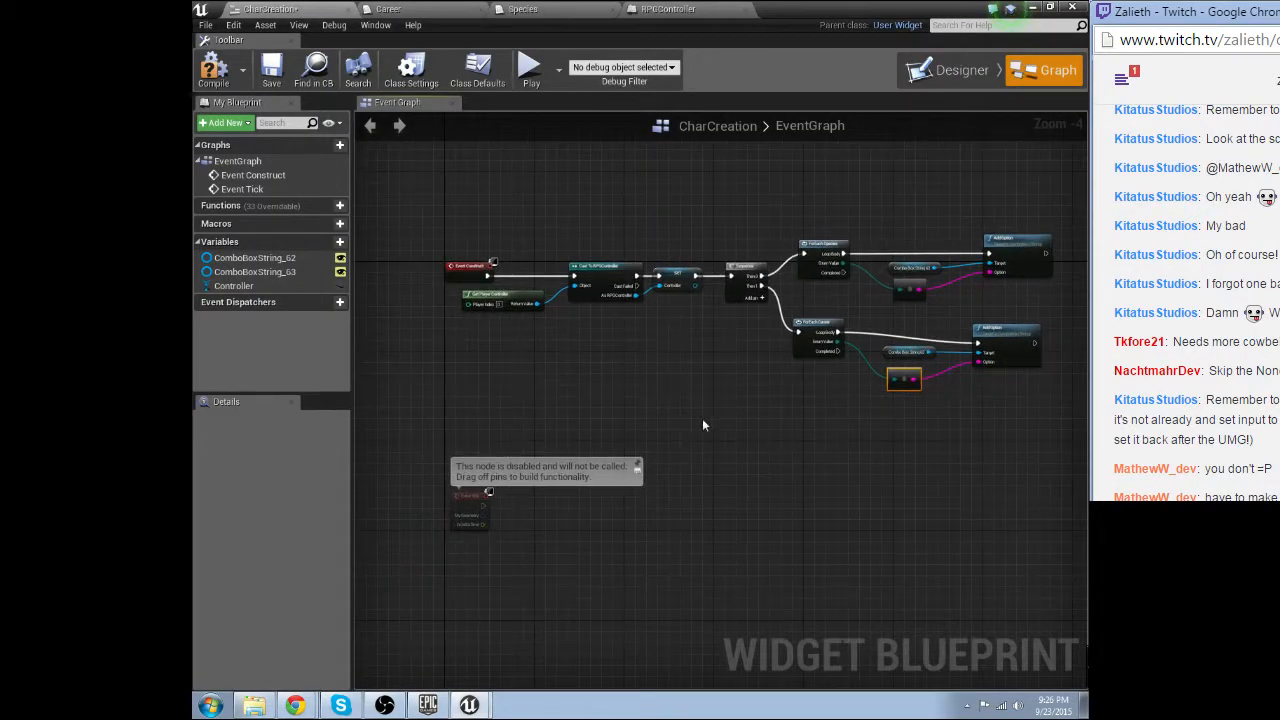
left_click(961, 70)
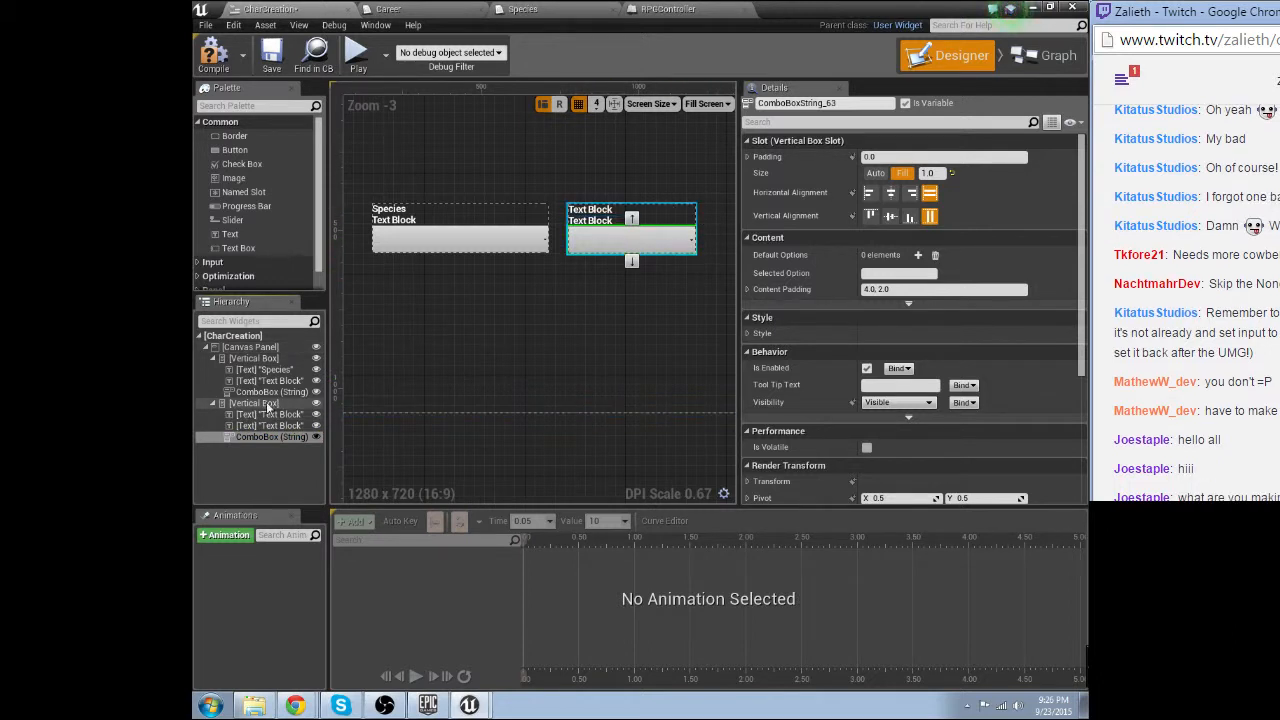
left_click(254, 403)
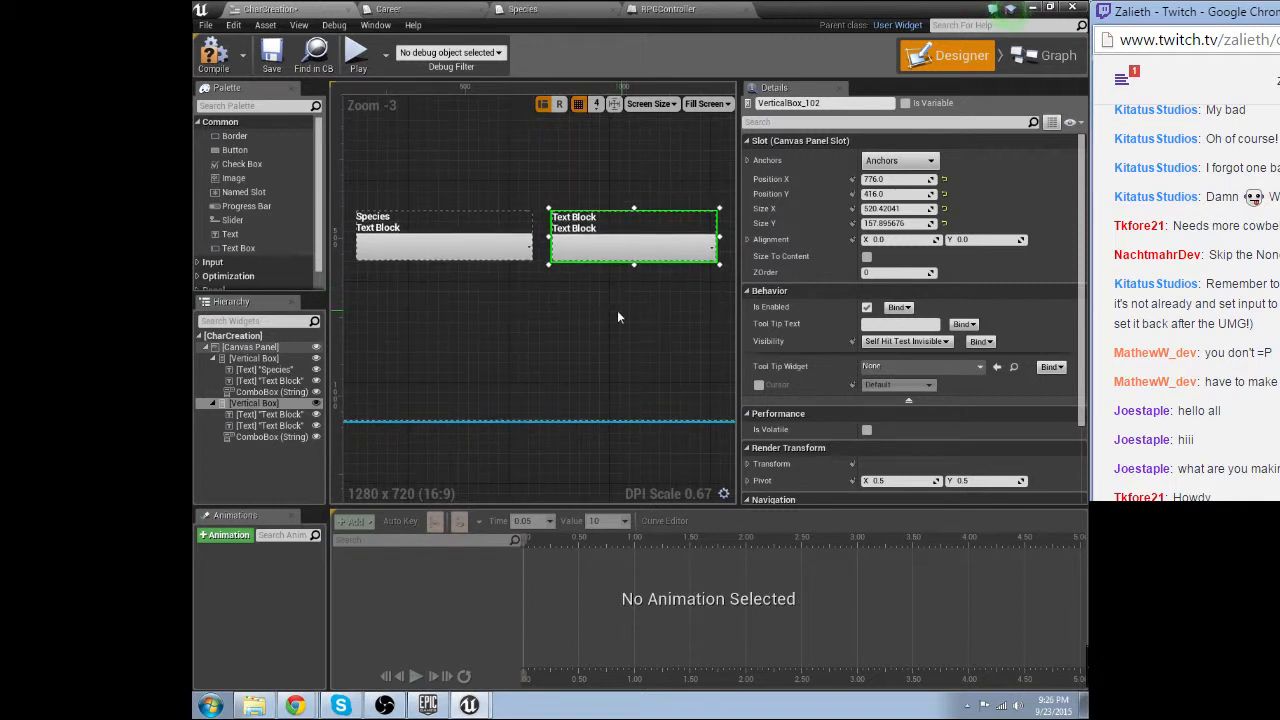
mouse_move(493, 390)
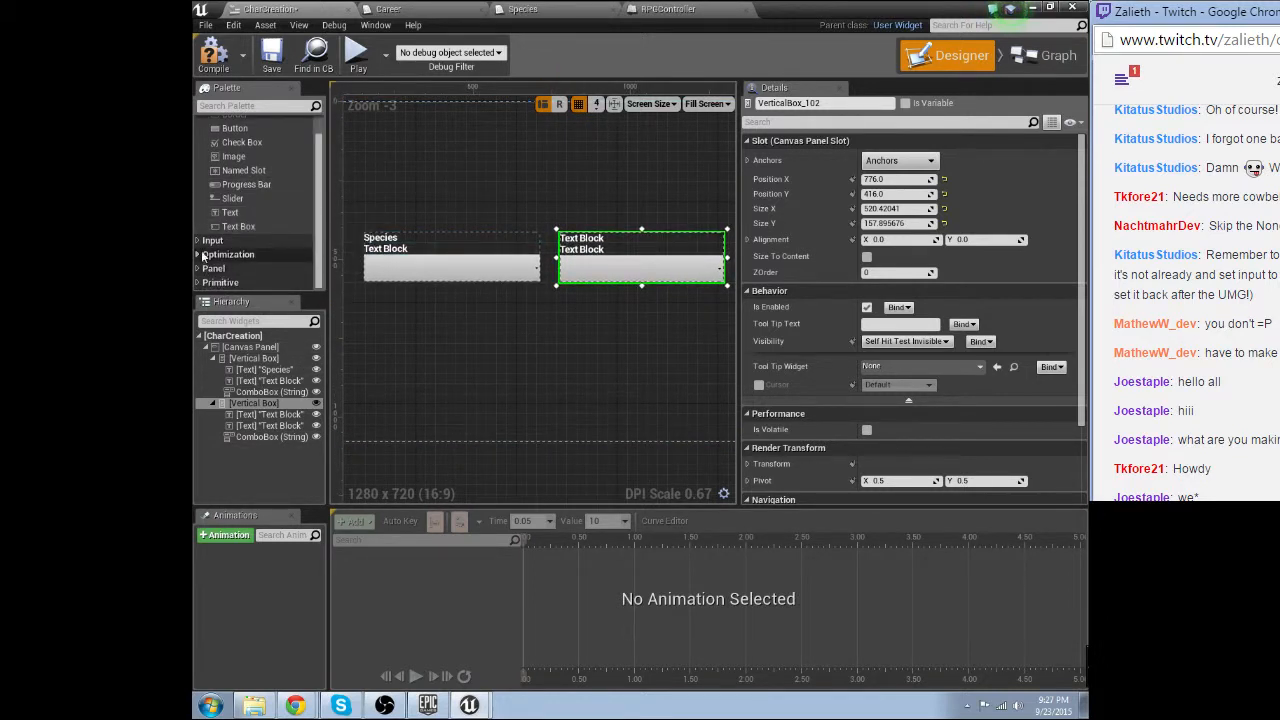
scroll("down", 3)
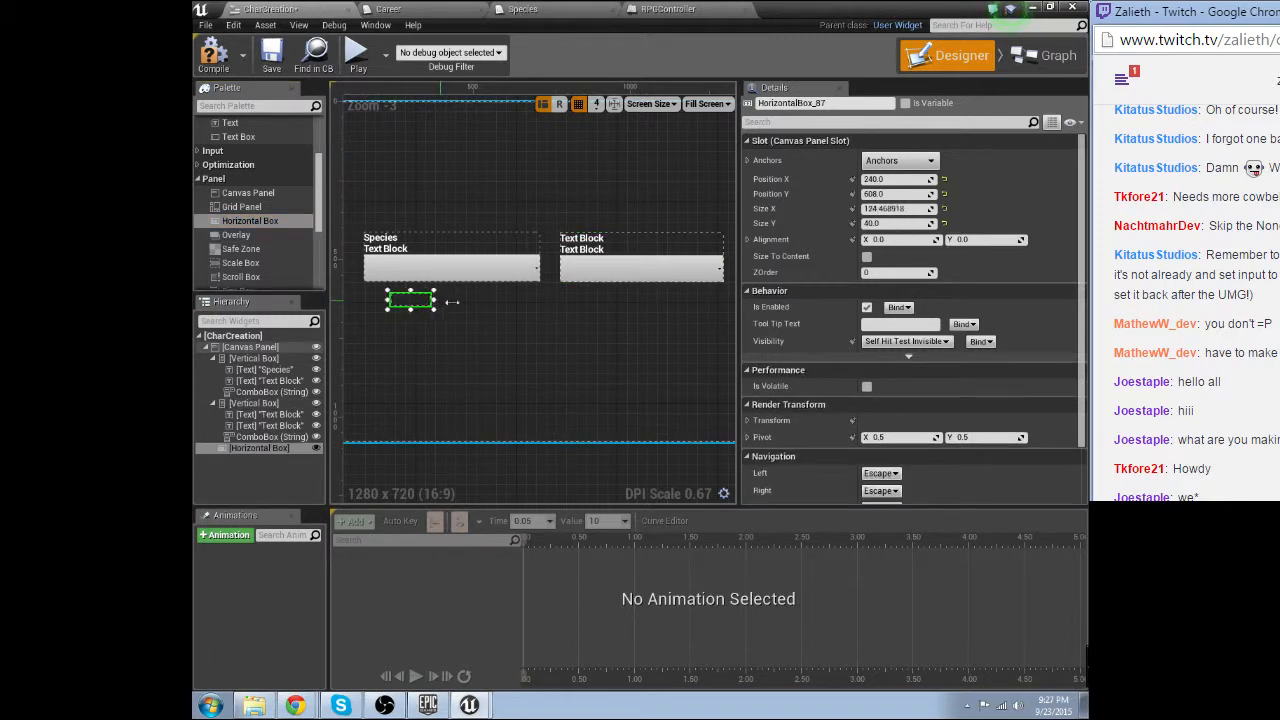
Widen the new Horizontal Box and set both Vertical Box columns to Fill.
left_click_drag(436, 301, 735, 301)
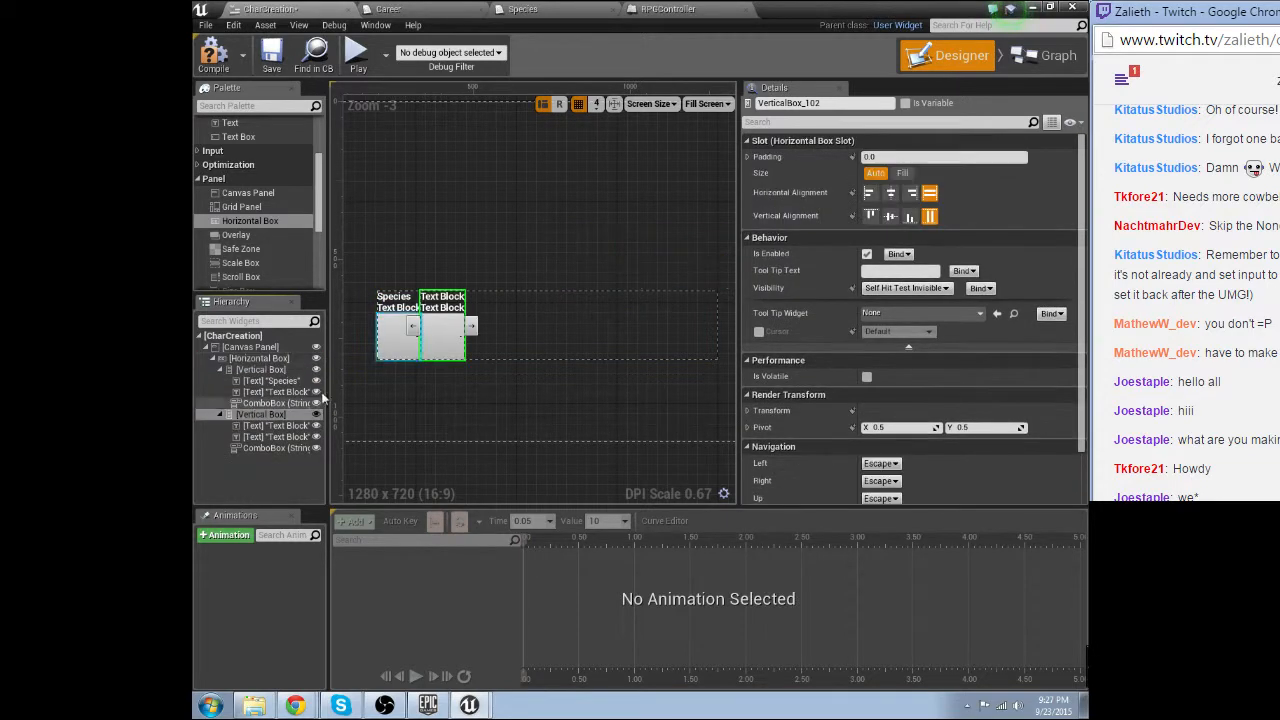
mouse_move(901, 172)
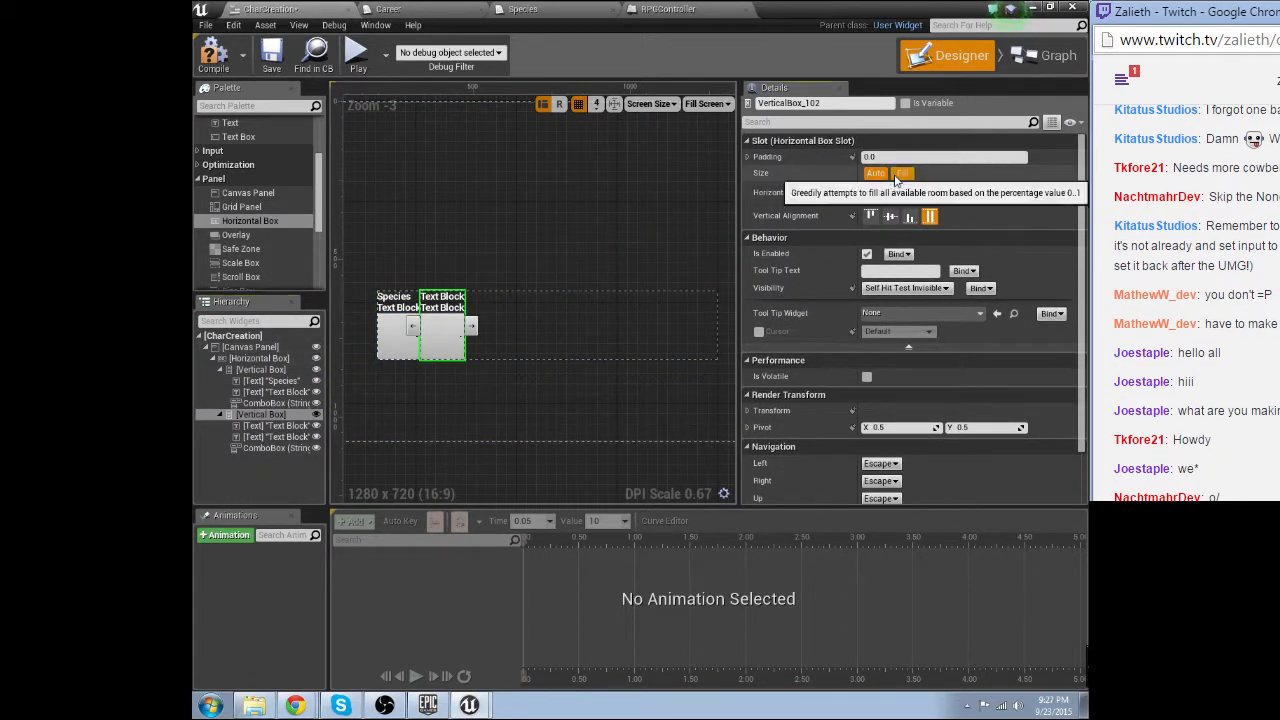
left_click(901, 172)
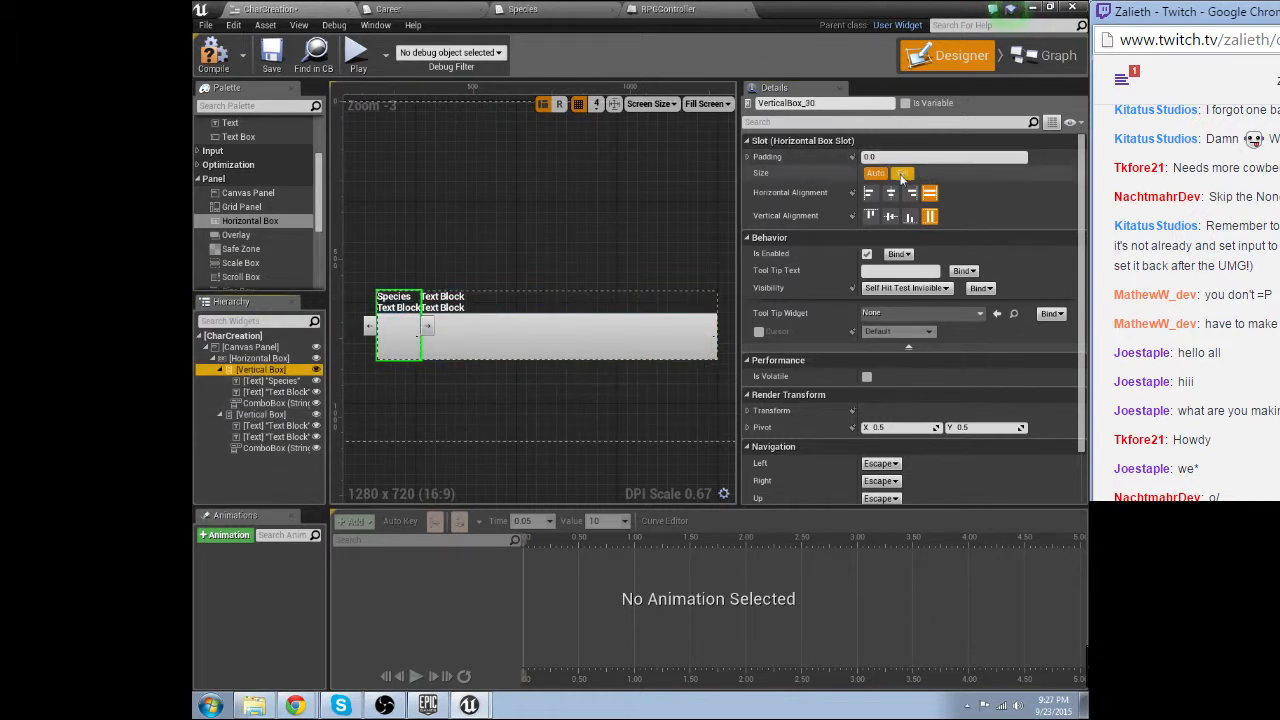
left_click(902, 172)
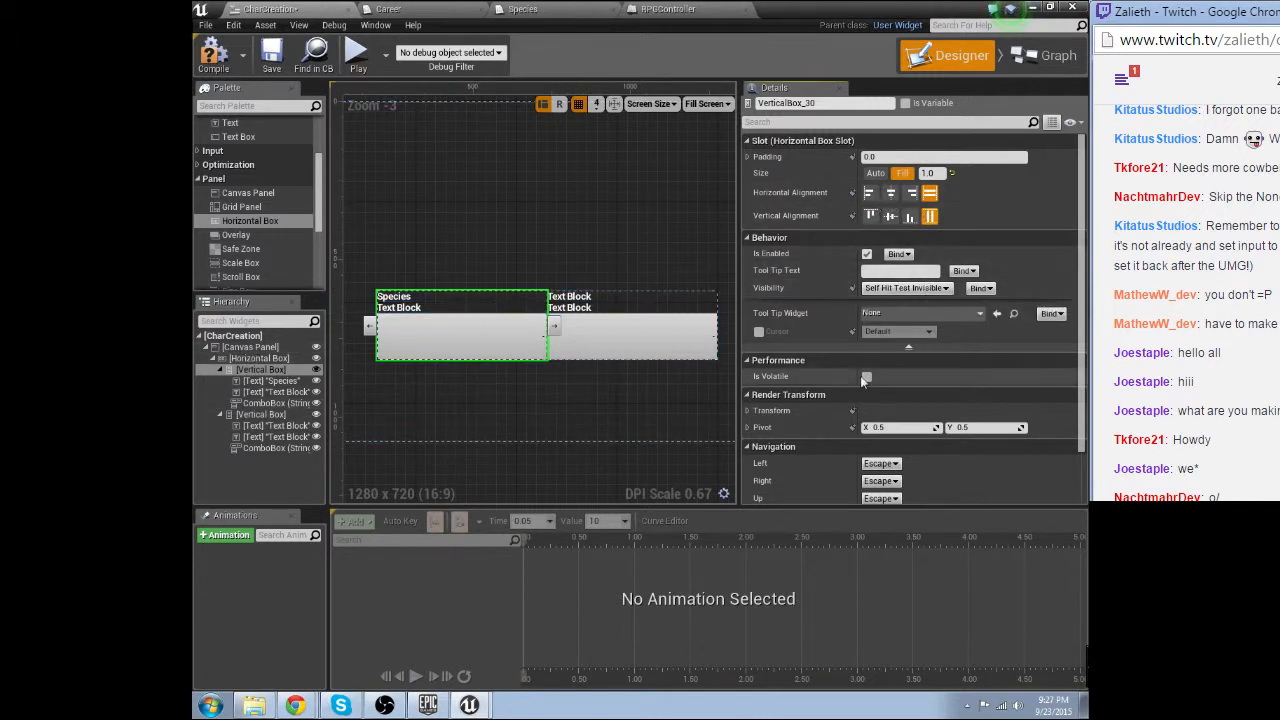
mouse_move(900, 157)
type("5")
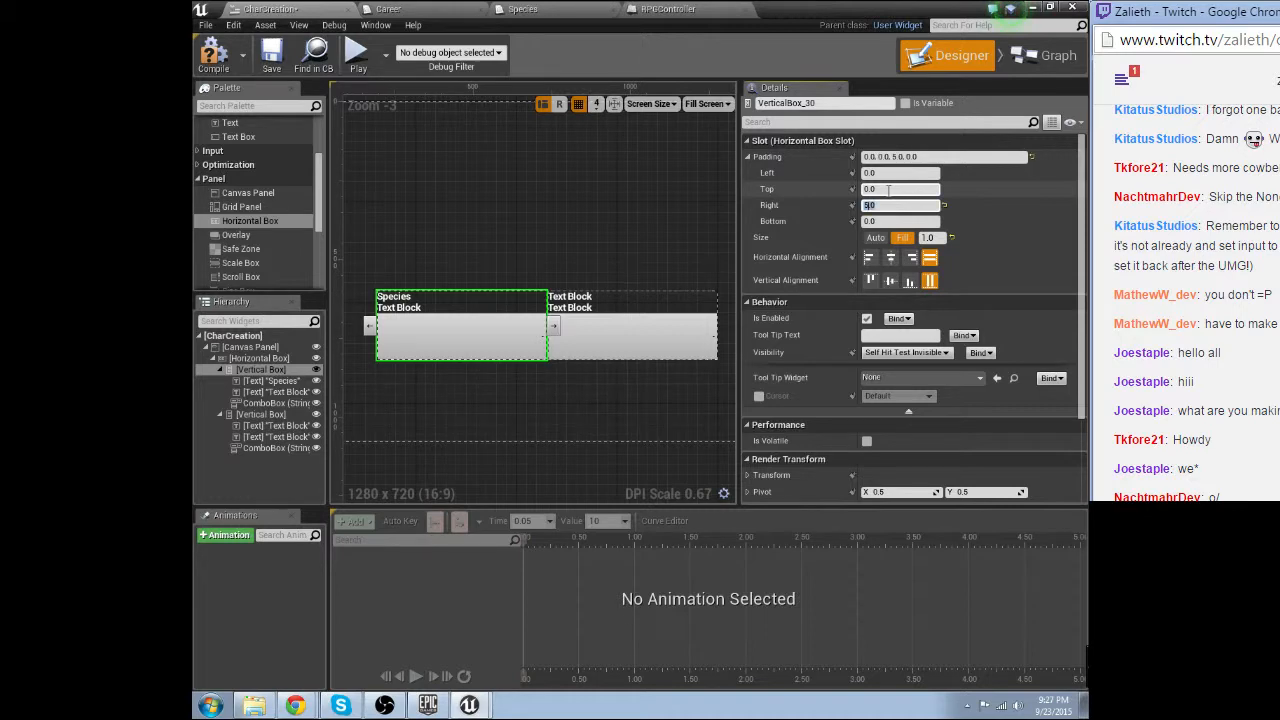
Enter 100 for the column padding, select the Horizontal Box, and save the blueprint.
type("100")
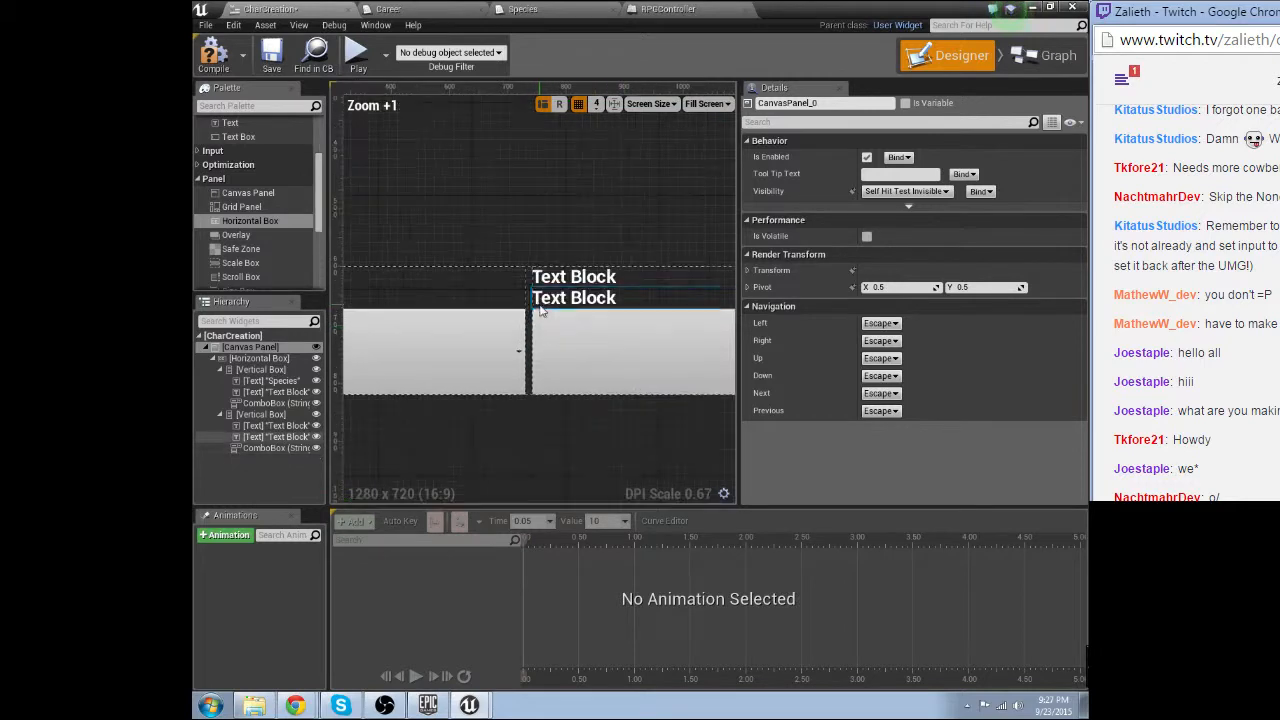
scroll("down", 3)
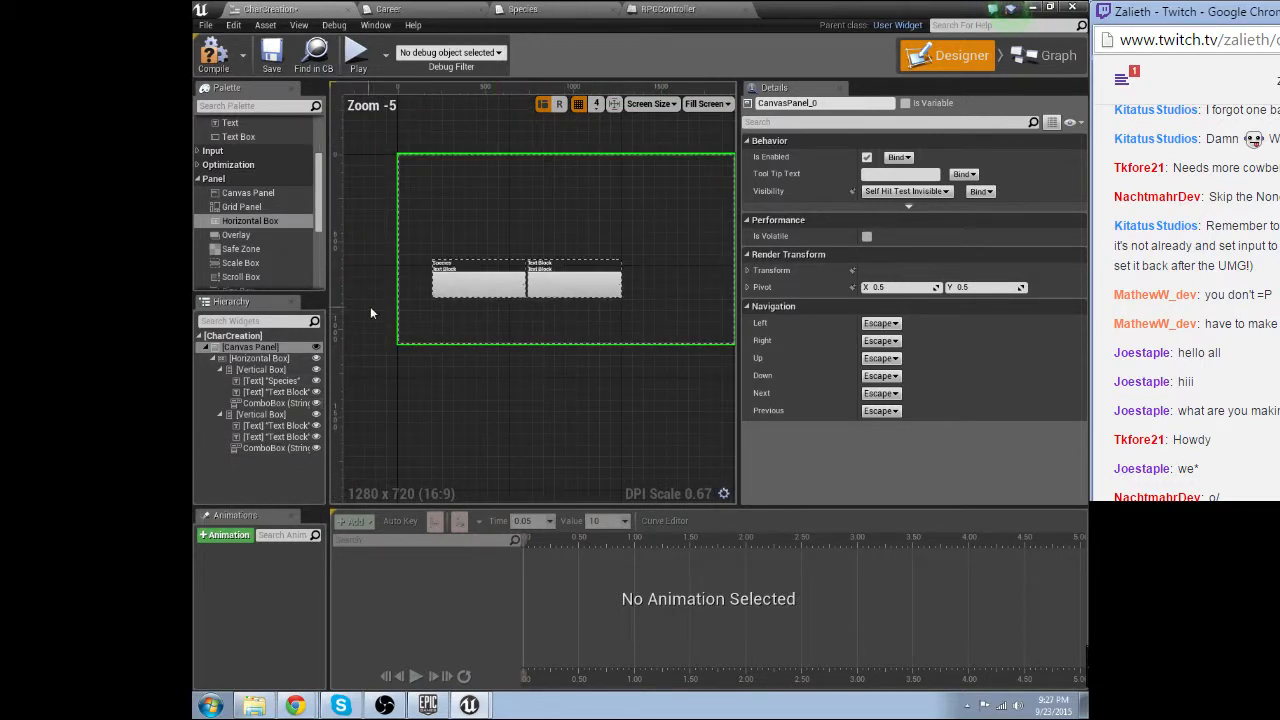
left_click(262, 358)
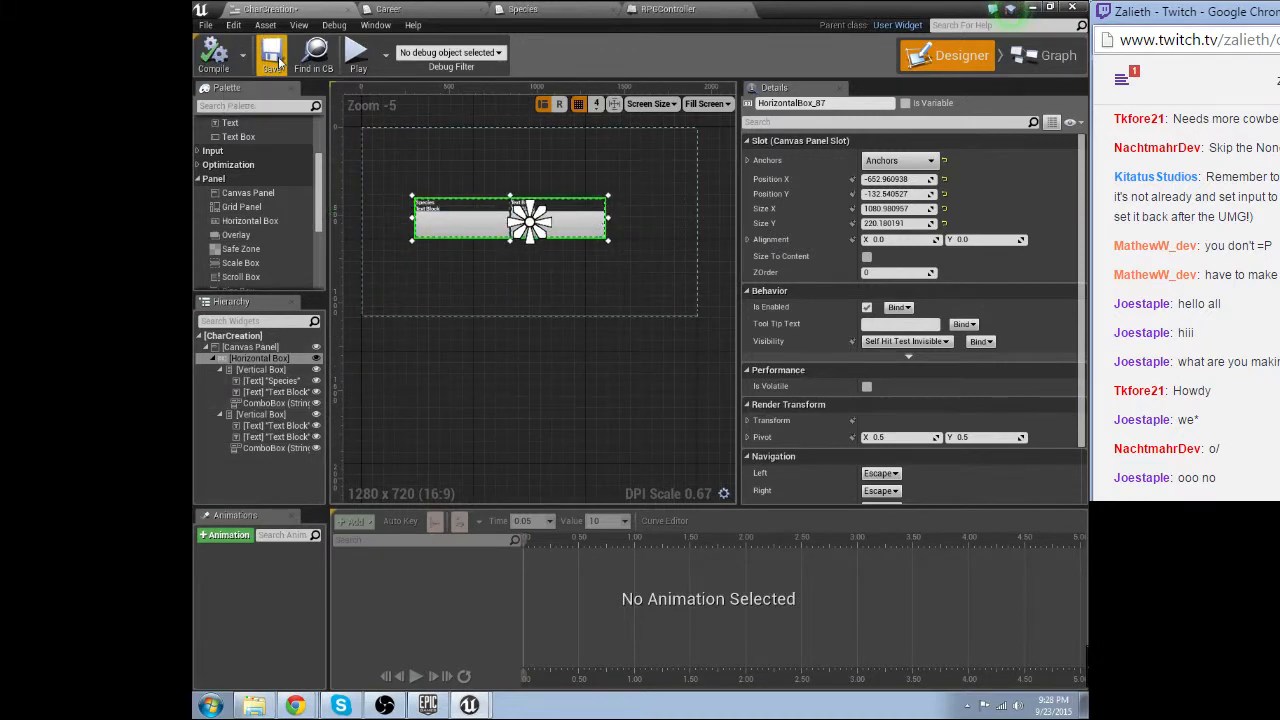
left_click(660, 9)
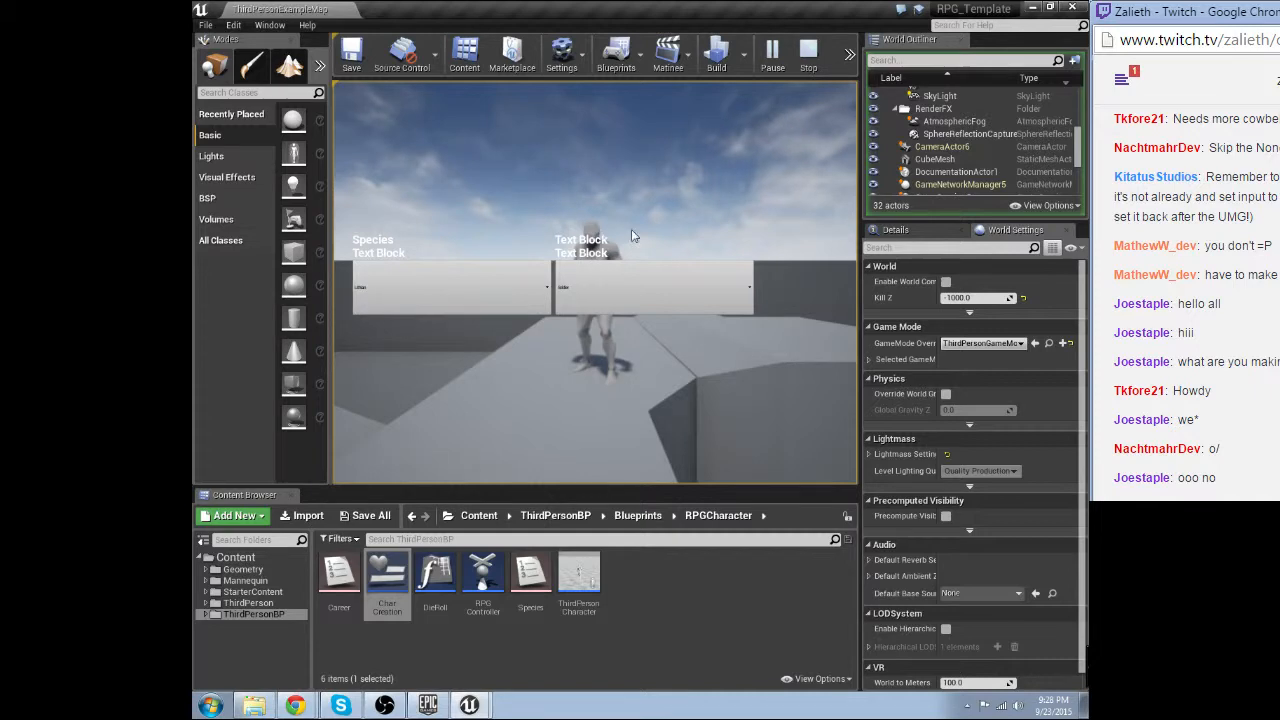
left_click(807, 47)
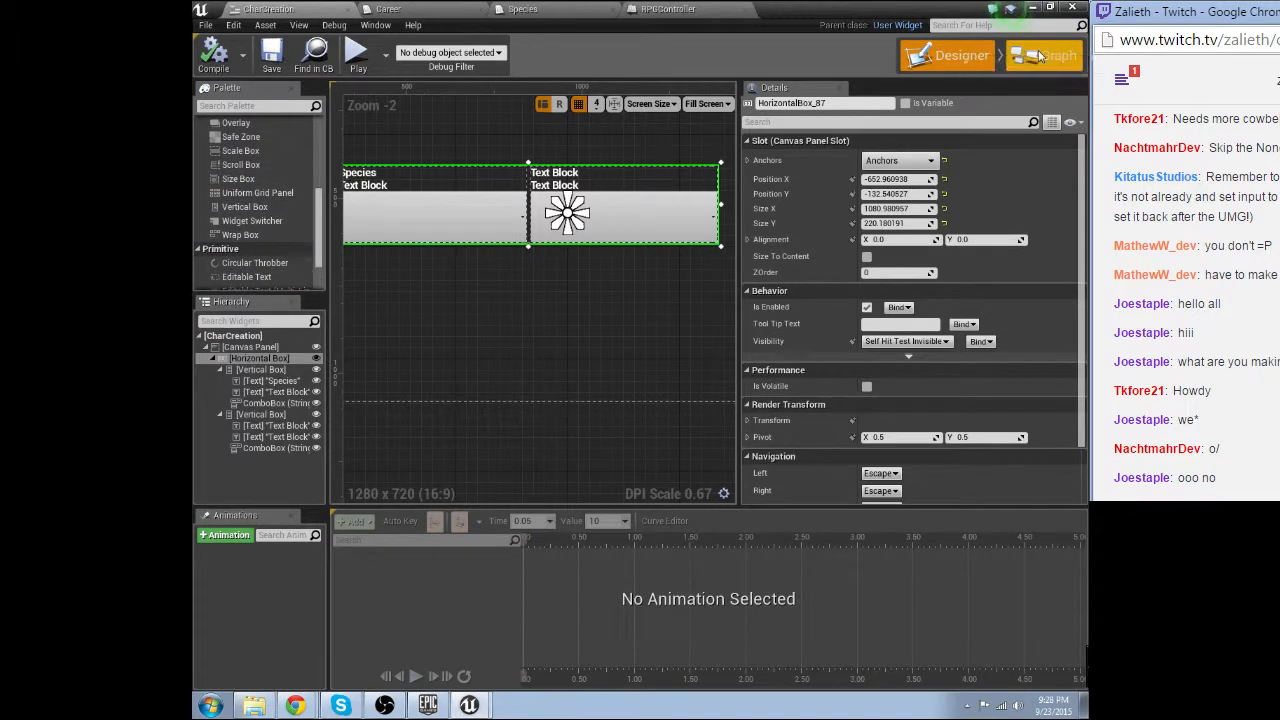
Add an OnSelectionChanged event for the Species combo box ComboBoxString_62.
left_click(1043, 55)
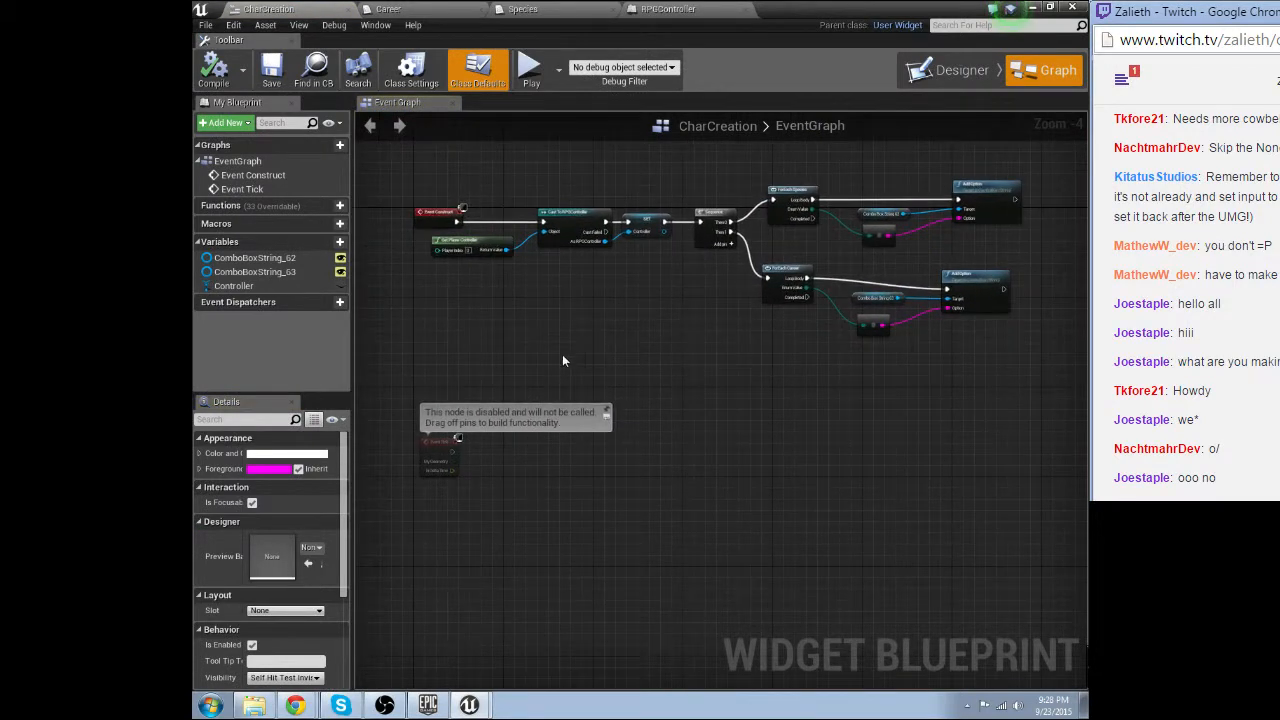
left_click(960, 69)
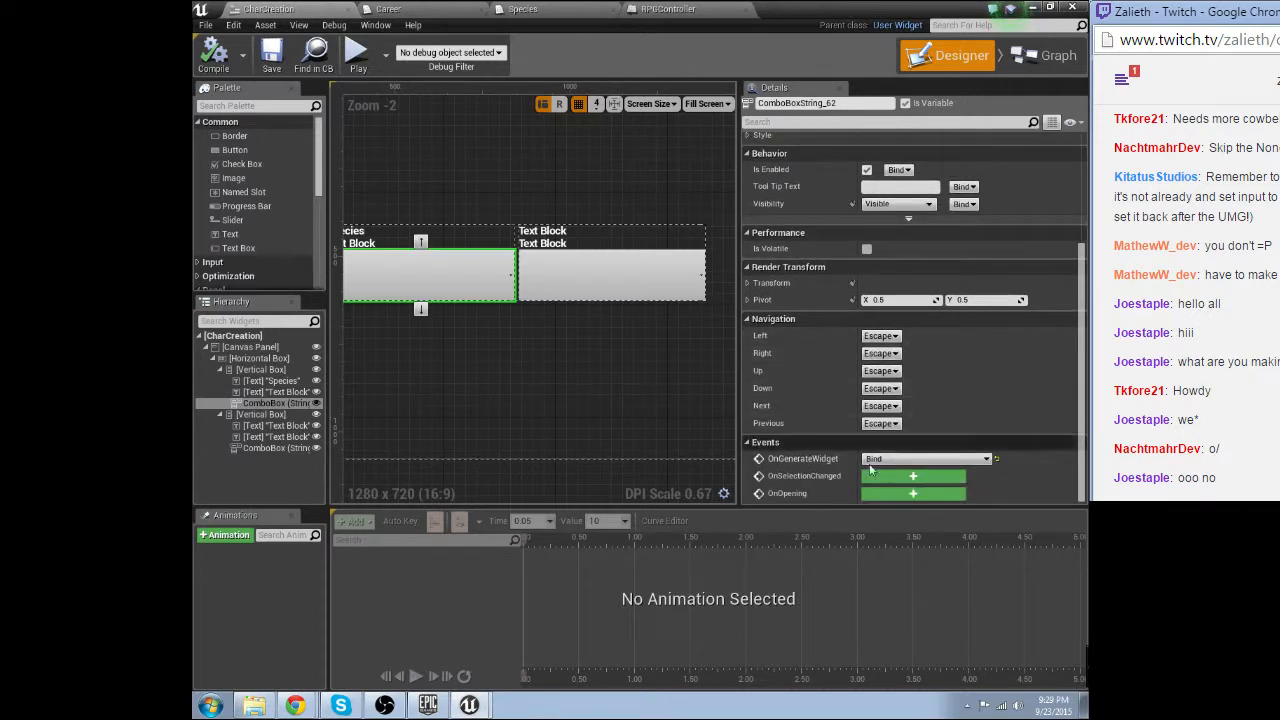
mouse_move(910, 476)
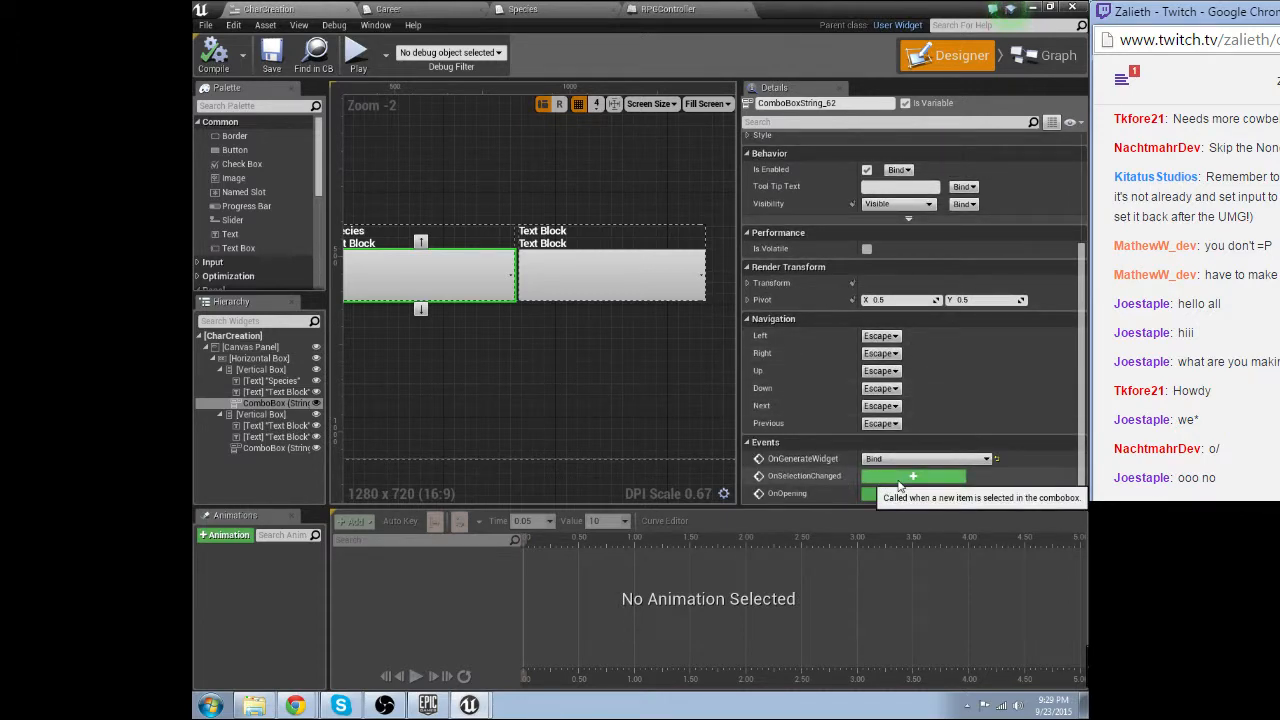
left_click(912, 475)
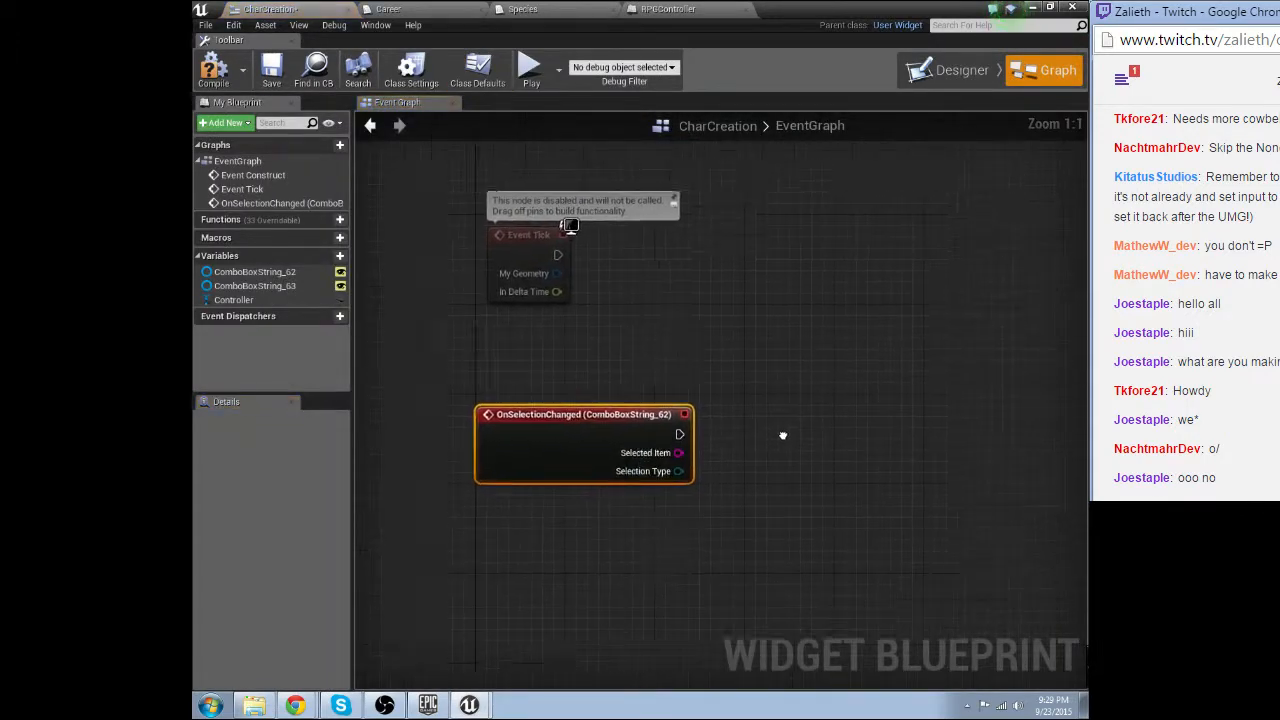
Add a Set Species node on the Controller driven by OnSelectionChanged.
scroll("down", 3)
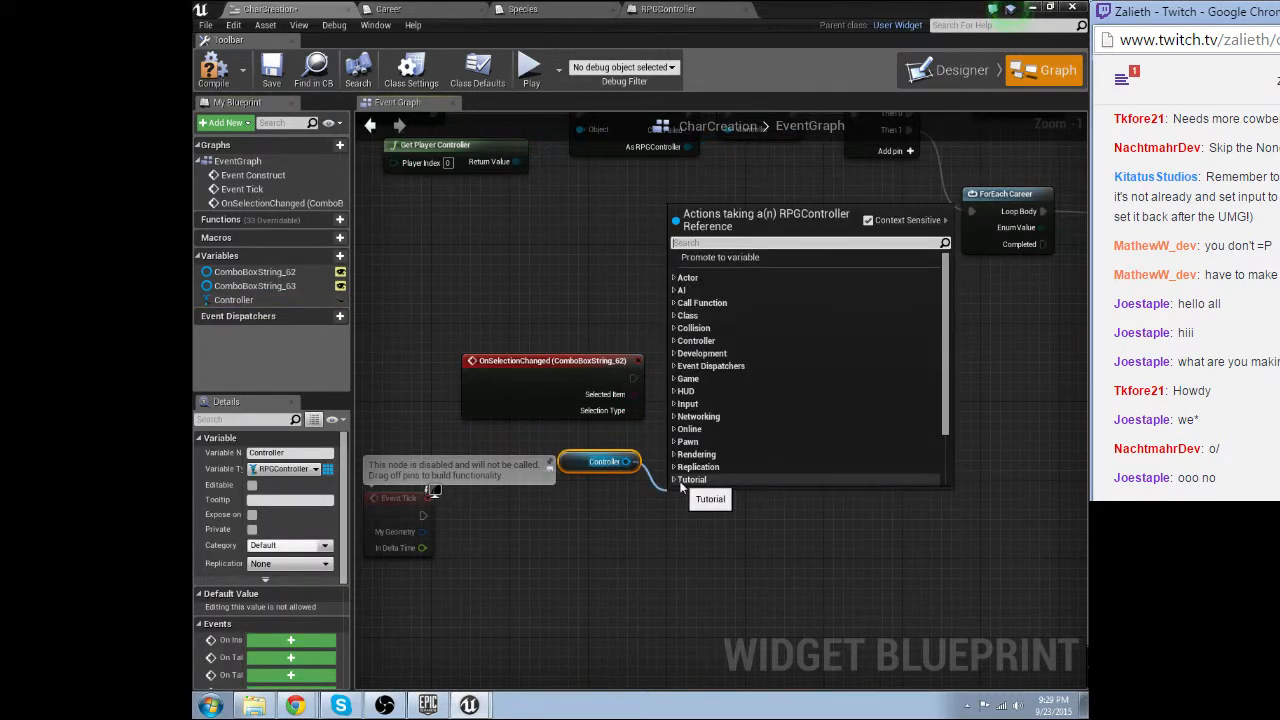
type("set c")
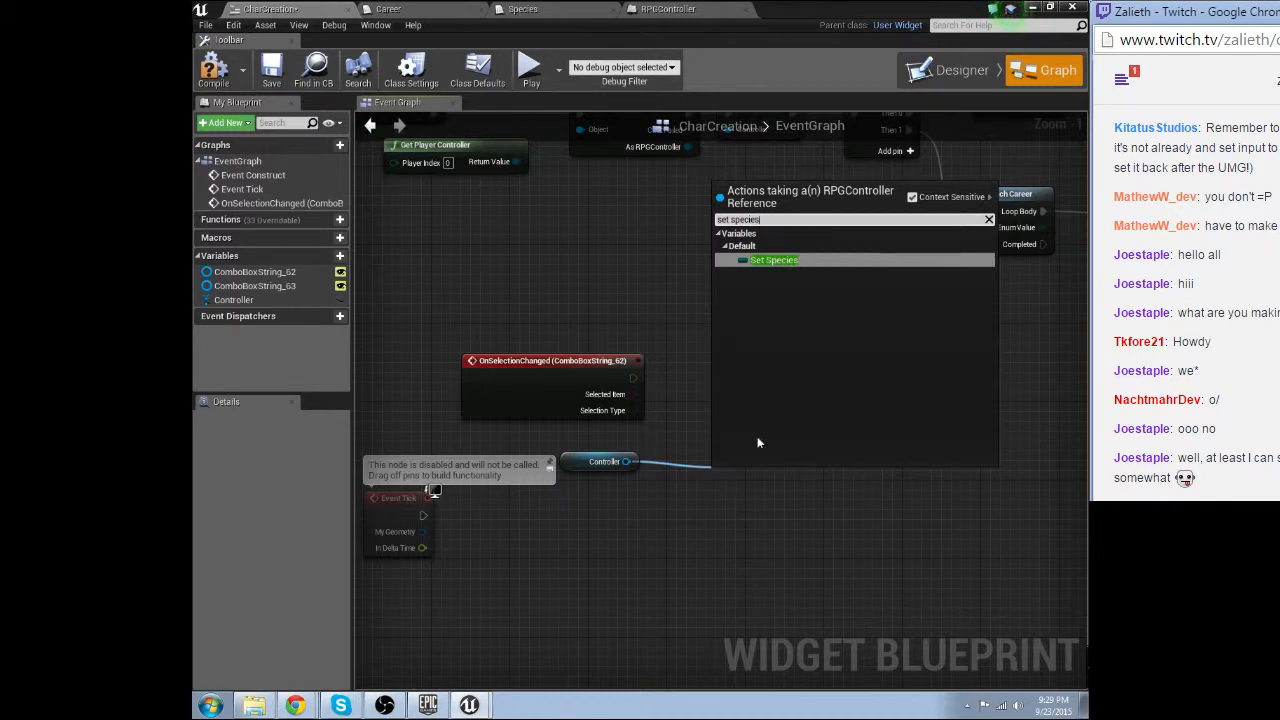
left_click(773, 260)
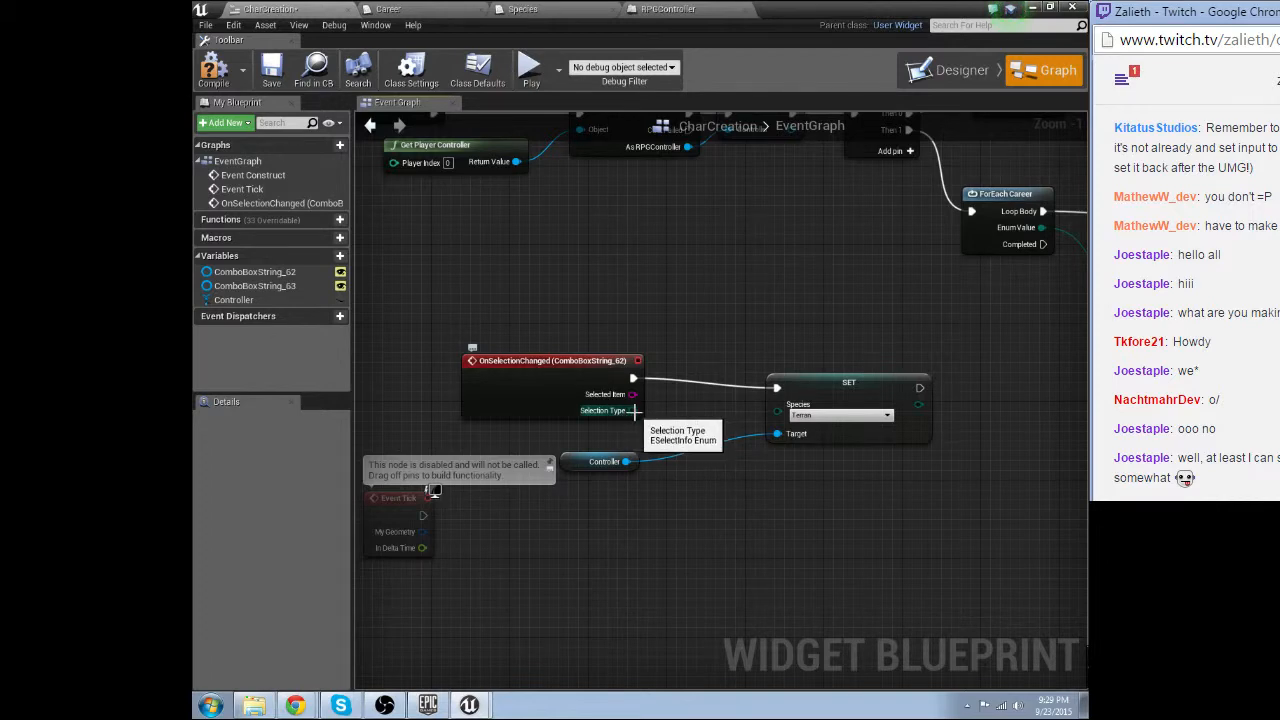
left_click(550, 360)
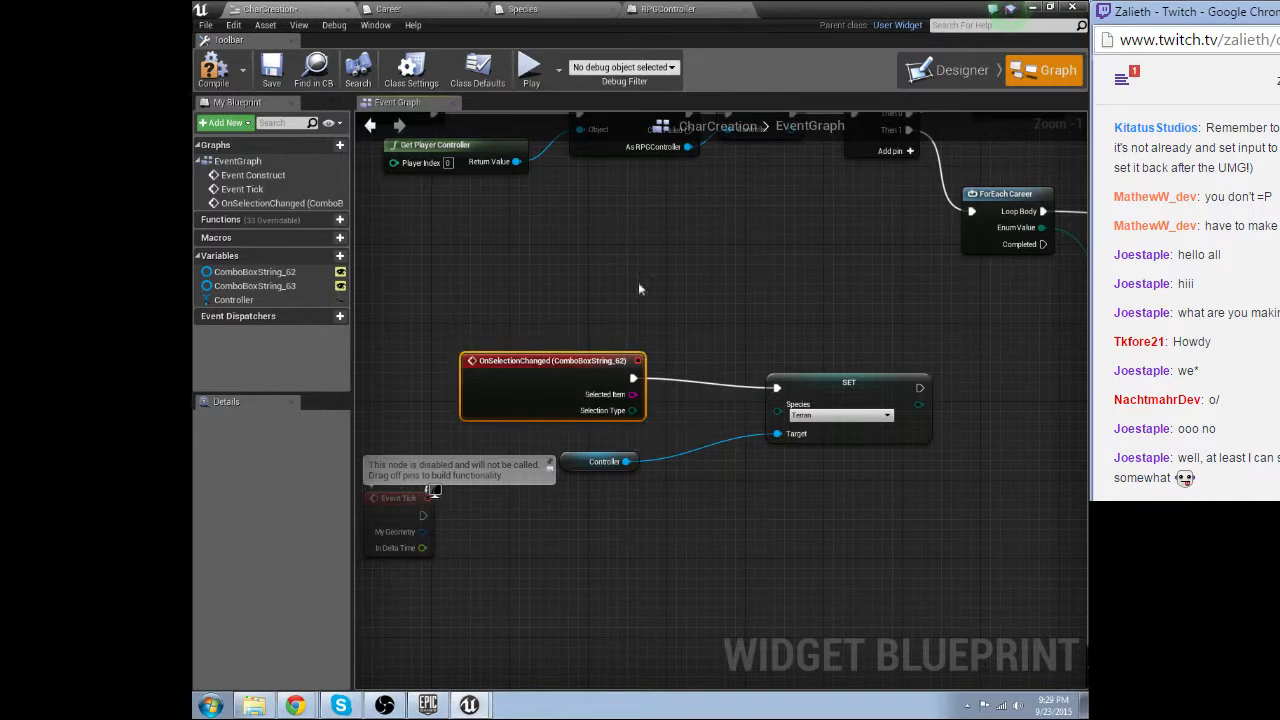
left_click(961, 69)
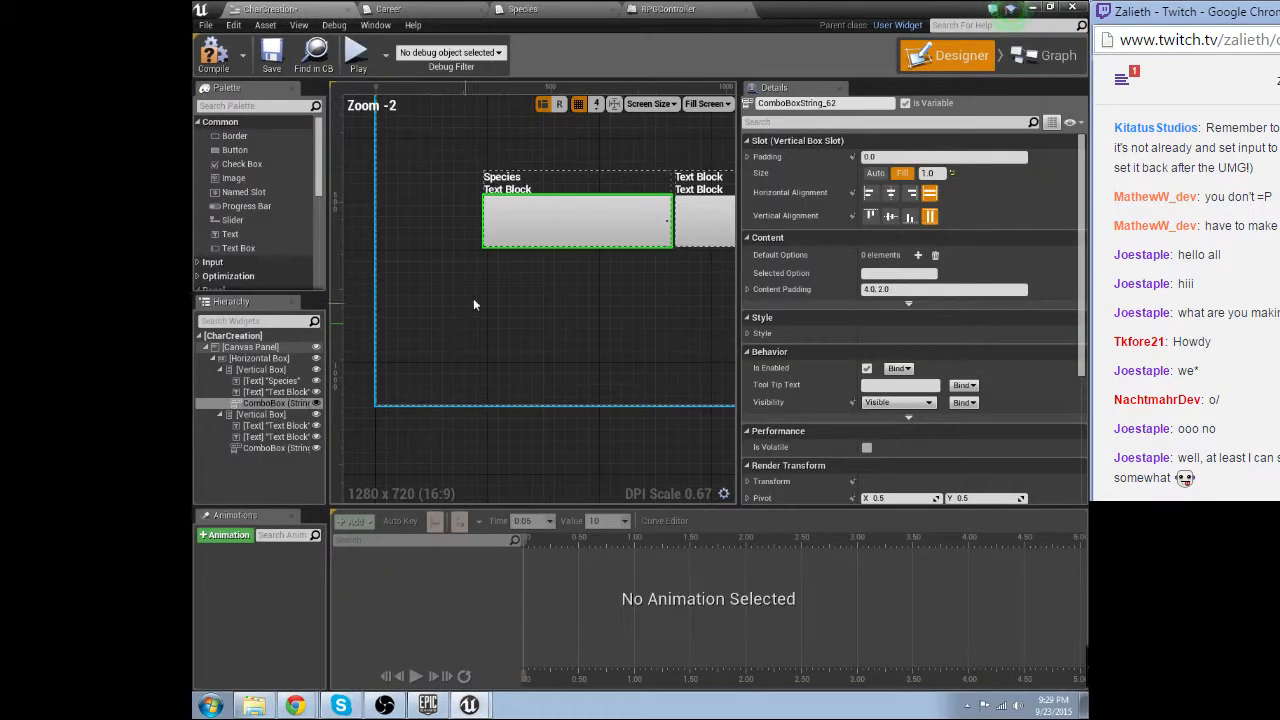
Switch the CharCreation widget blueprint back to its Graph view.
left_click(1044, 70)
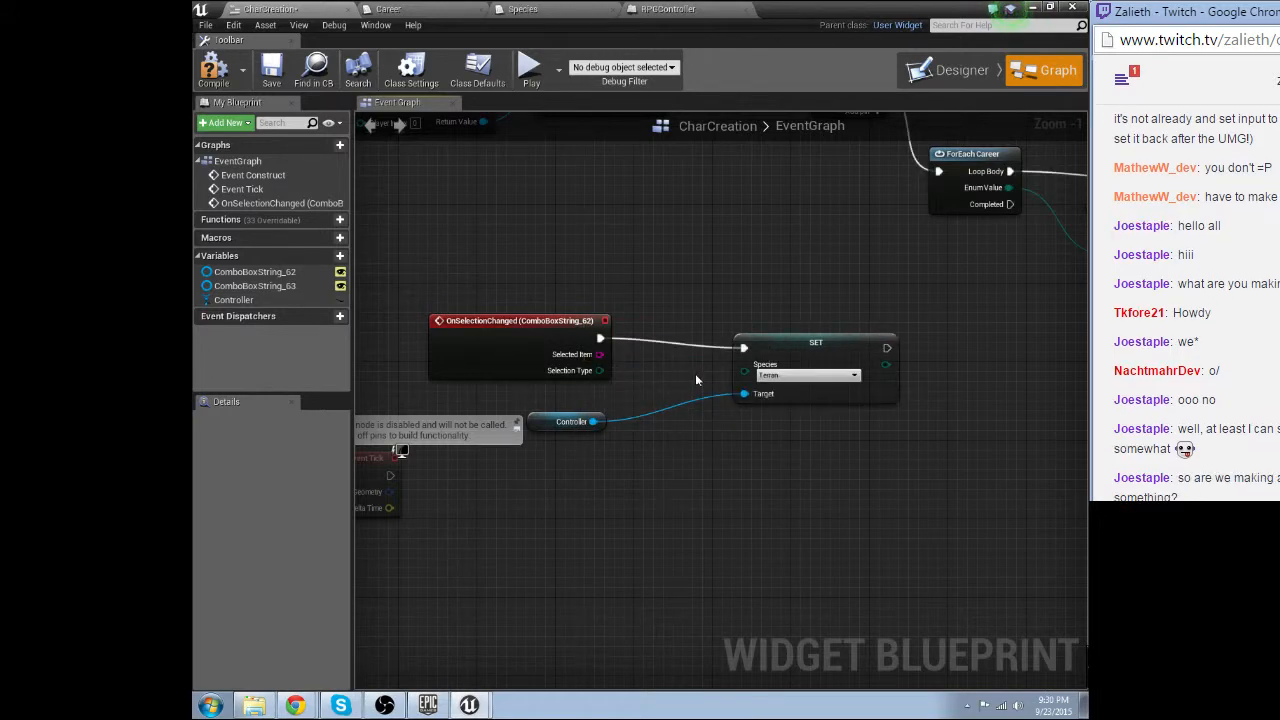
Inspect the Set Species node and its Selection Type actions, then return to the Designer layout.
left_click(815, 342)
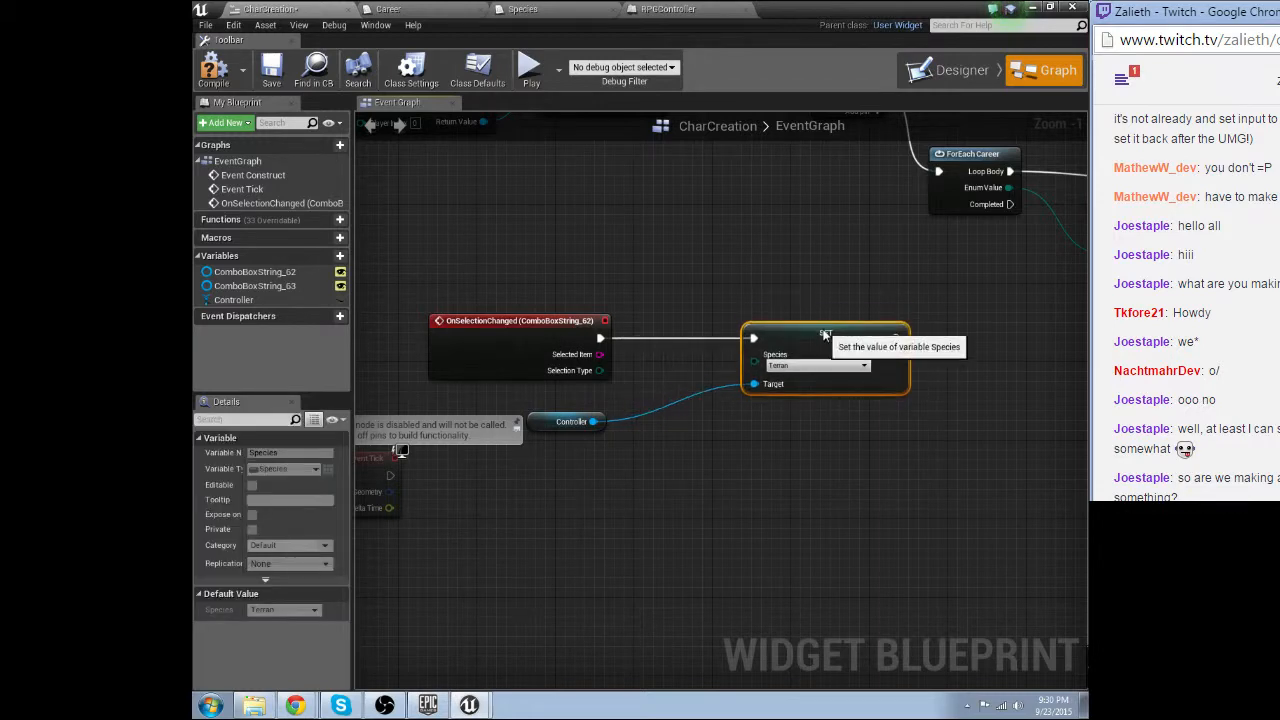
mouse_move(605, 375)
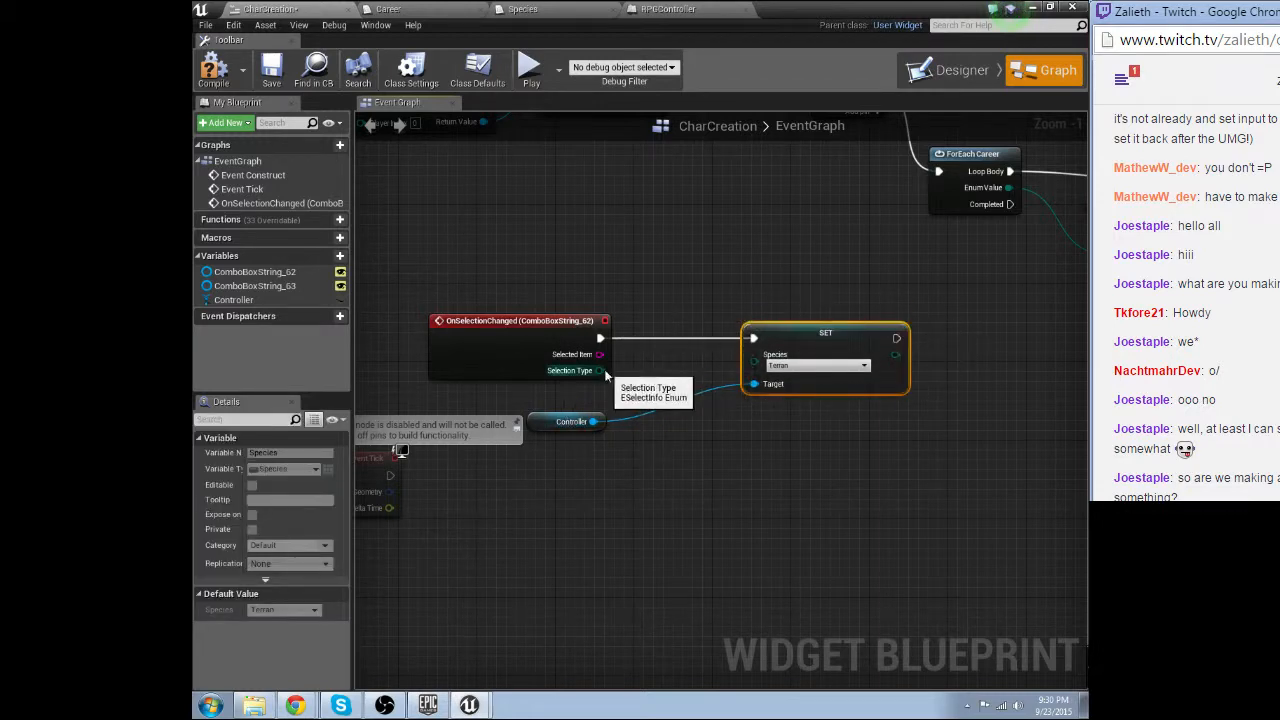
left_click_drag(600, 371, 660, 410)
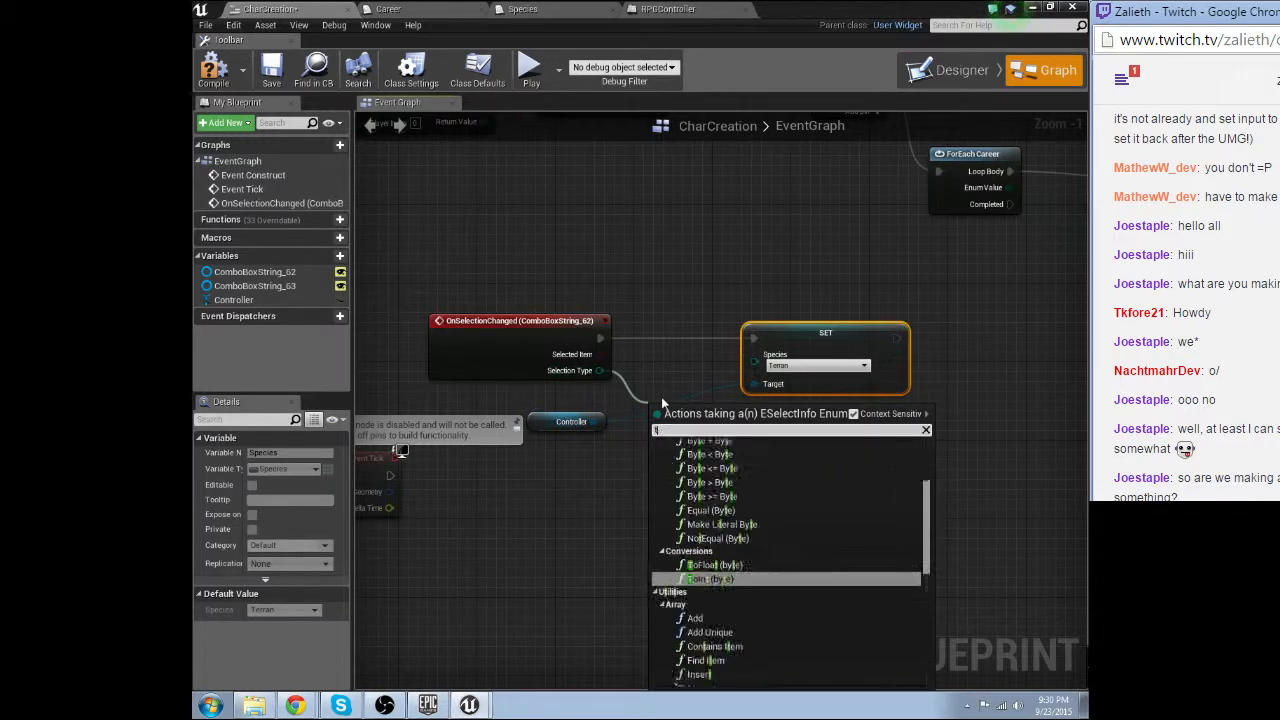
type("to s")
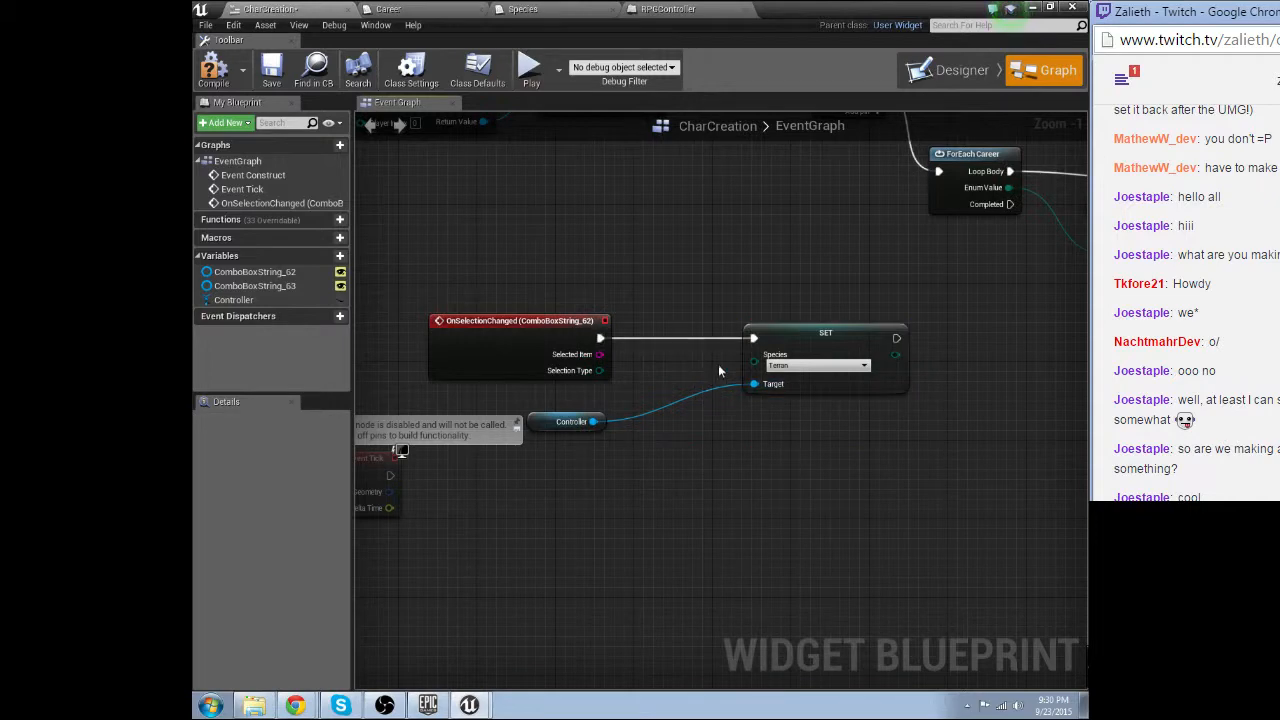
left_click(961, 70)
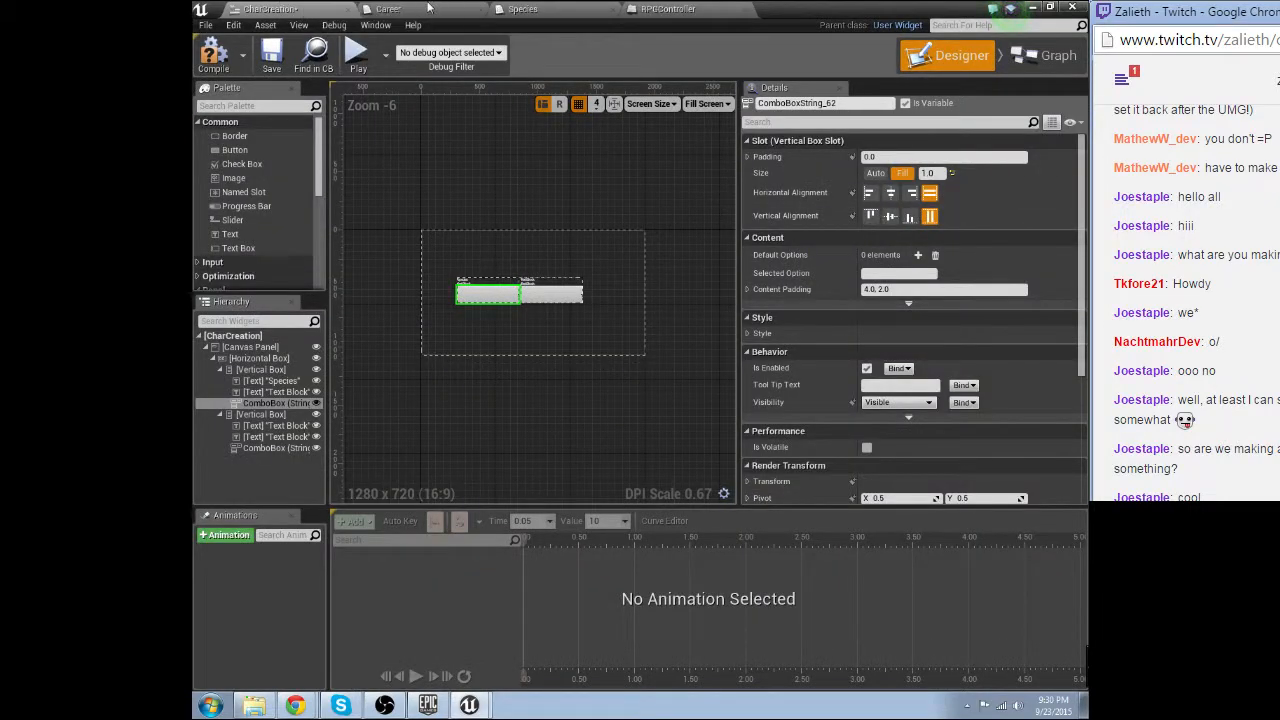